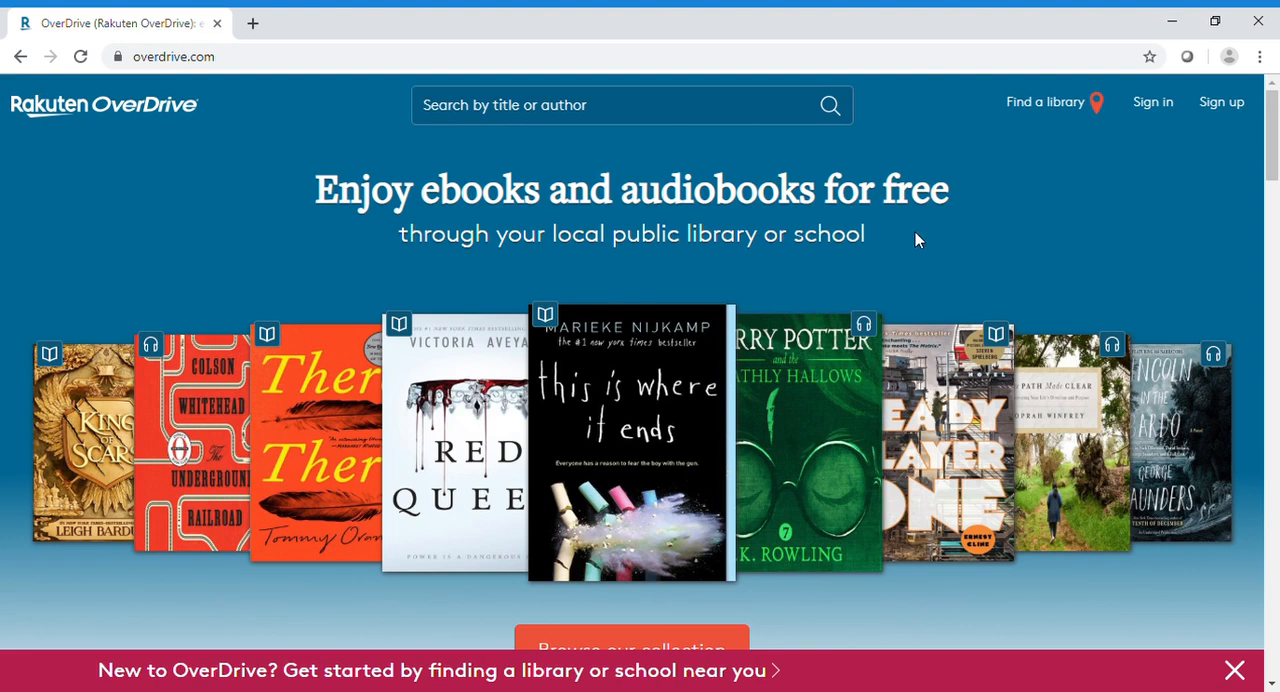
mouse_move(1118, 110)
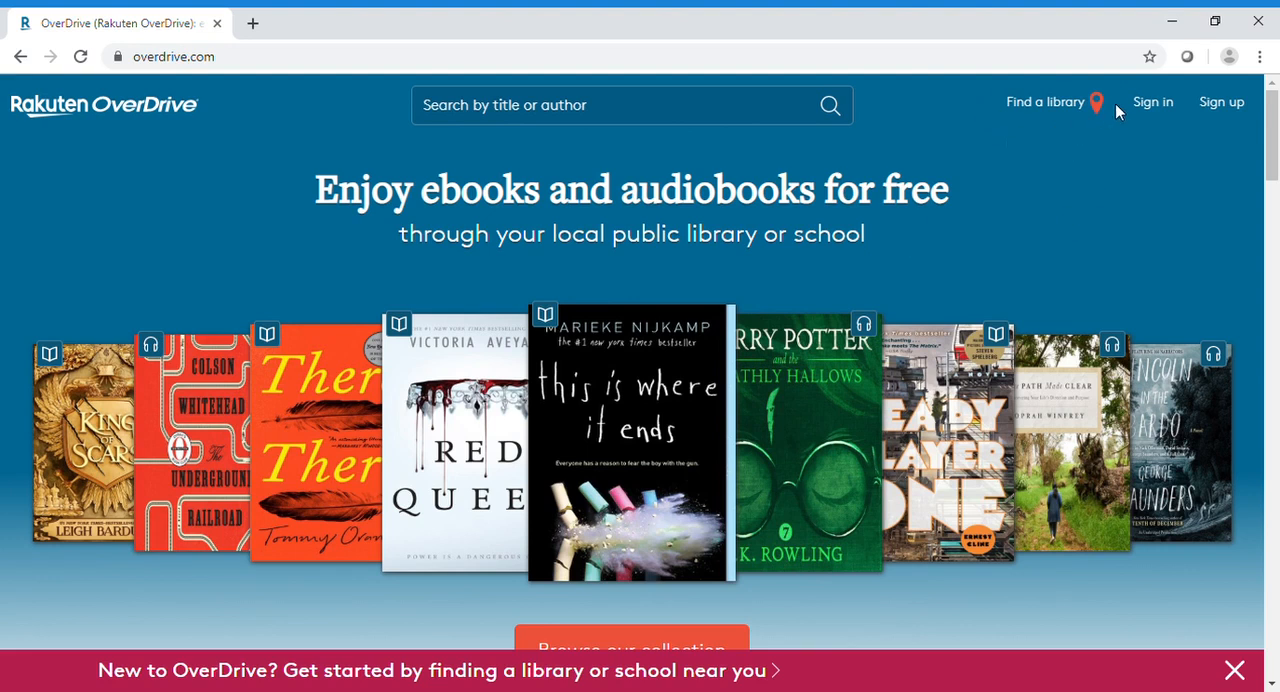
Open the full collection and scroll down to the Stranger Things read-alikes row
scroll("down", 3)
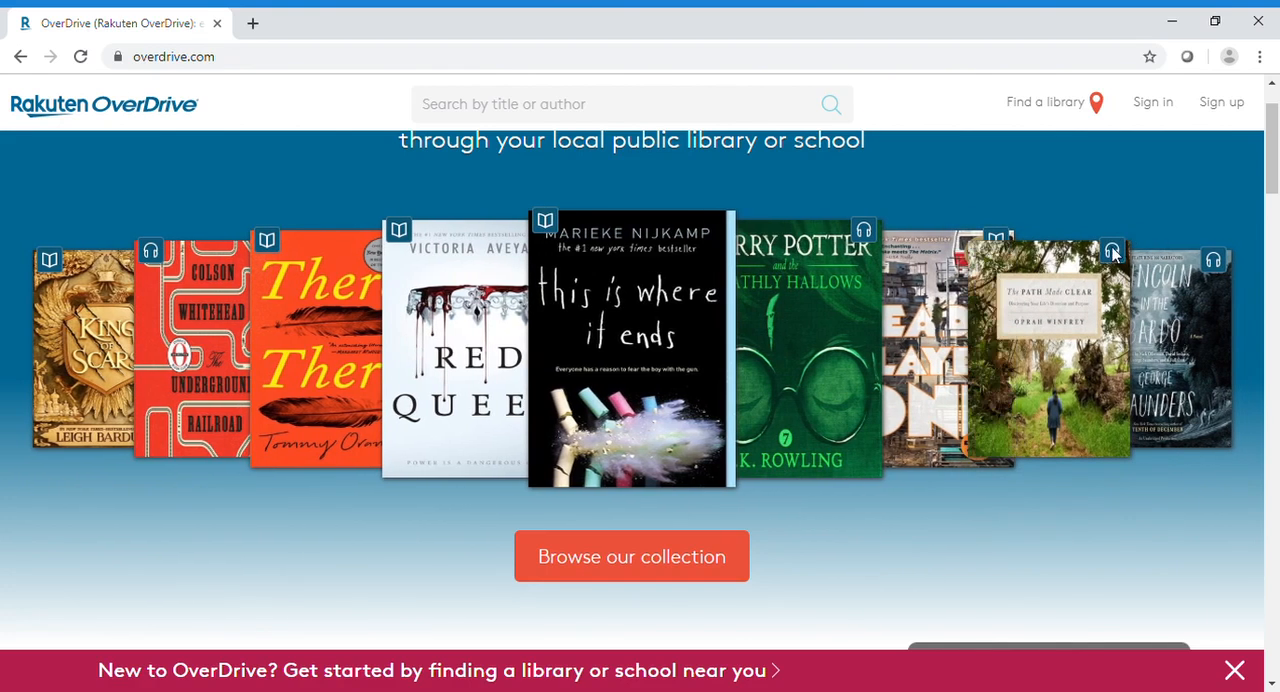
scroll("down", 3)
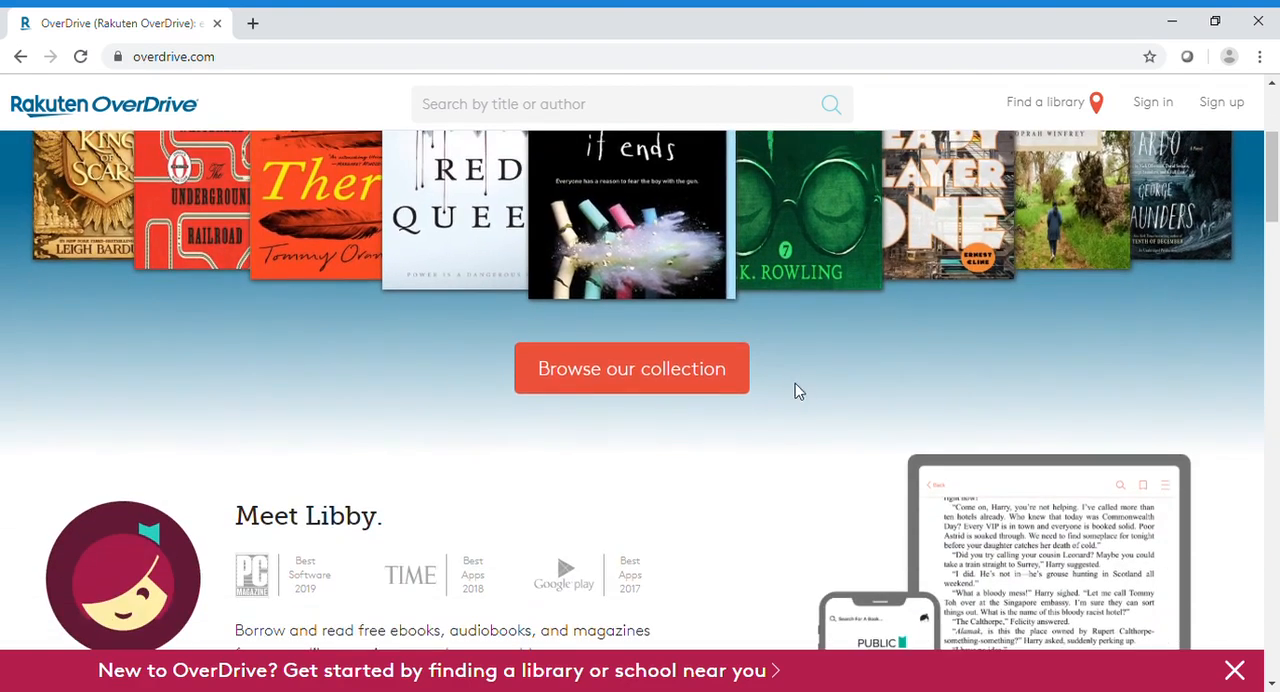
left_click(631, 368)
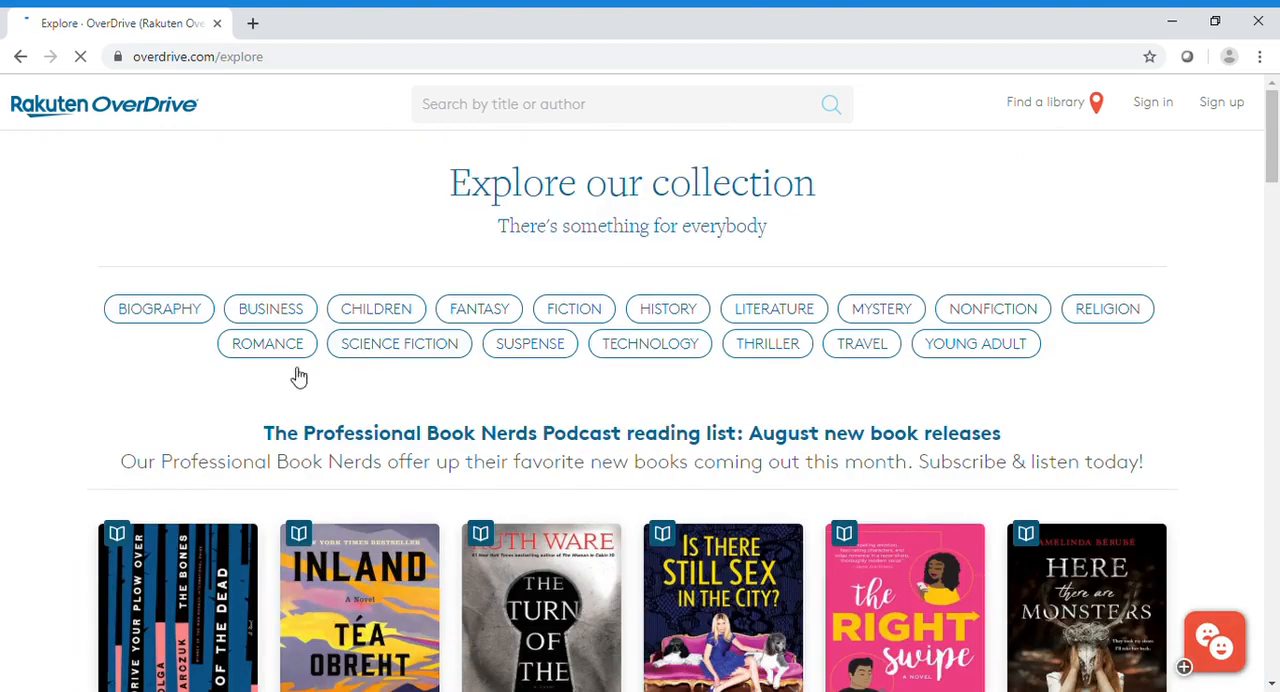
scroll("down", 3)
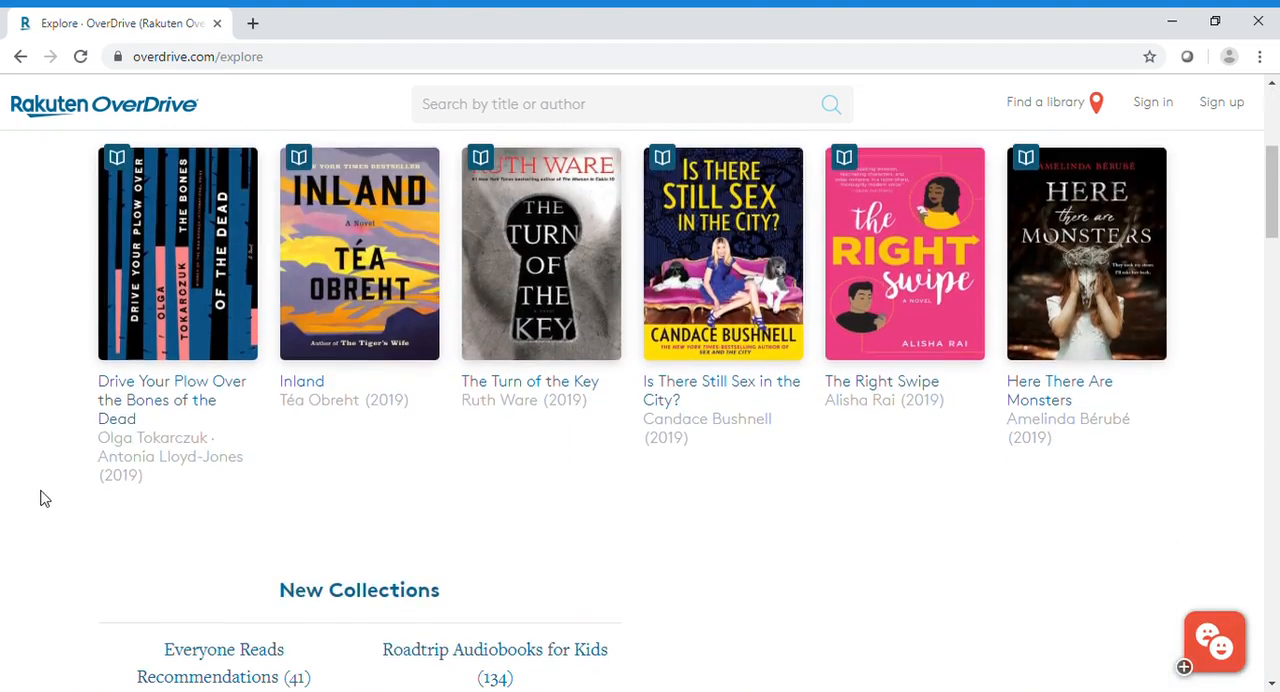
scroll("down", 3)
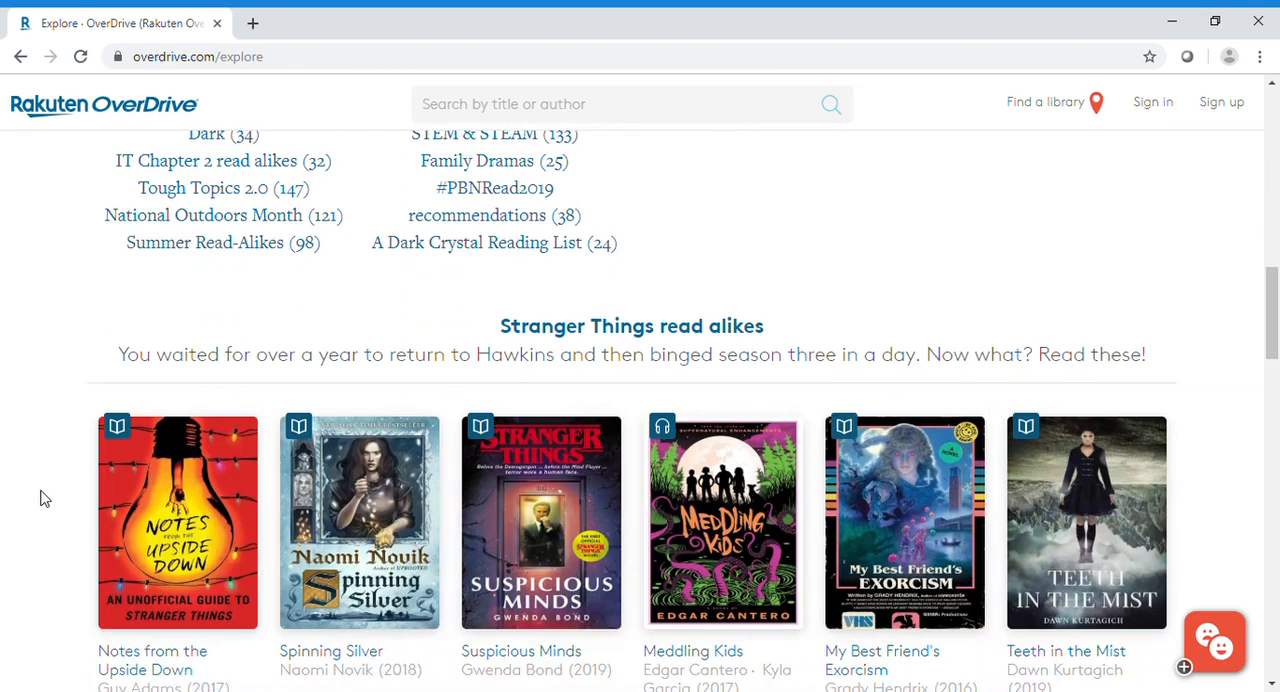
scroll("down", 3)
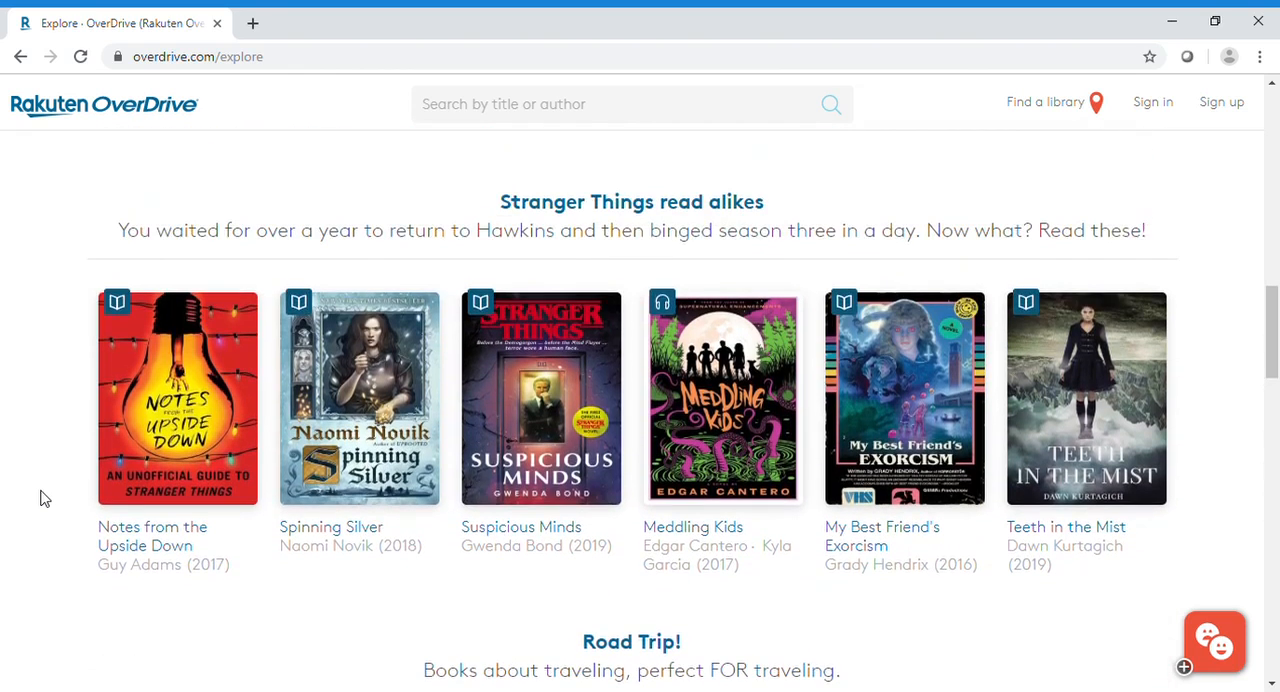
Open the Notes from the Upside Down ebook page and read through its description
left_click(177, 397)
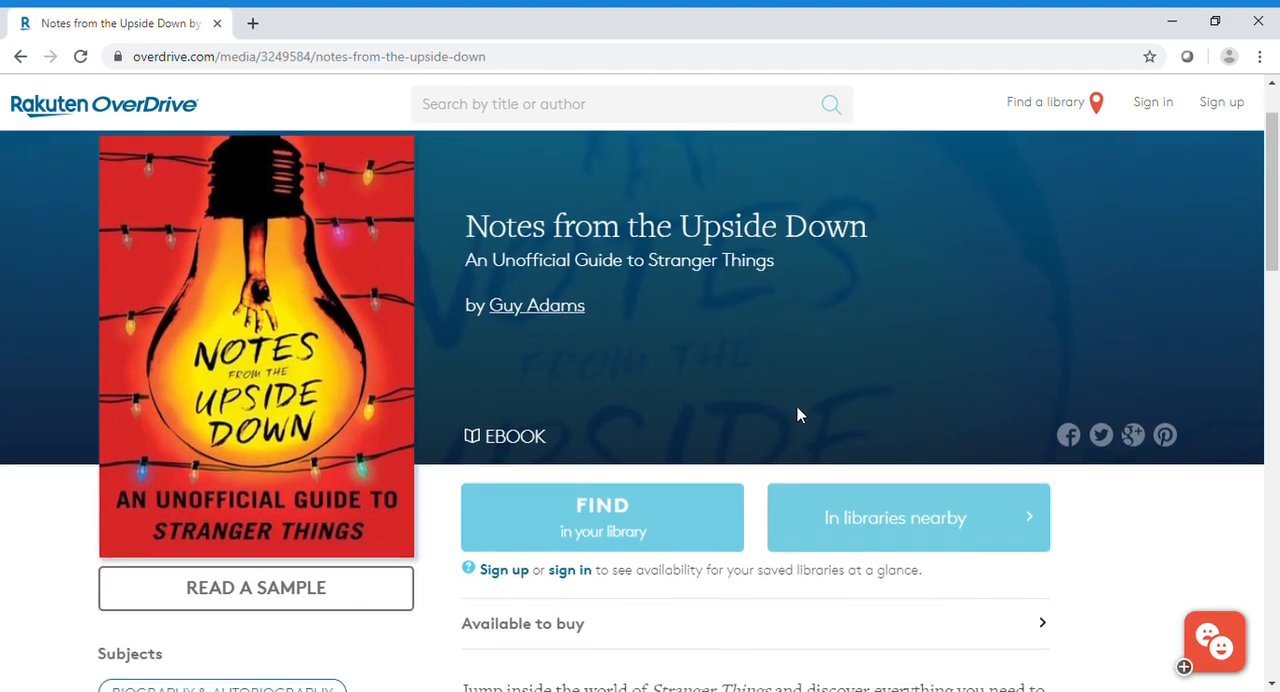
scroll("down", 3)
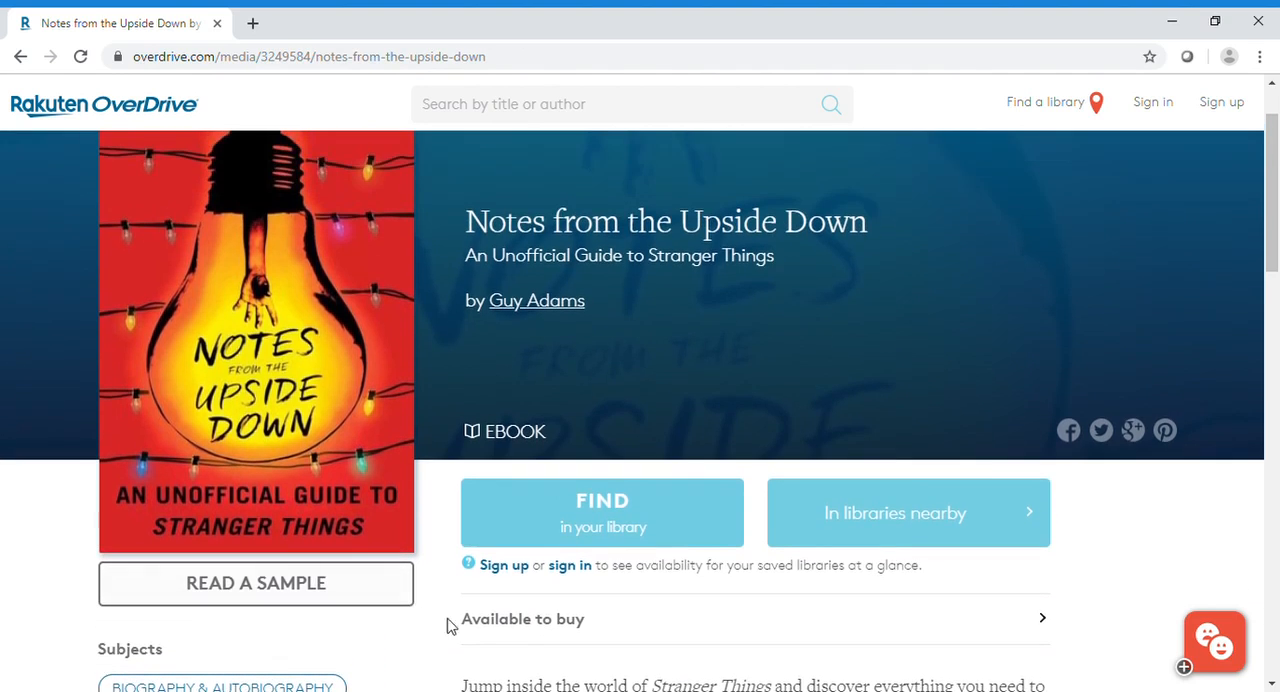
mouse_move(581, 545)
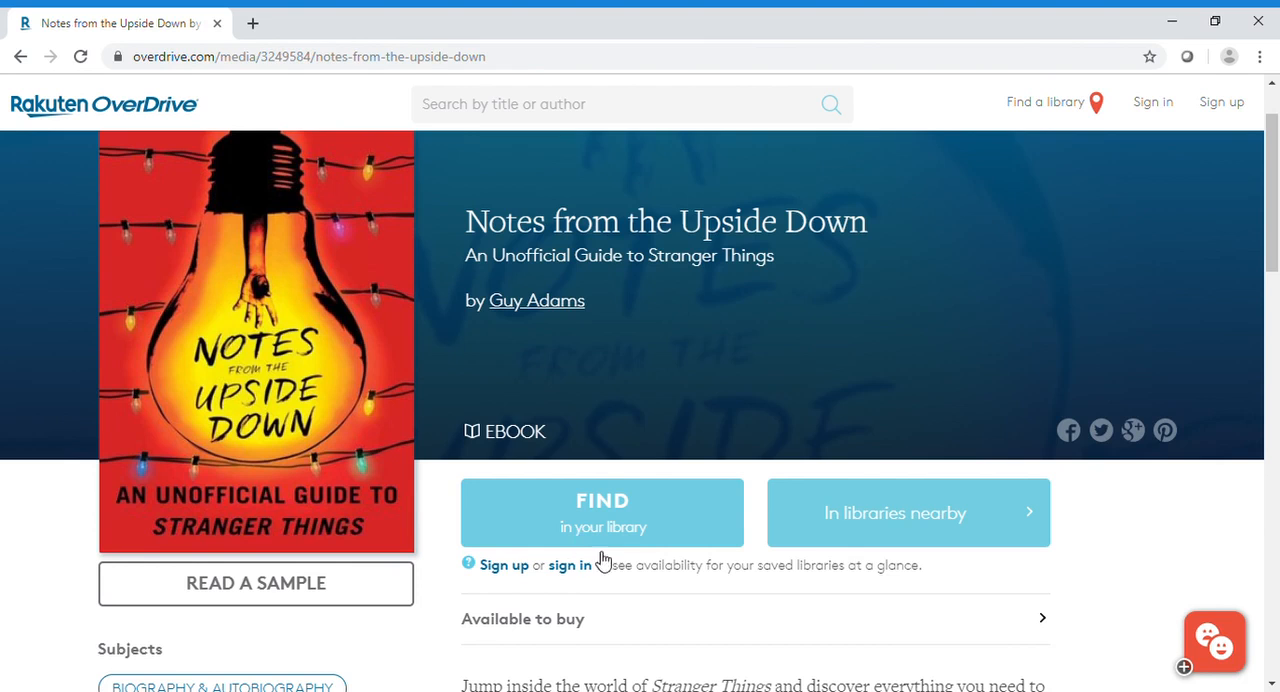
scroll("down", 3)
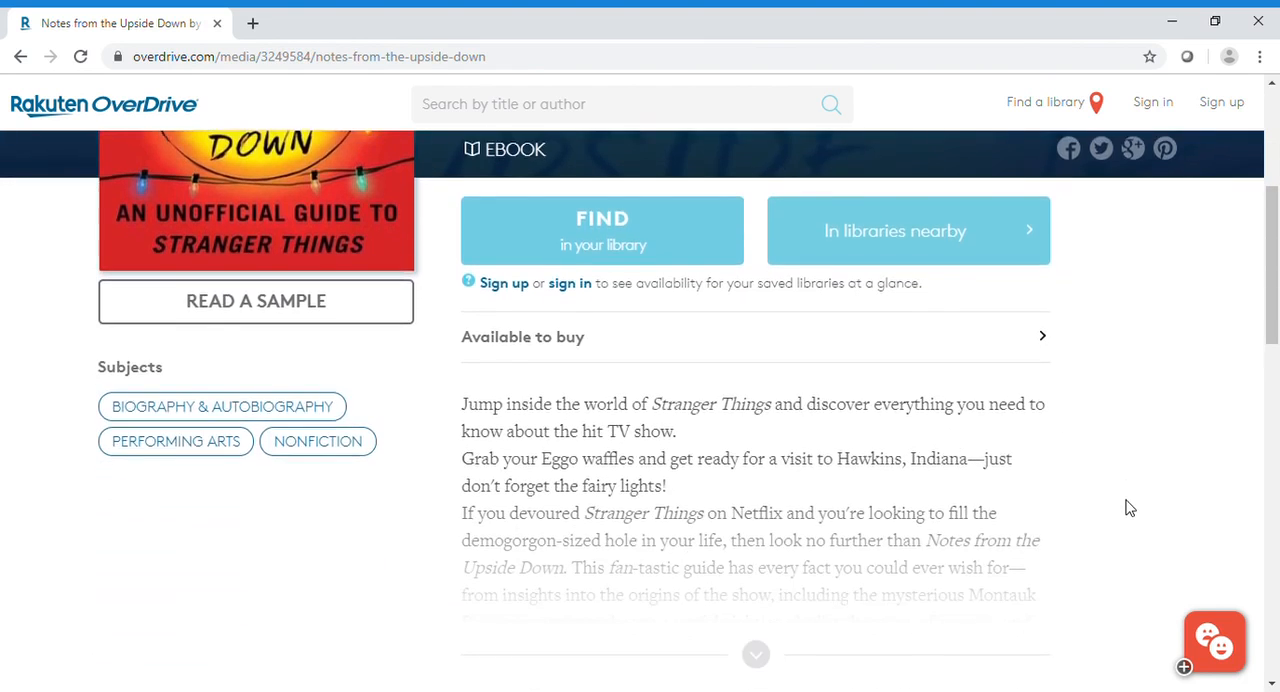
scroll("down", 3)
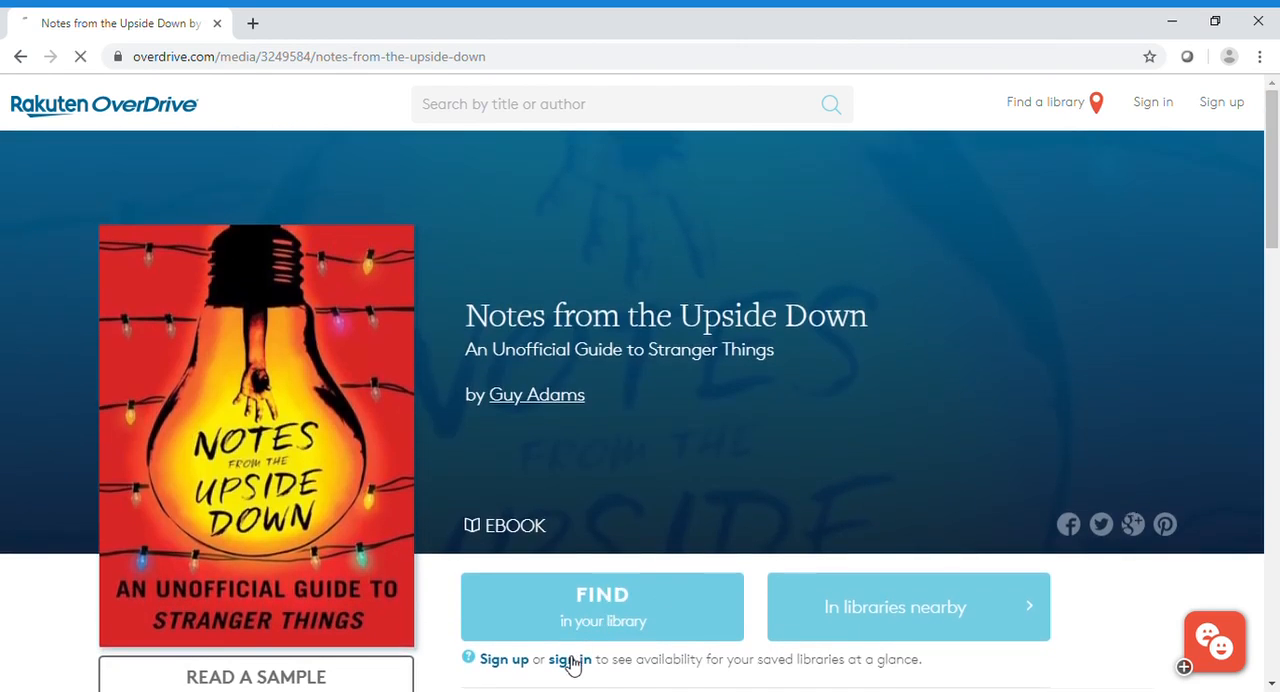
Sign in by library card, searching for and selecting East Cleveland Public Library
left_click(569, 659)
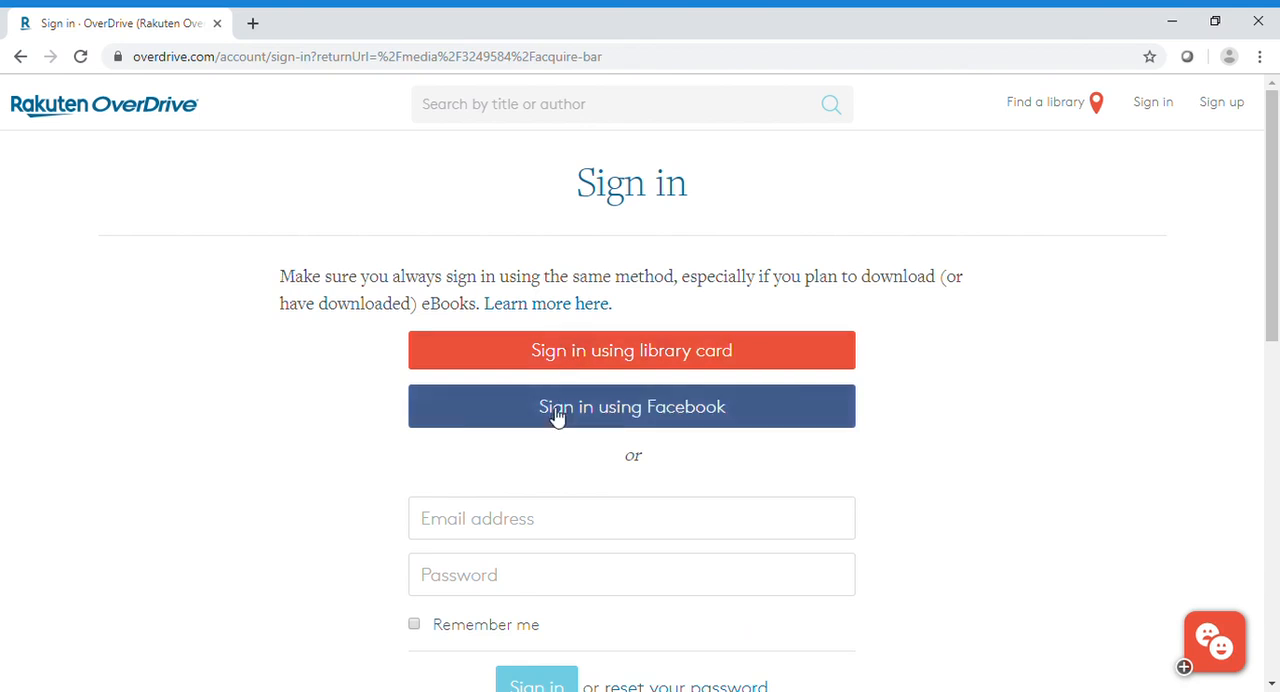
left_click(631, 350)
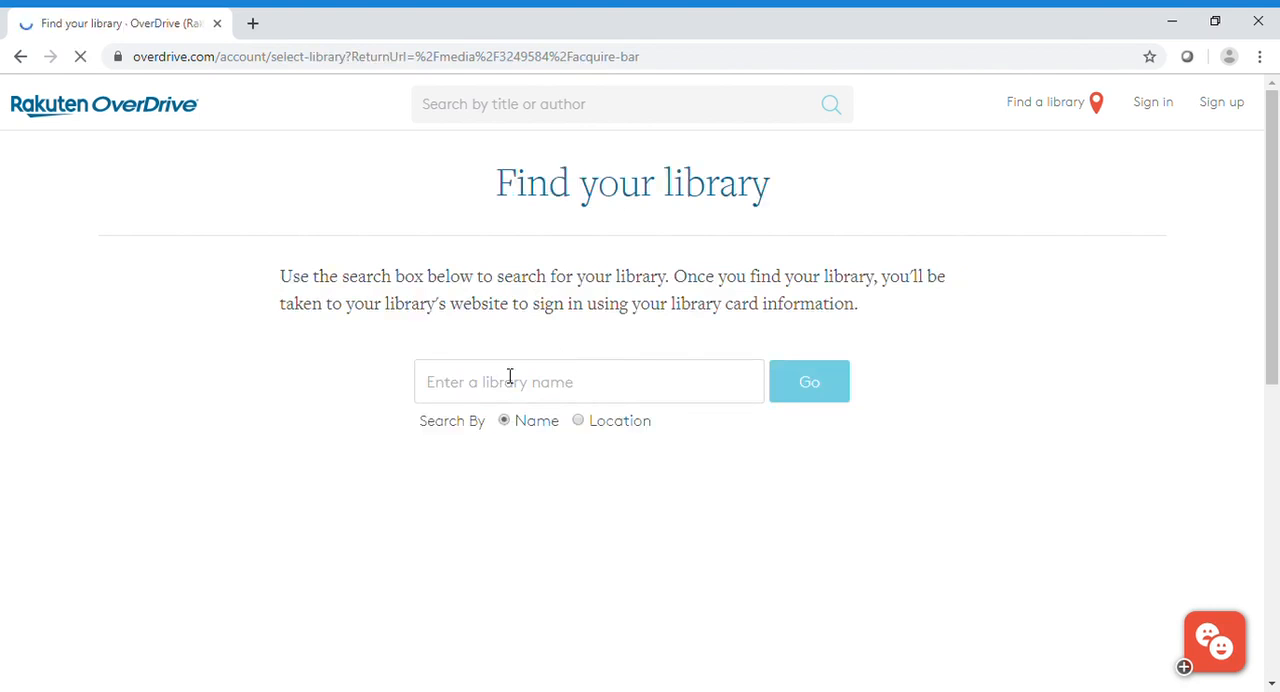
type("East Cleveland Public Library")
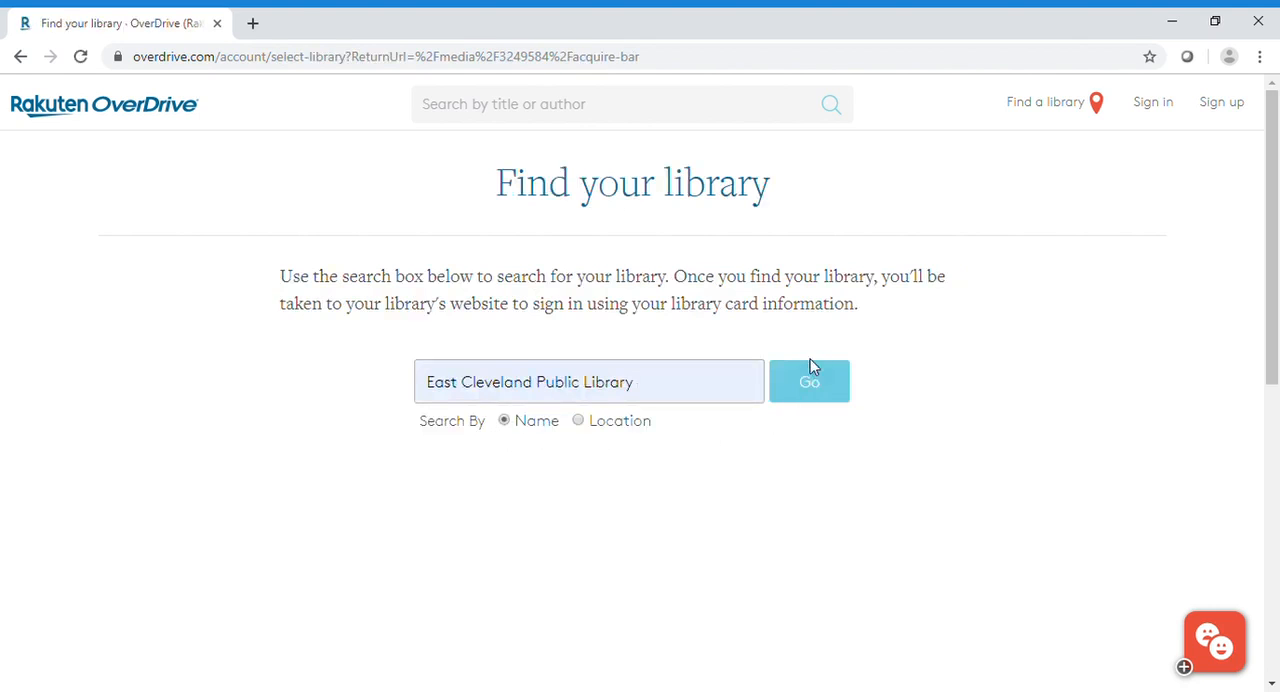
left_click(809, 381)
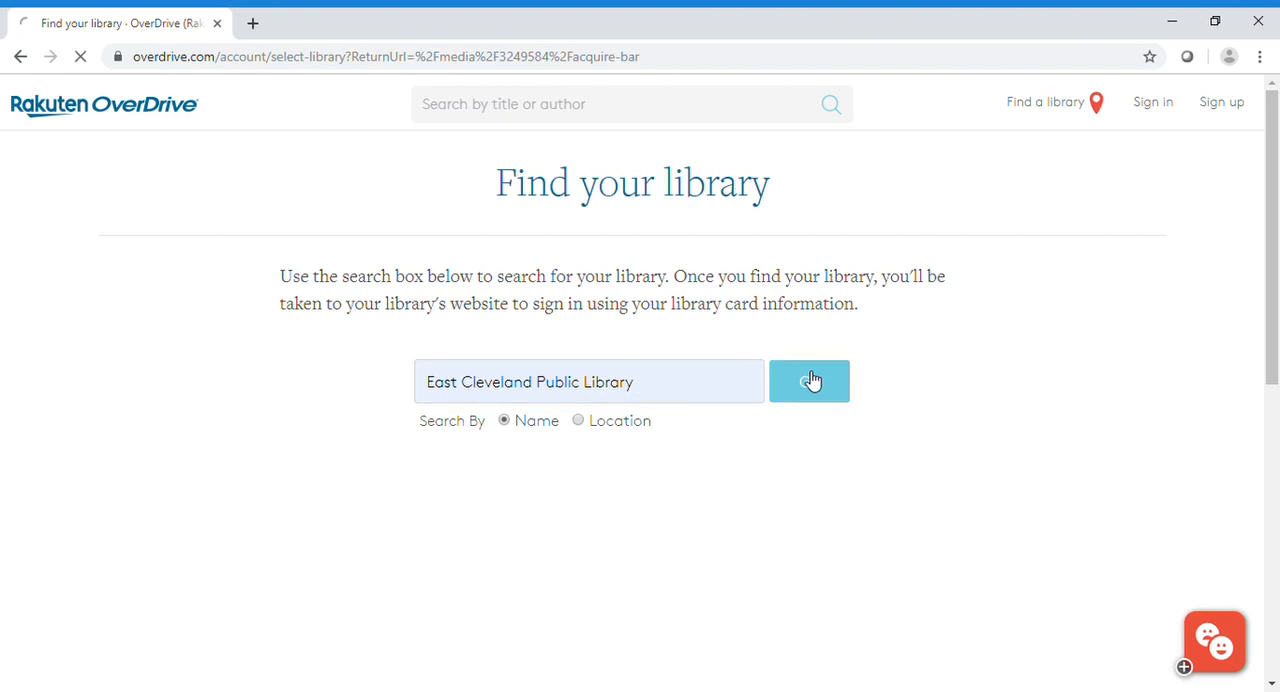
left_click(808, 381)
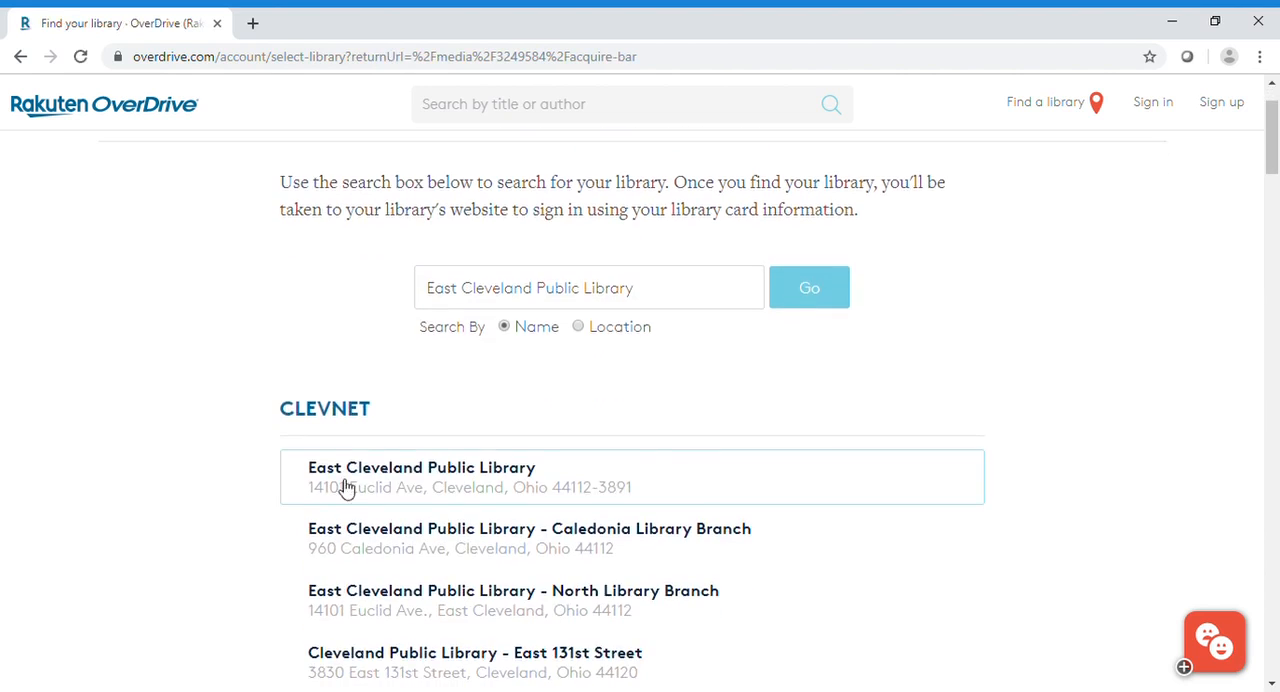
scroll("down", 3)
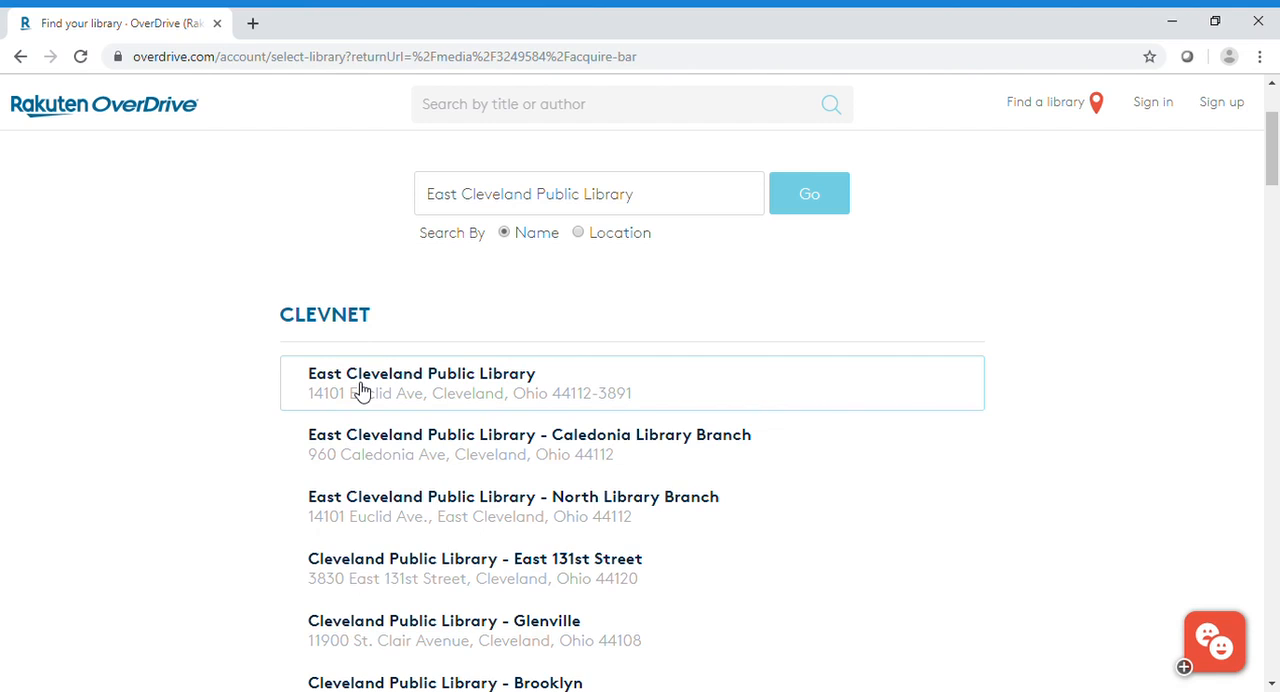
left_click(421, 383)
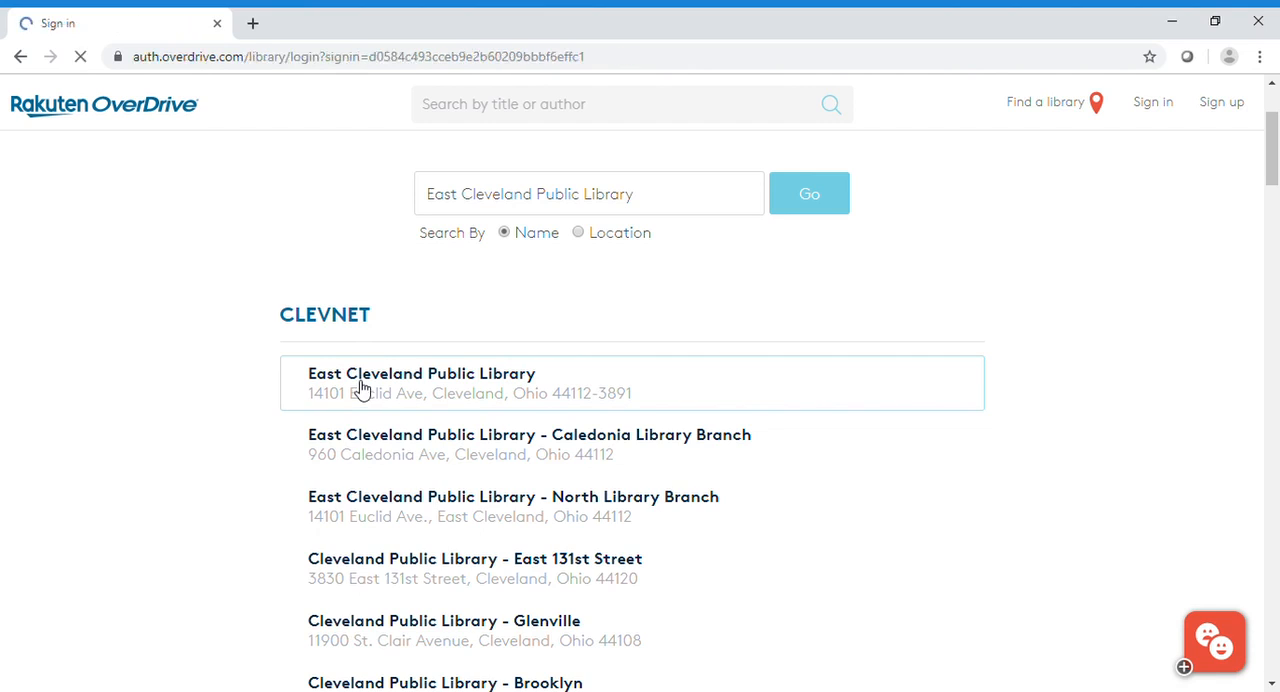
Choose CLEVNET and sign in with the library card number and PIN
left_click(421, 382)
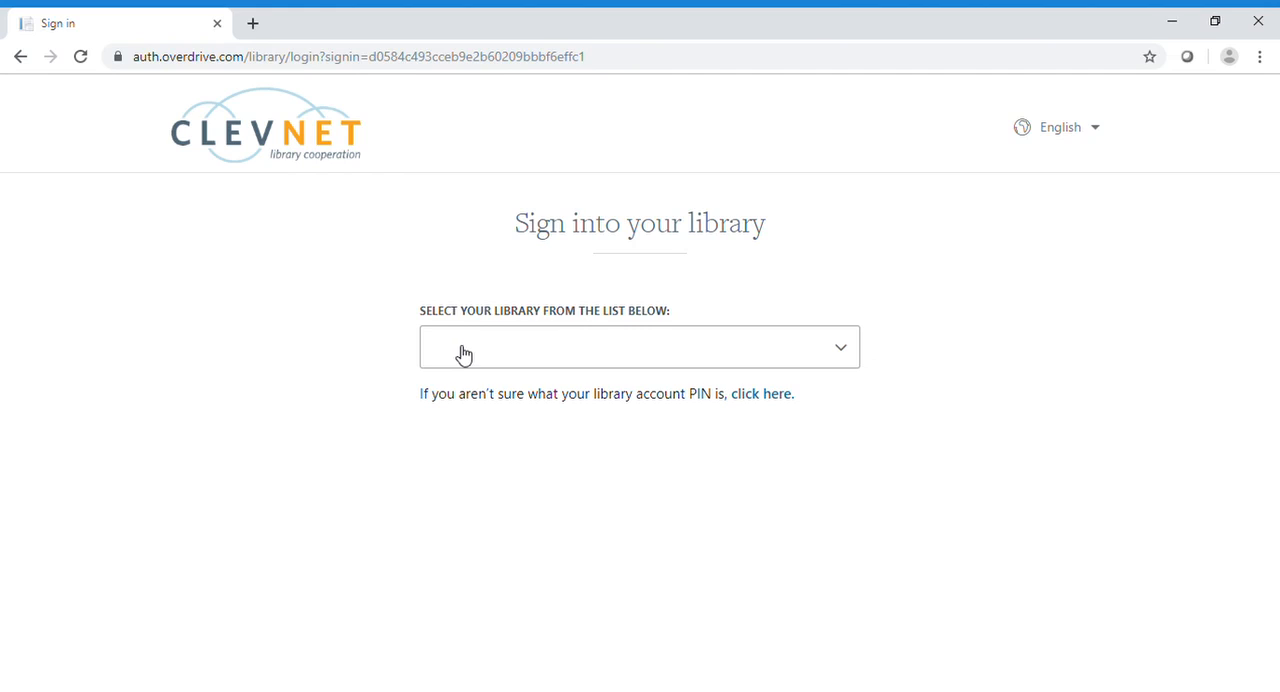
mouse_move(473, 465)
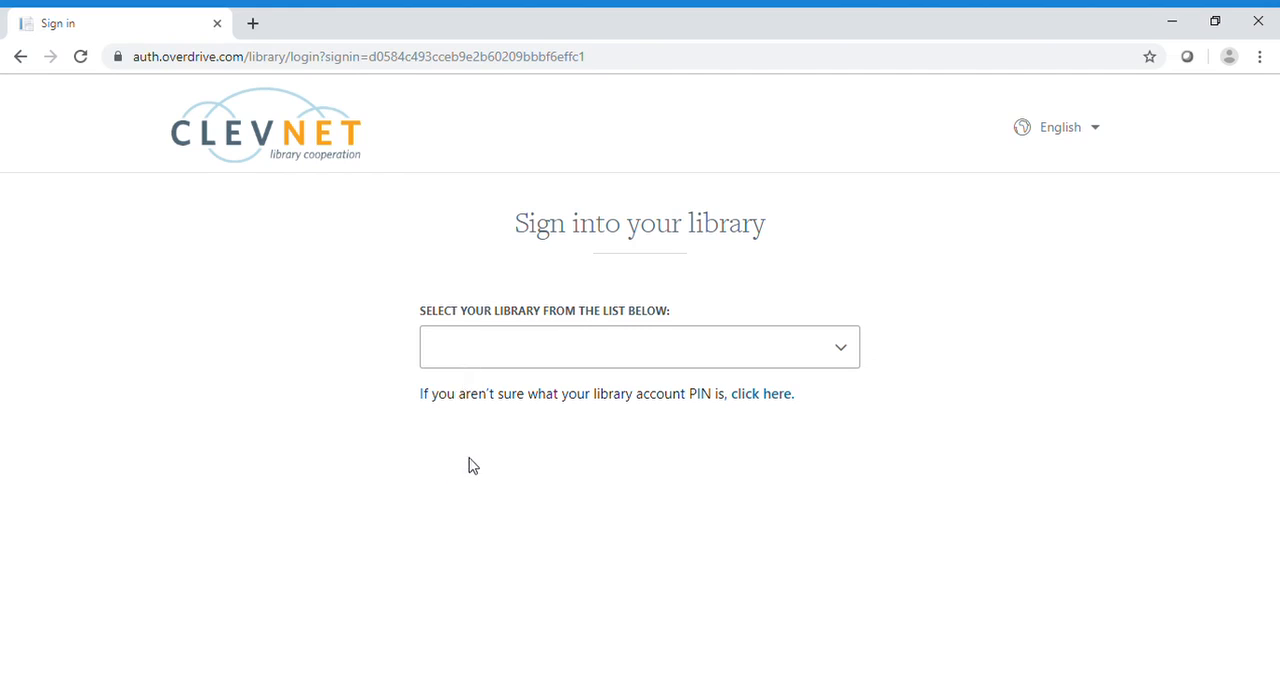
mouse_move(454, 604)
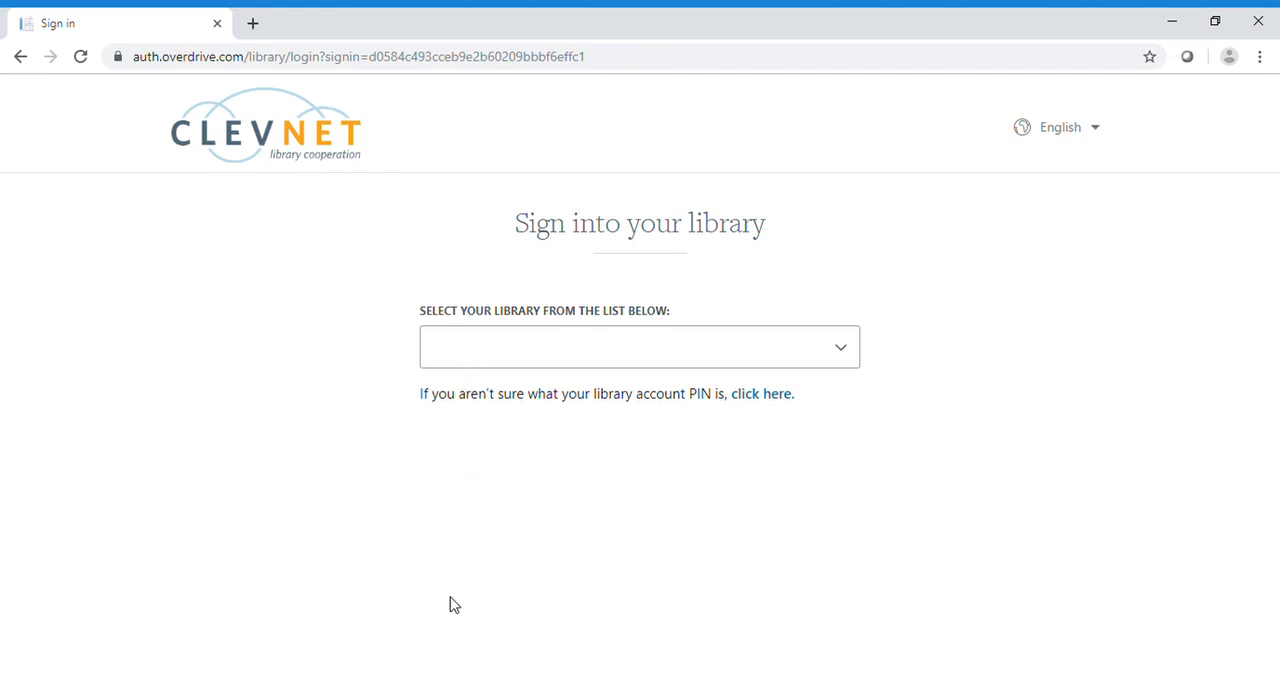
left_click(639, 346)
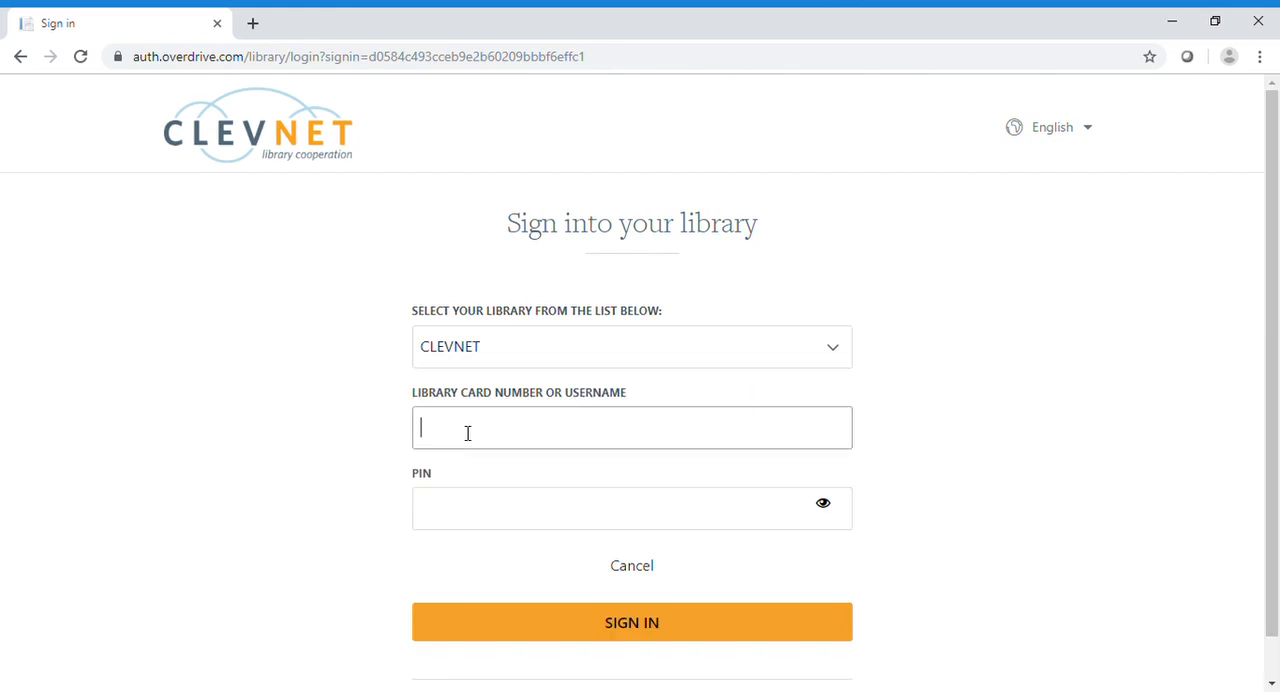
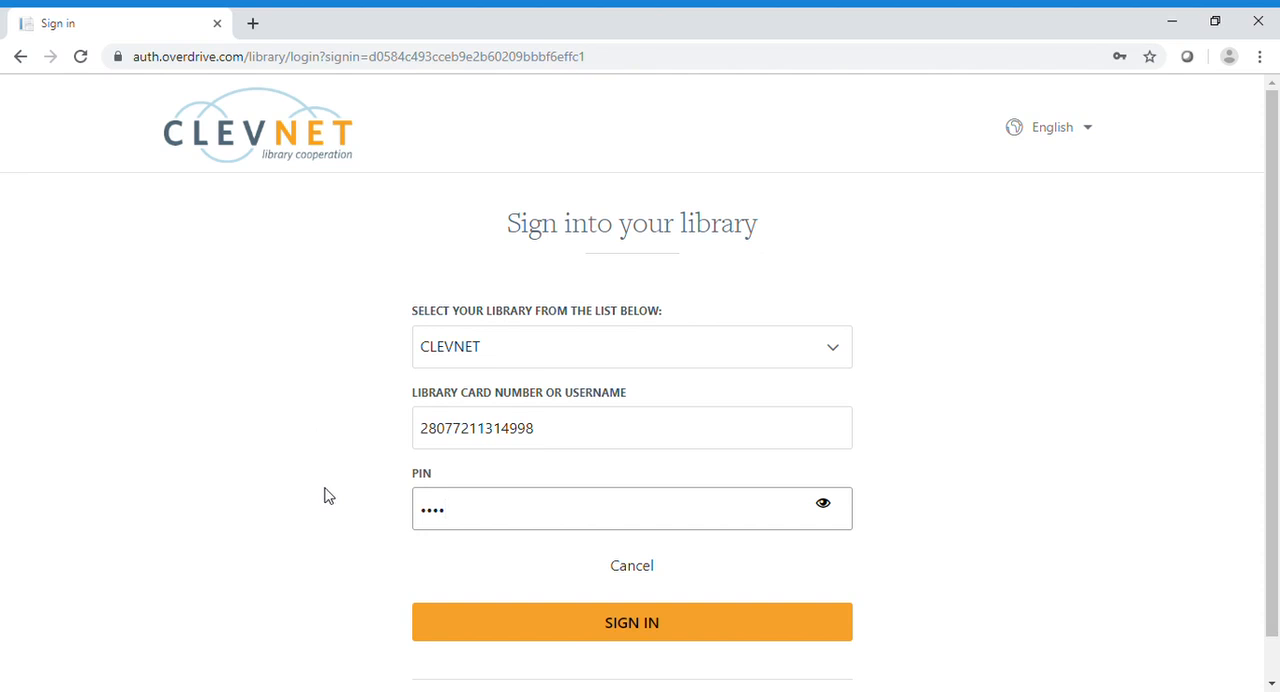
left_click(632, 622)
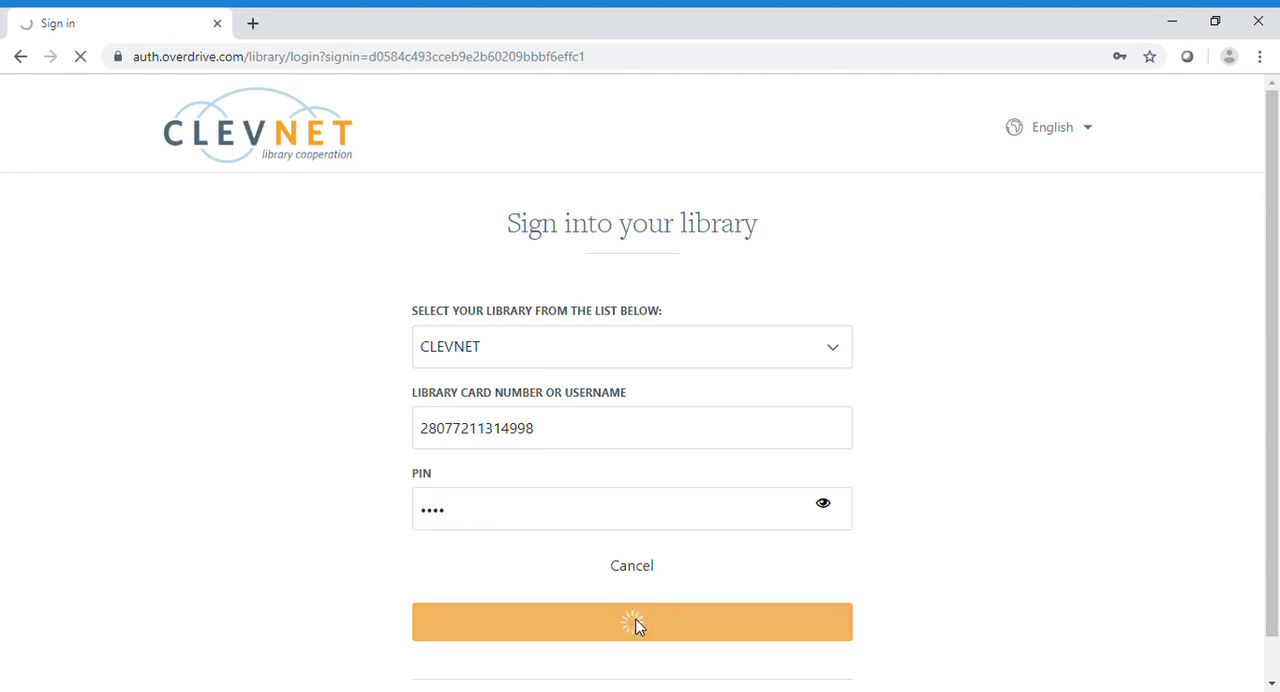
left_click(632, 621)
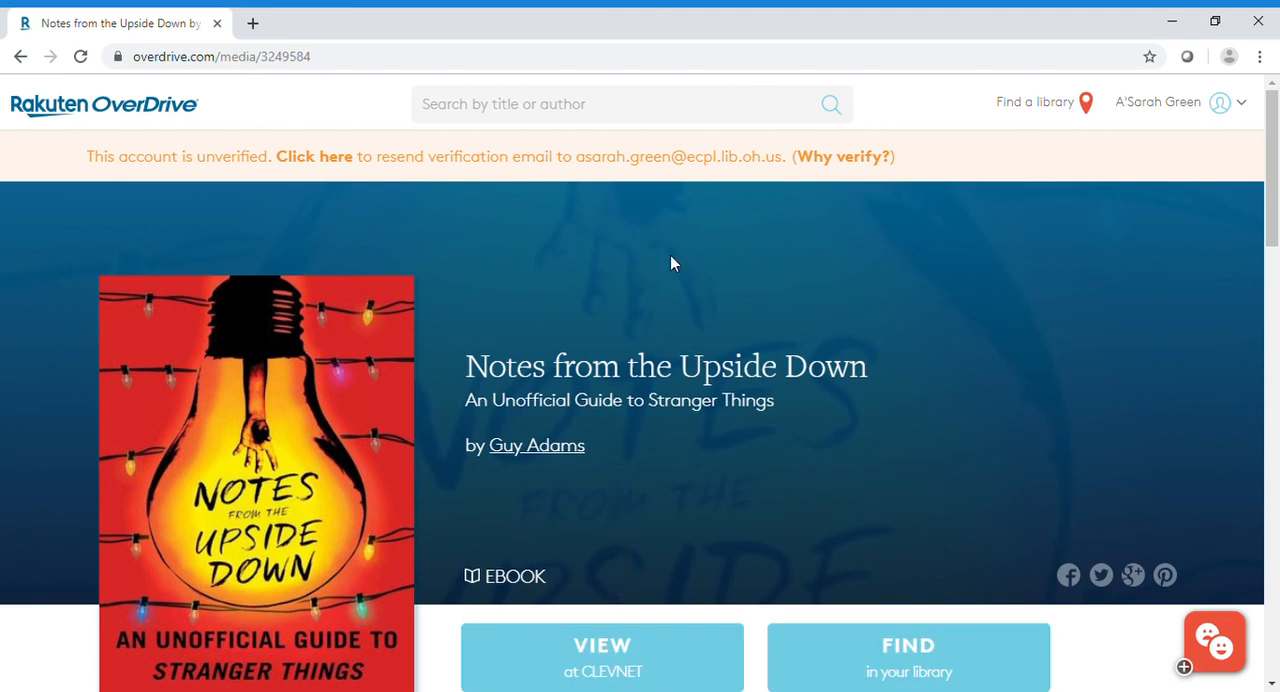
mouse_move(425, 133)
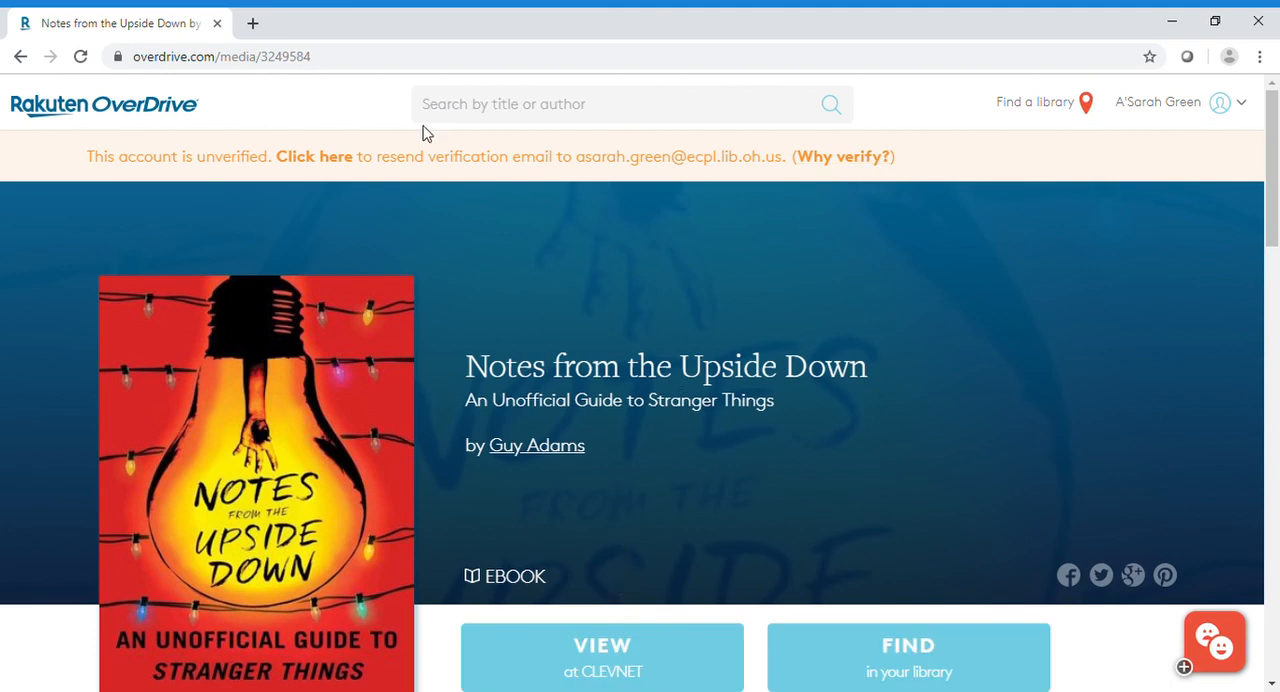
View Notes from the Upside Down in the CLEVNET catalogue in a new tab
scroll("down", 3)
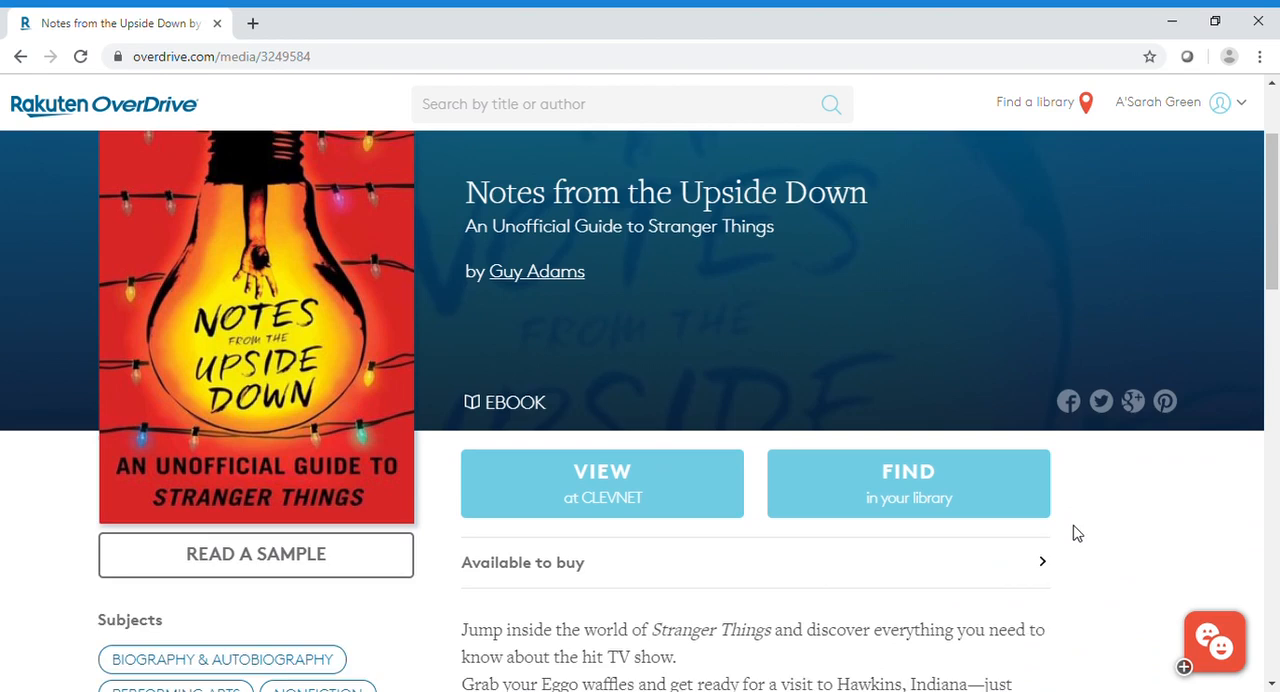
left_click(602, 483)
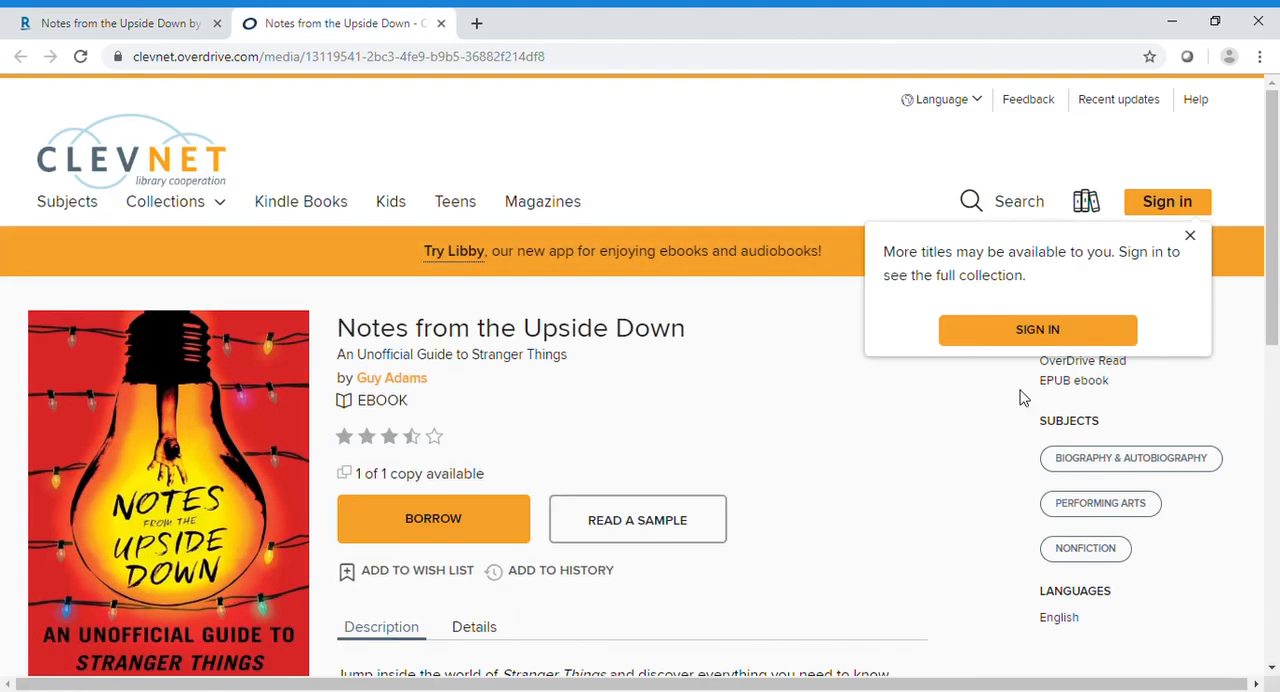
Dismiss the sign-in reminder and borrow the ebook from the CLEVNET page
left_click(1190, 235)
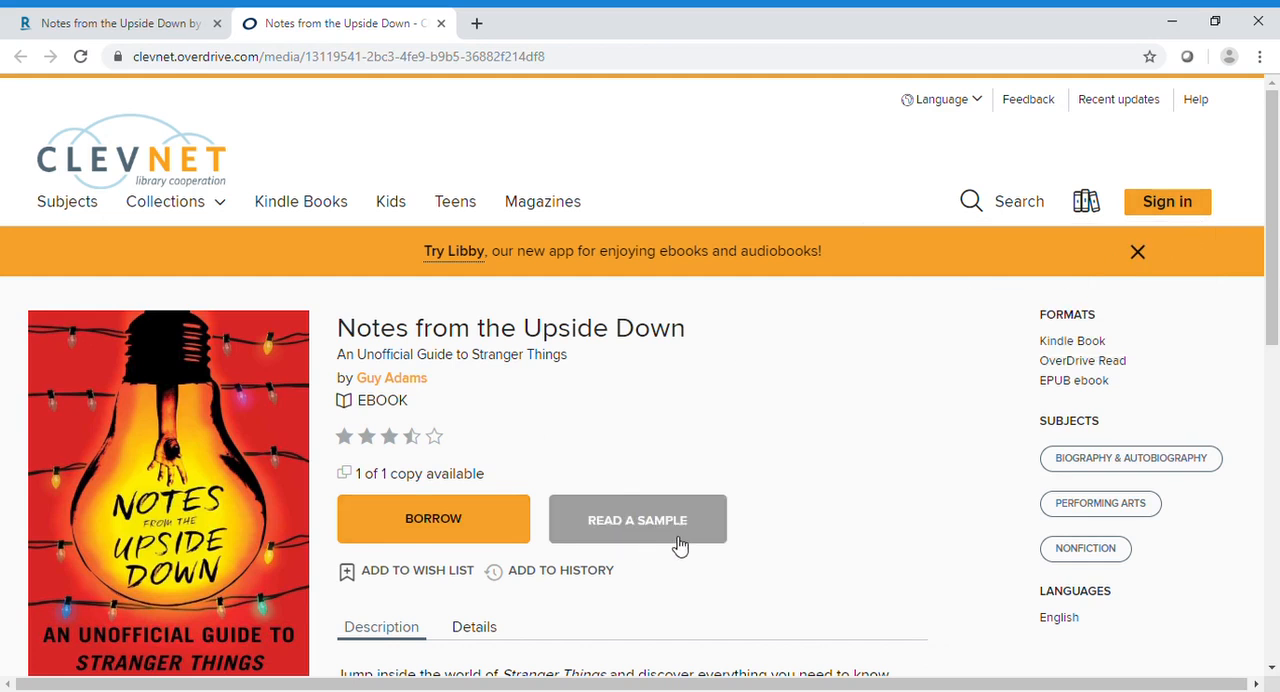
scroll("down", 3)
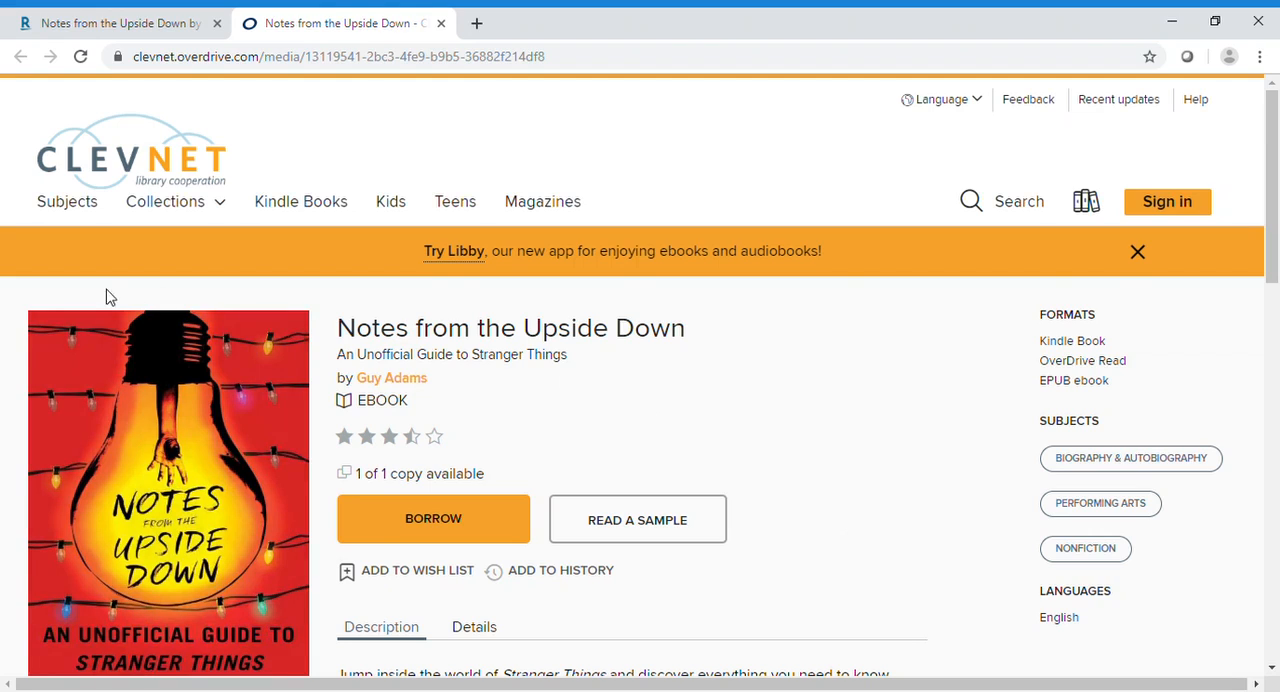
mouse_move(195, 237)
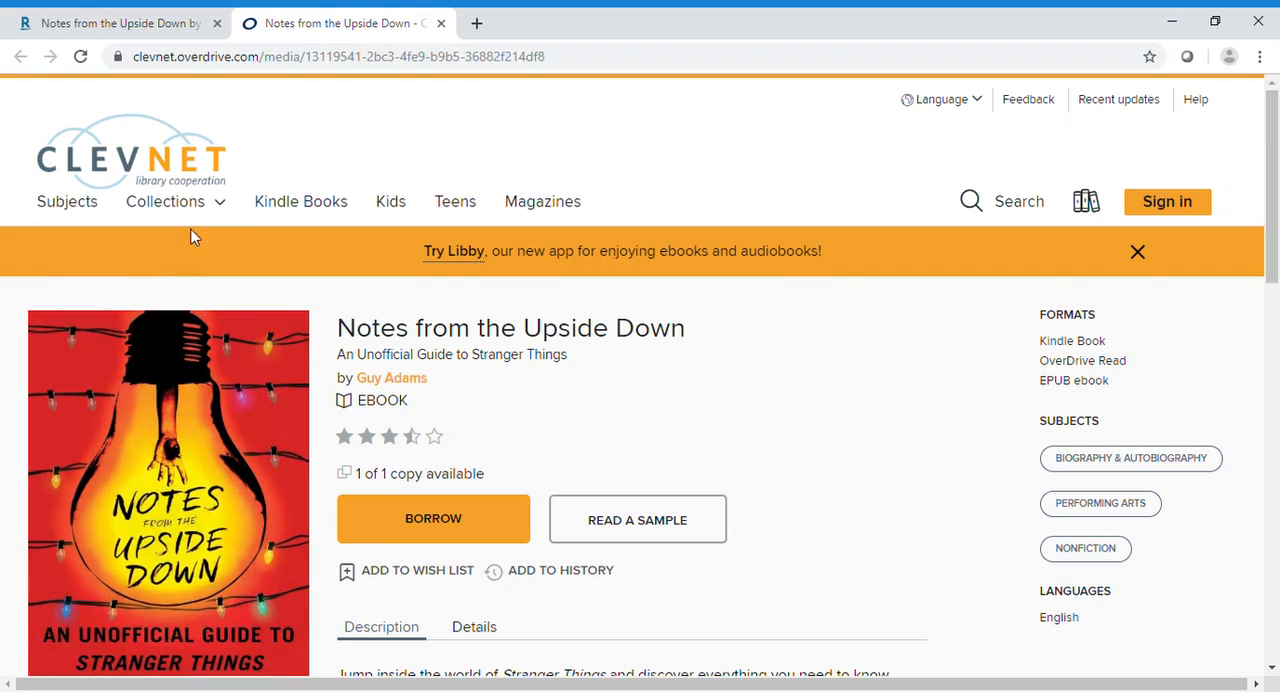
mouse_move(323, 226)
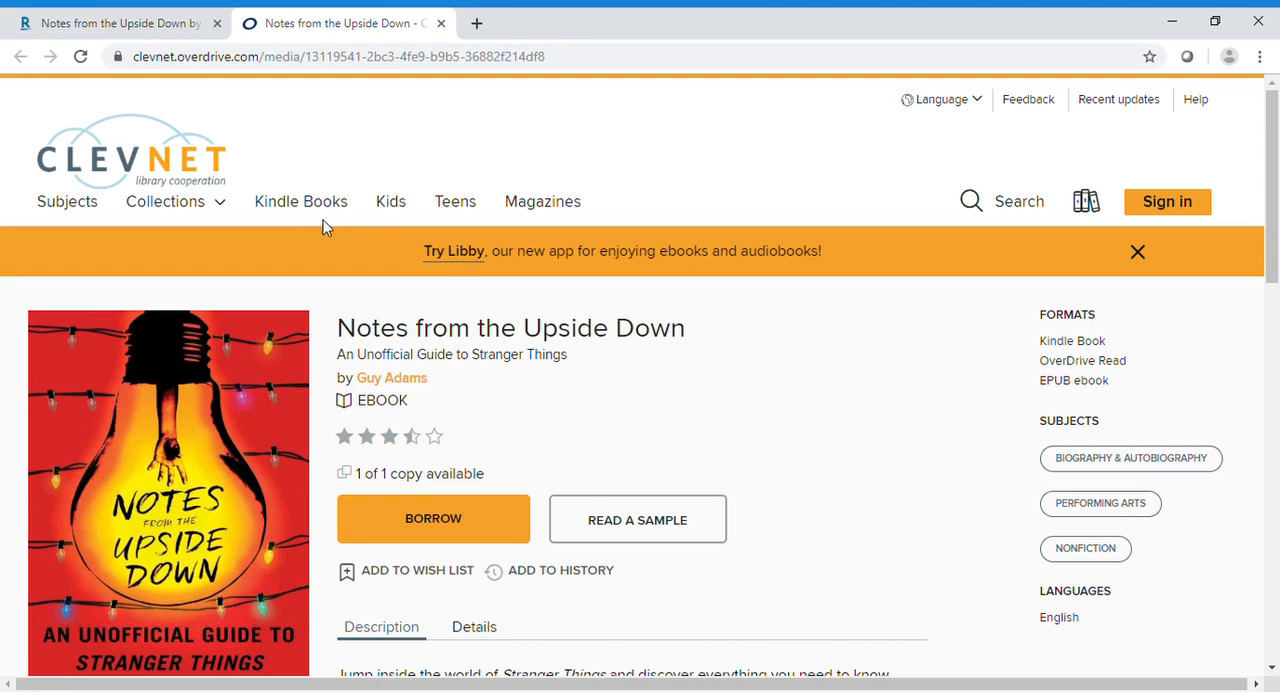
mouse_move(542, 201)
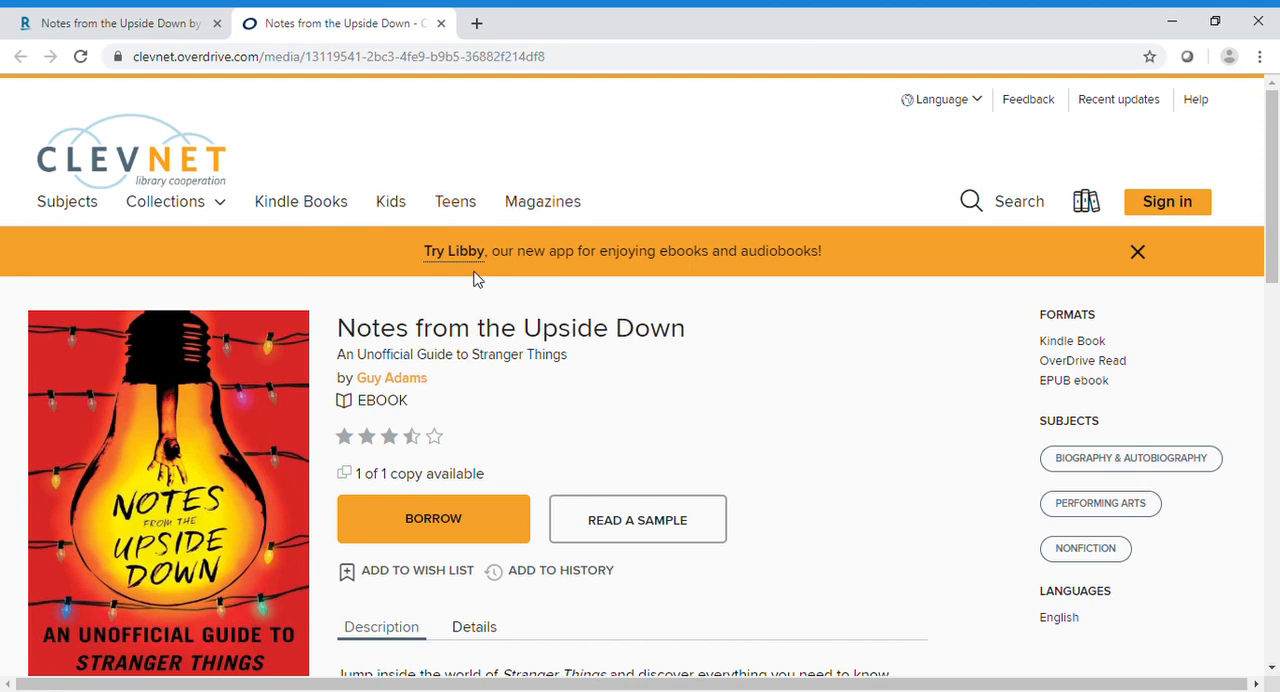
mouse_move(550, 275)
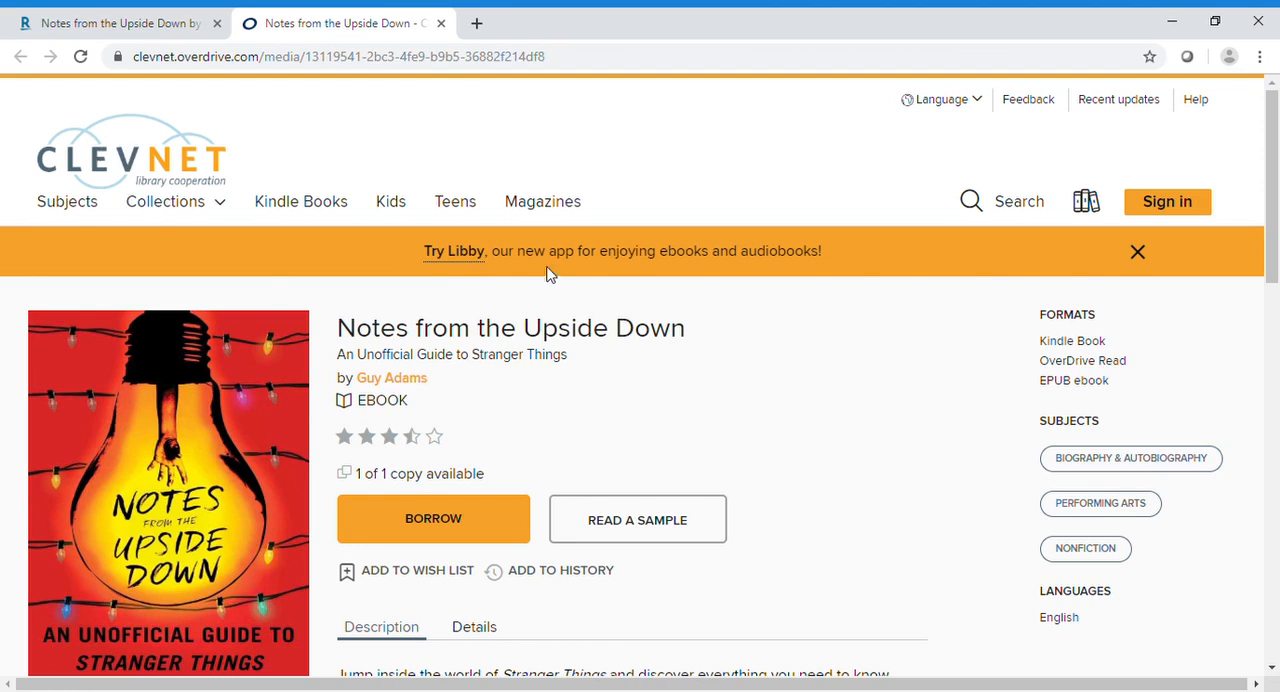
mouse_move(510, 263)
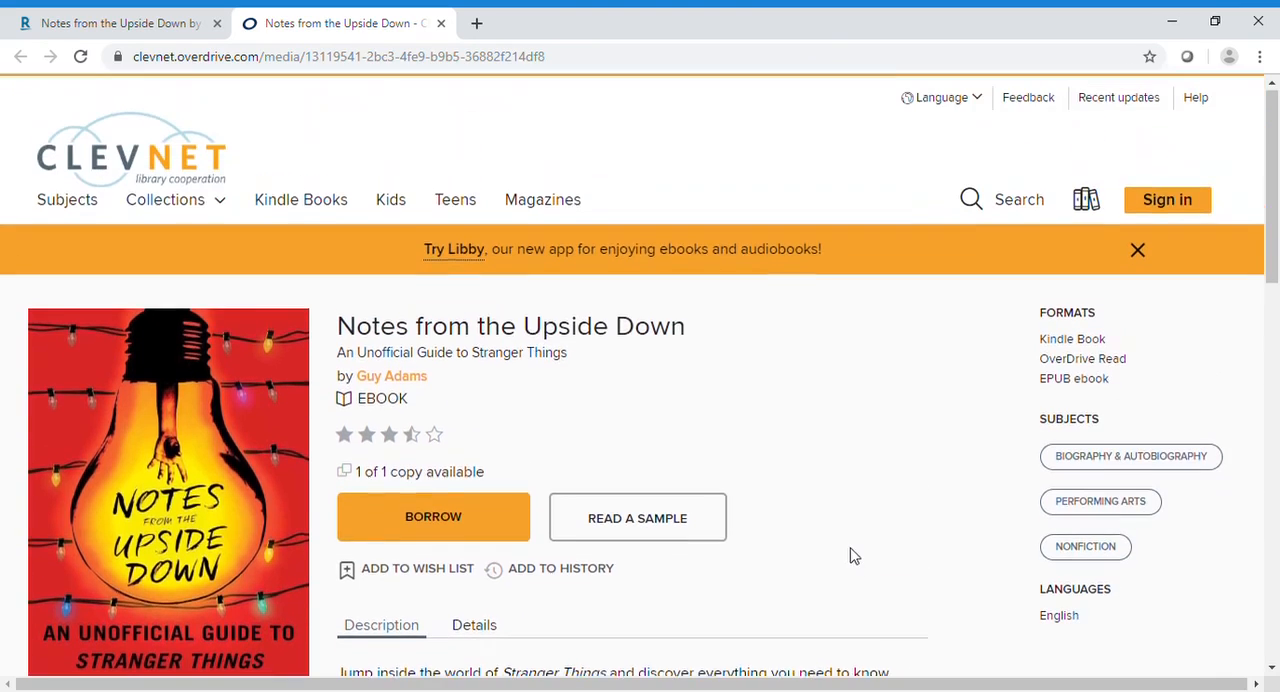
left_click(433, 518)
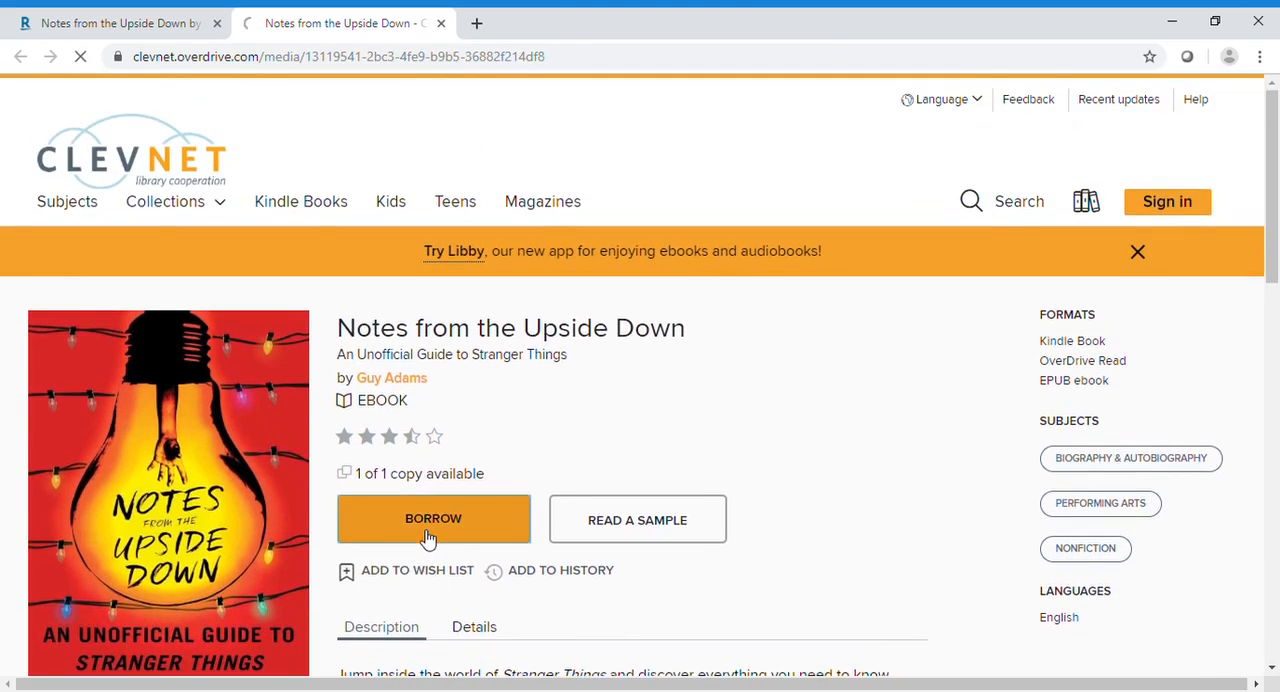
left_click(433, 519)
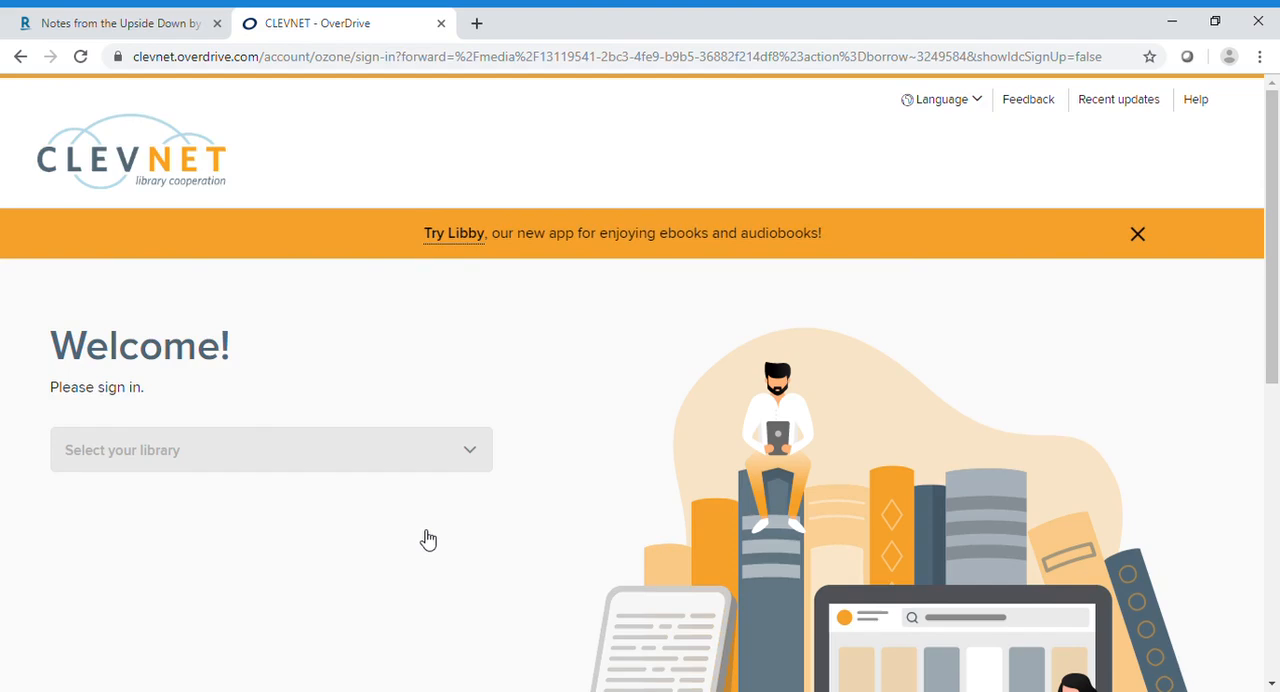
scroll("down", 3)
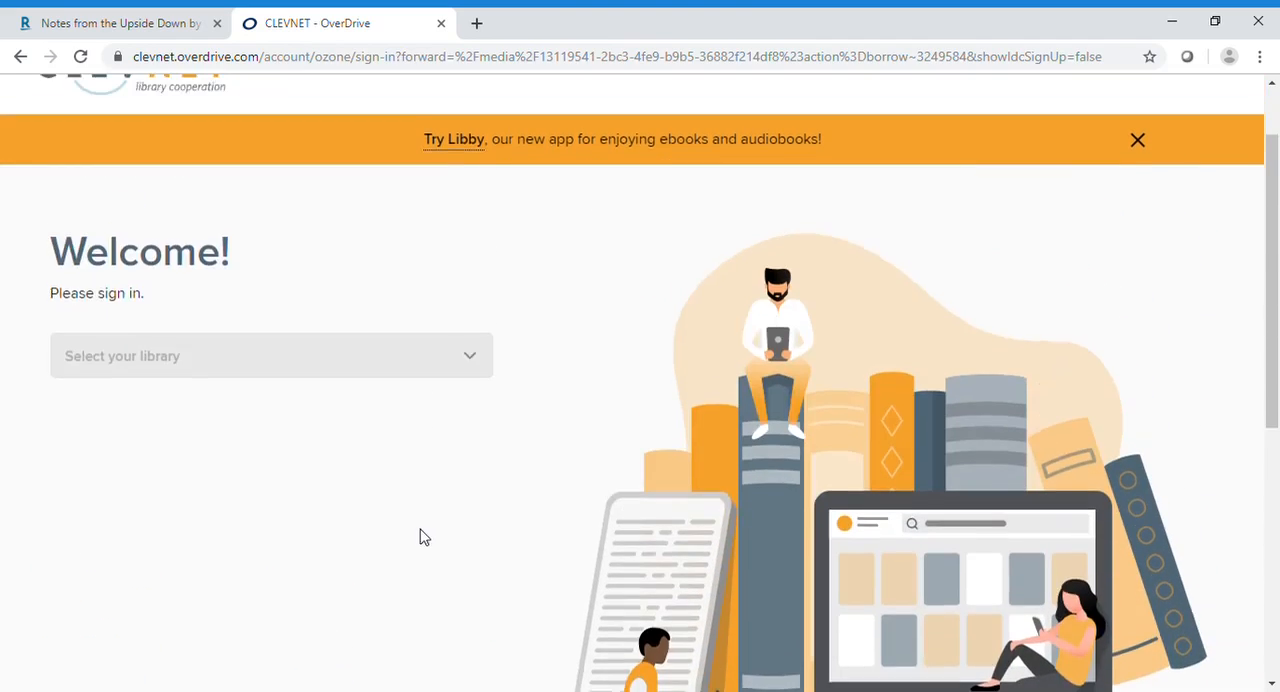
left_click(270, 355)
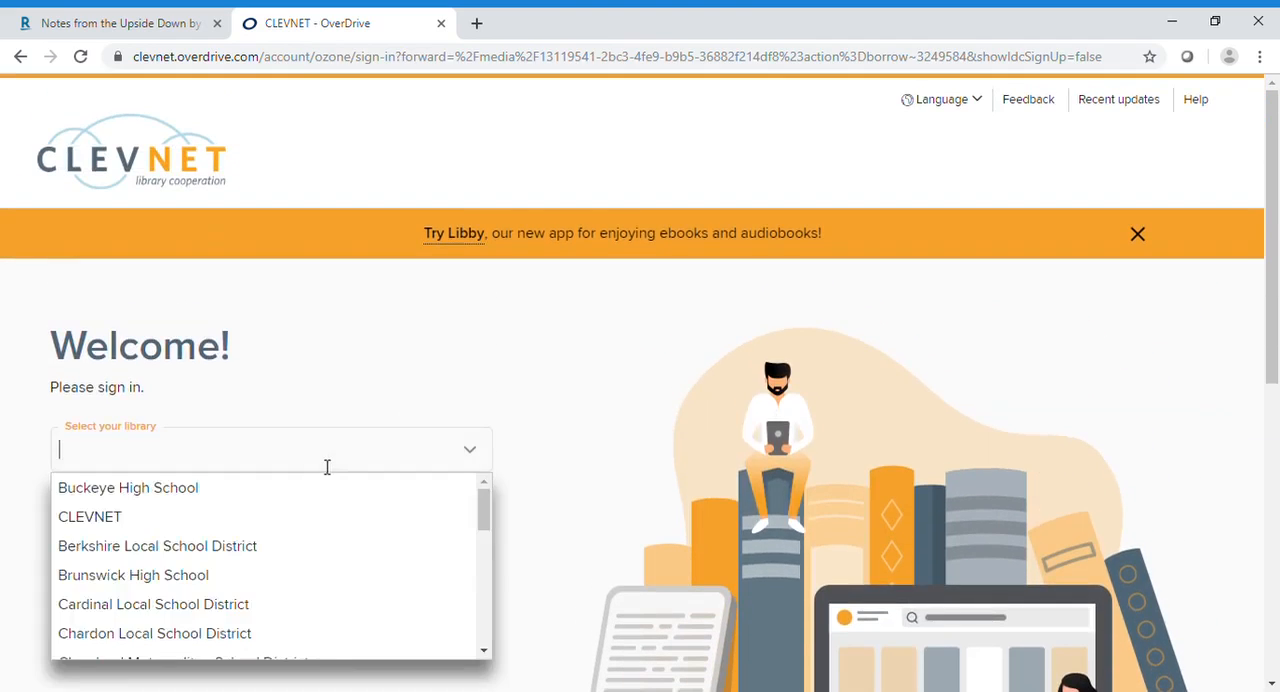
left_click(89, 516)
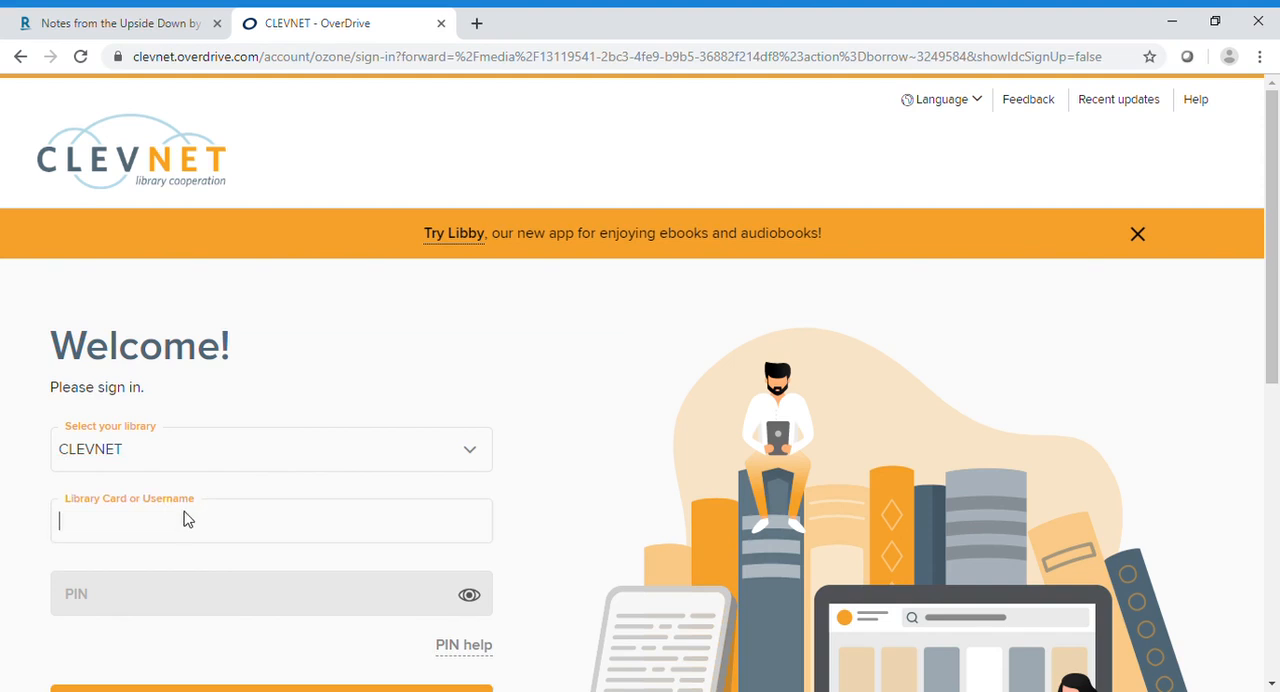
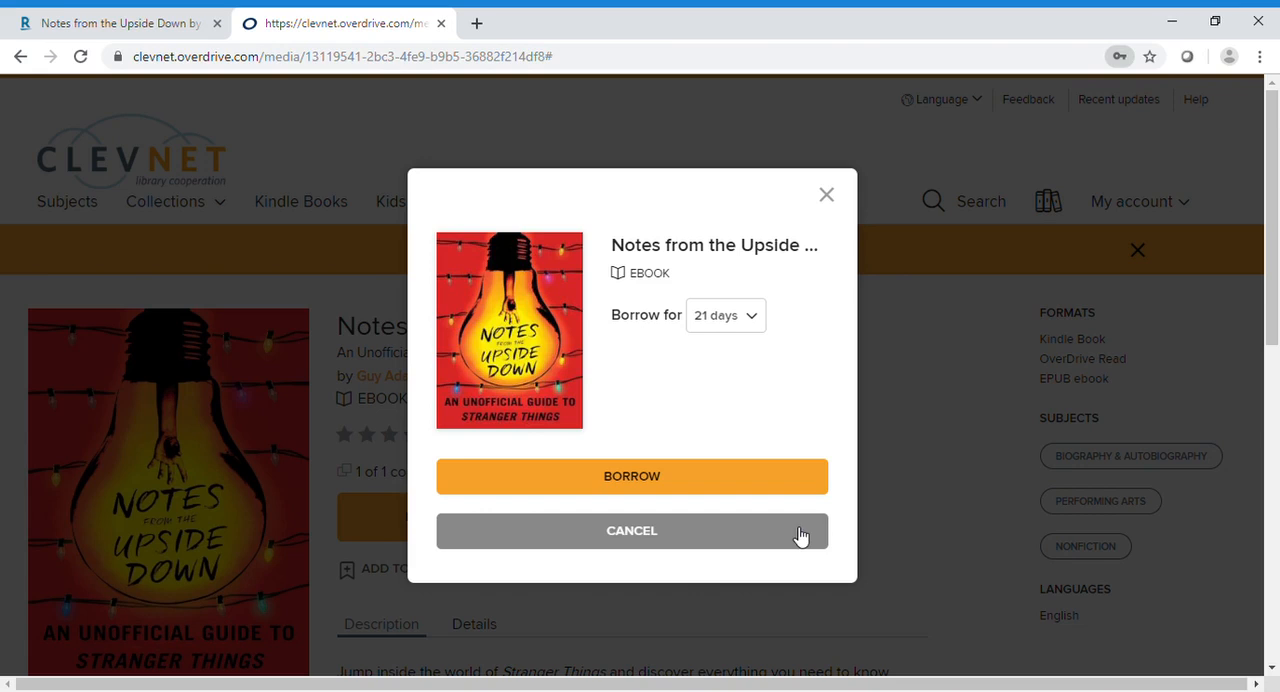
left_click(631, 476)
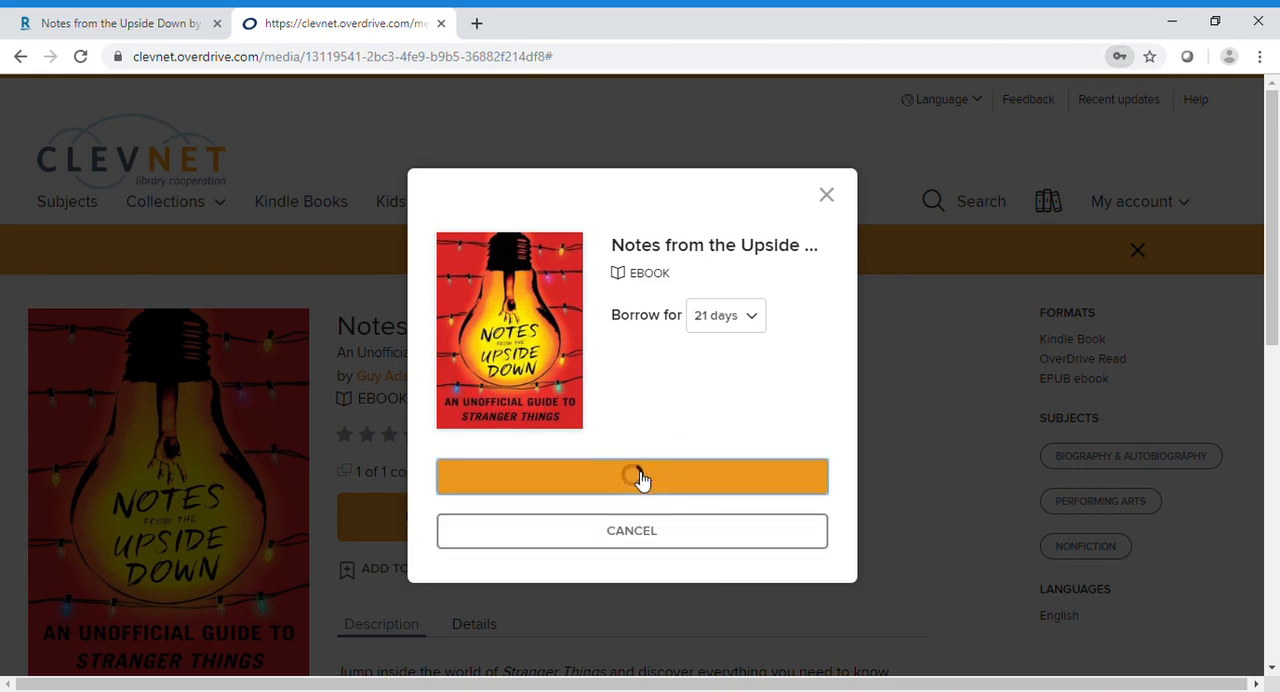
Close the success message confirming checkout until September 16, 2019
left_click(631, 476)
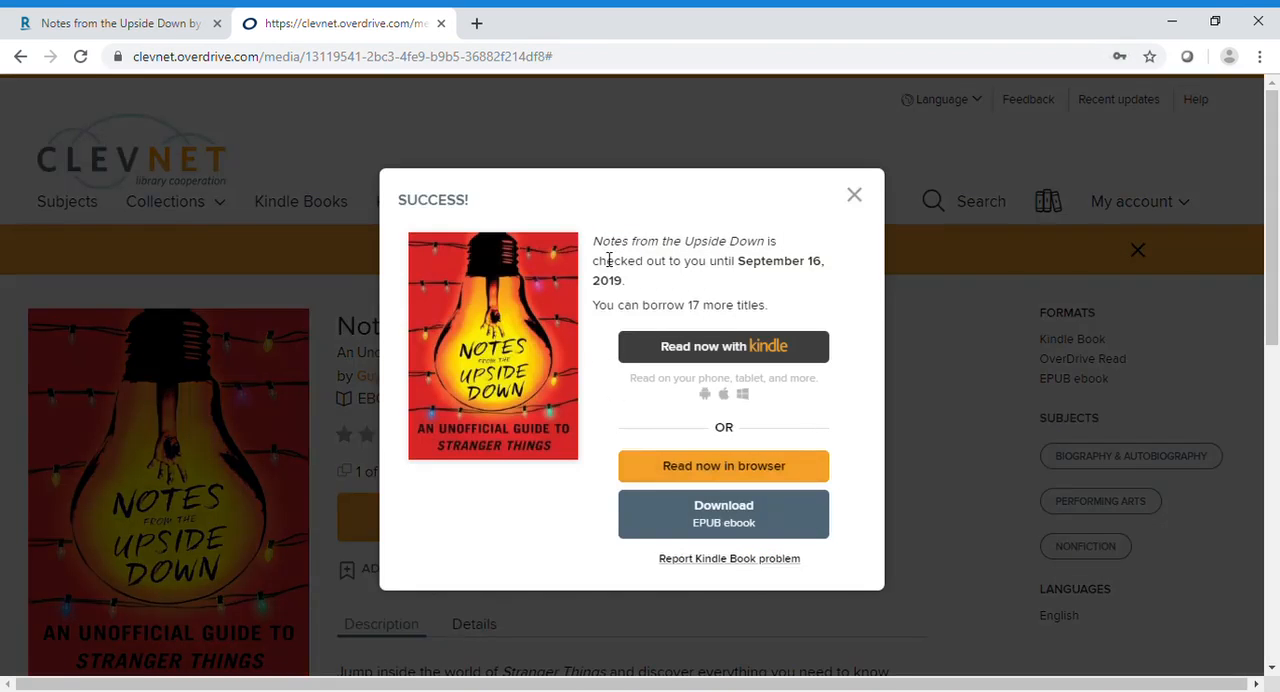
mouse_move(672, 258)
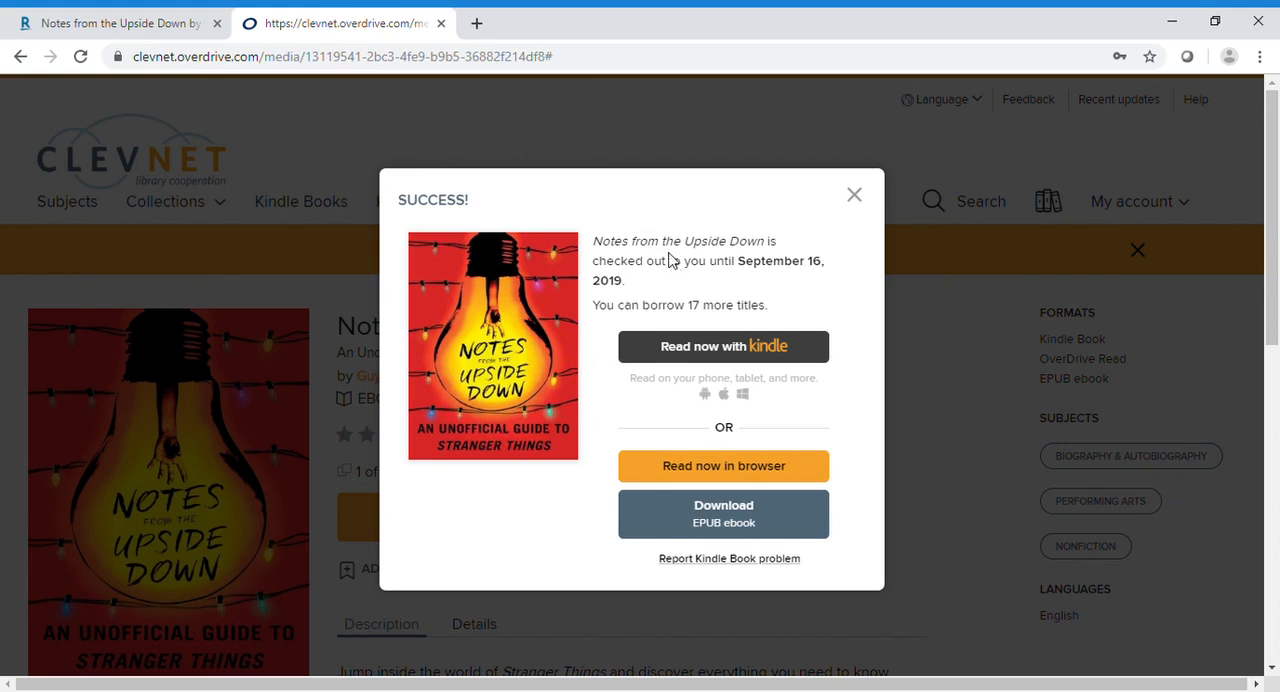
mouse_move(710, 273)
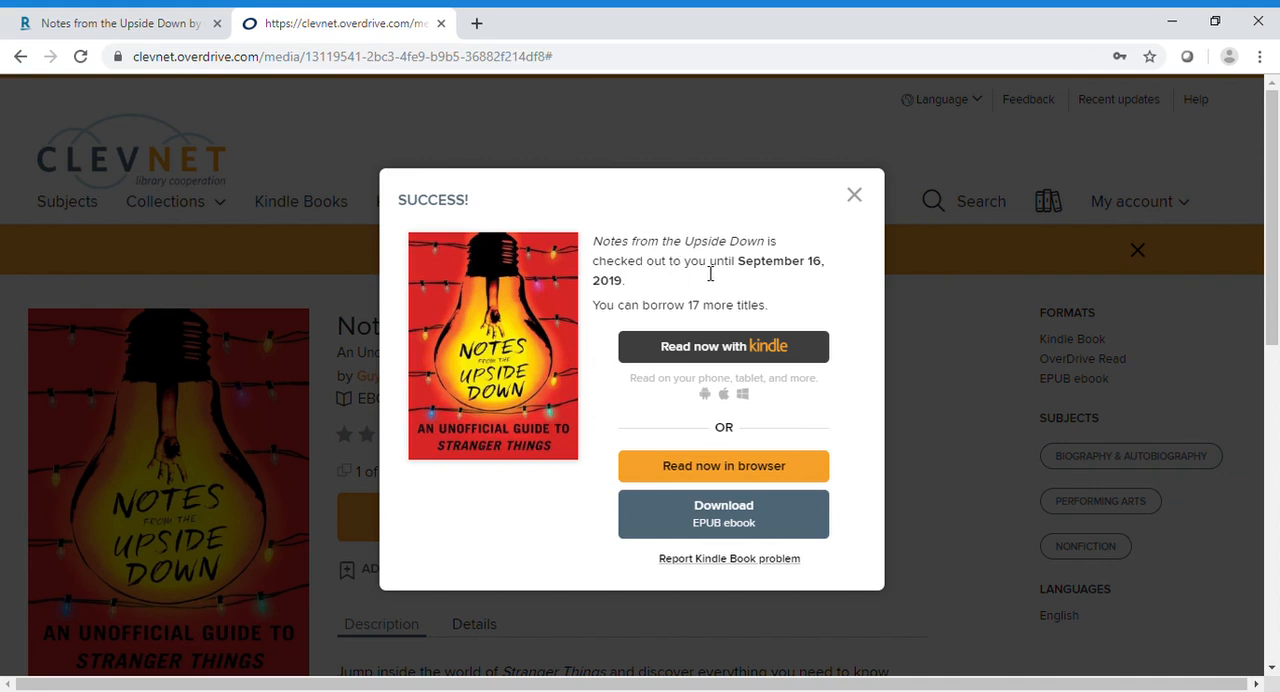
mouse_move(765, 265)
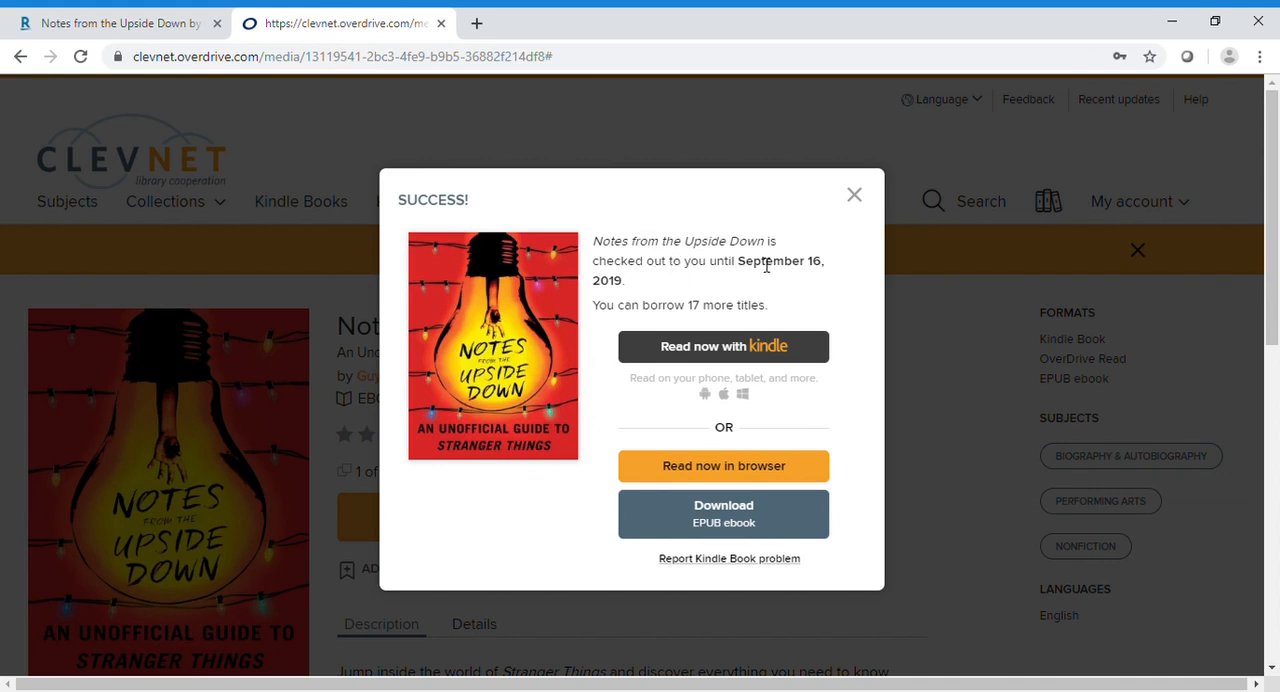
mouse_move(700, 346)
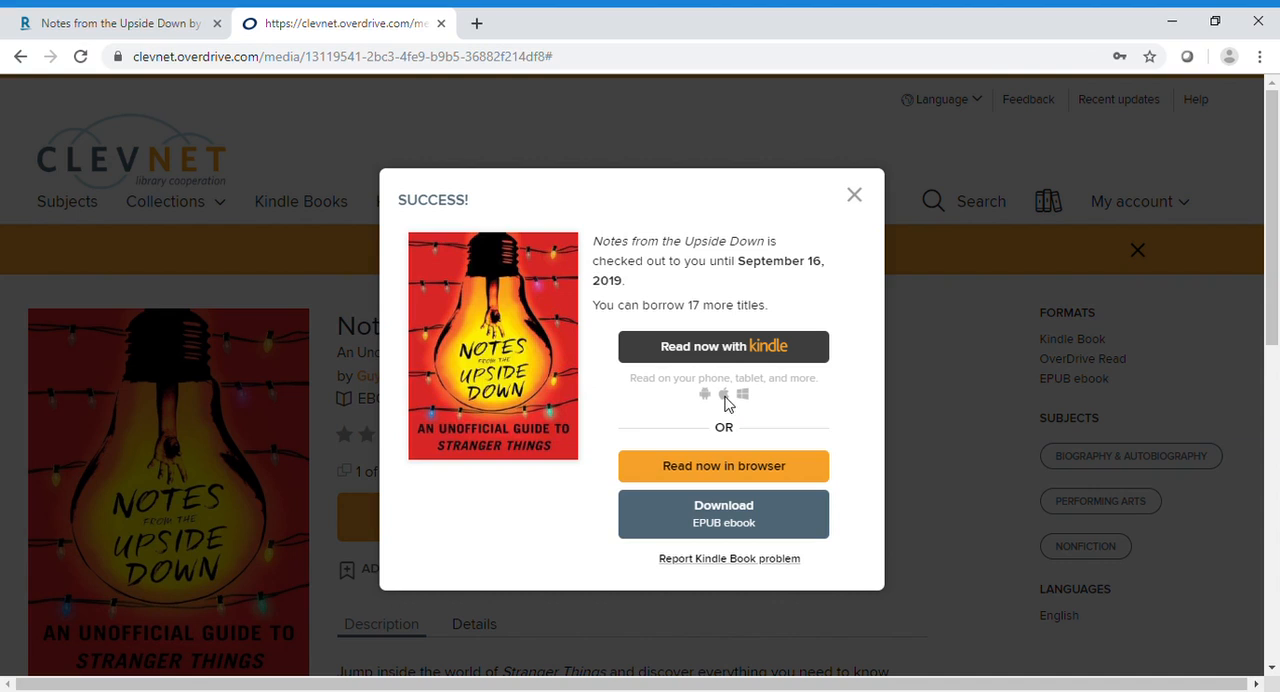
mouse_move(743, 400)
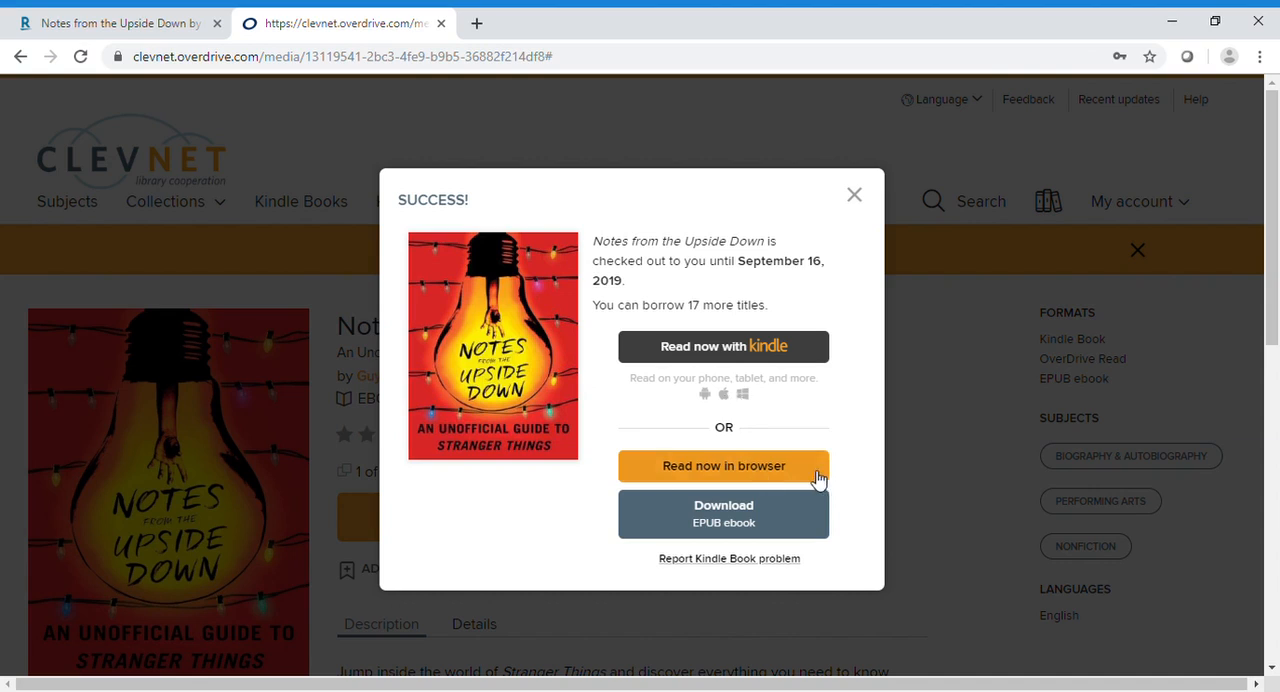
mouse_move(857, 197)
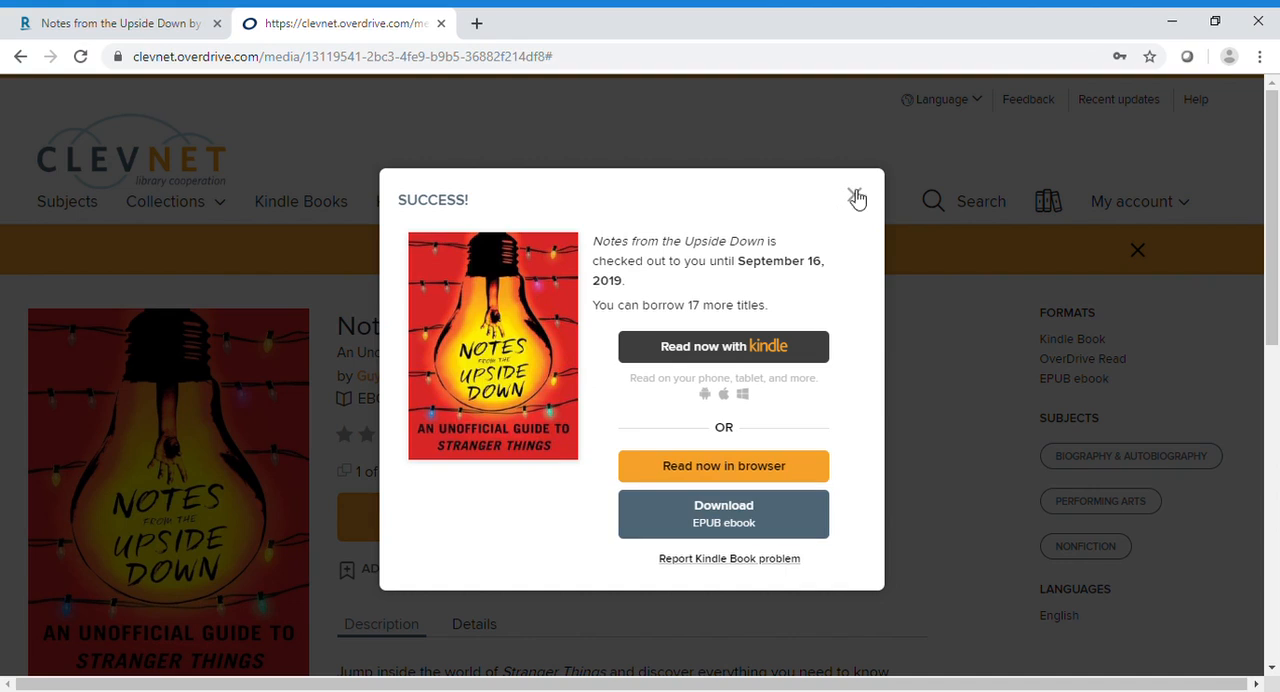
mouse_move(859, 197)
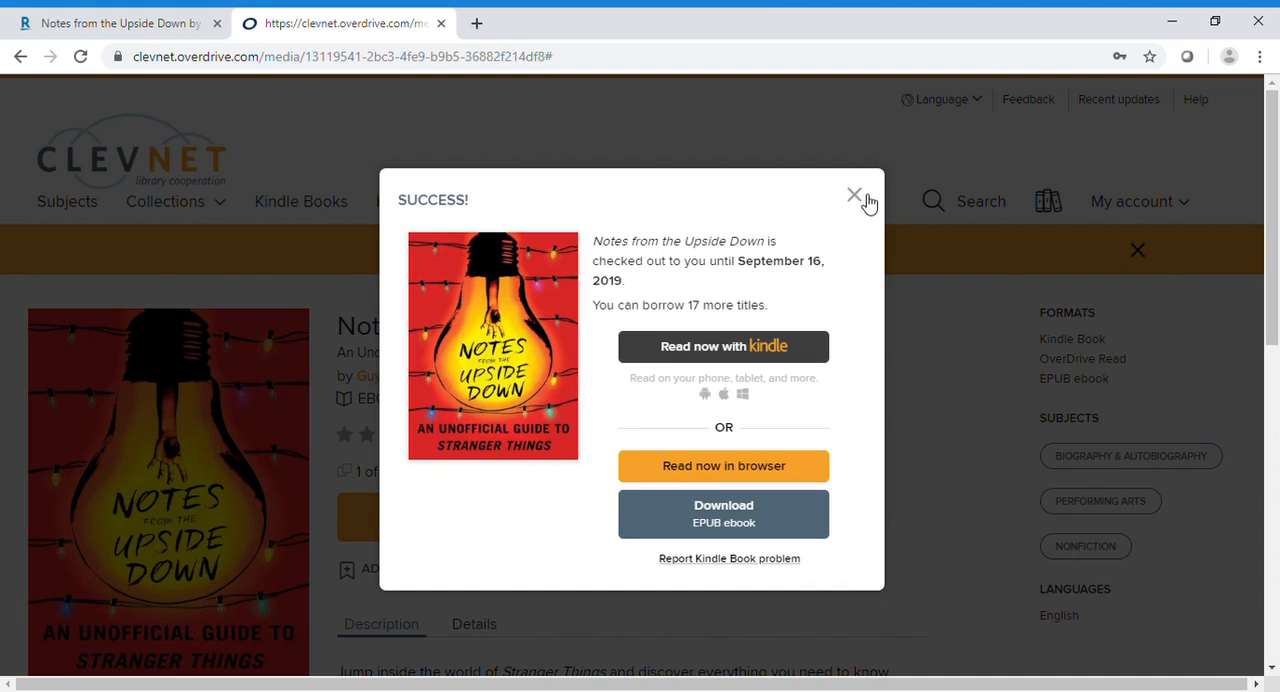
left_click(855, 195)
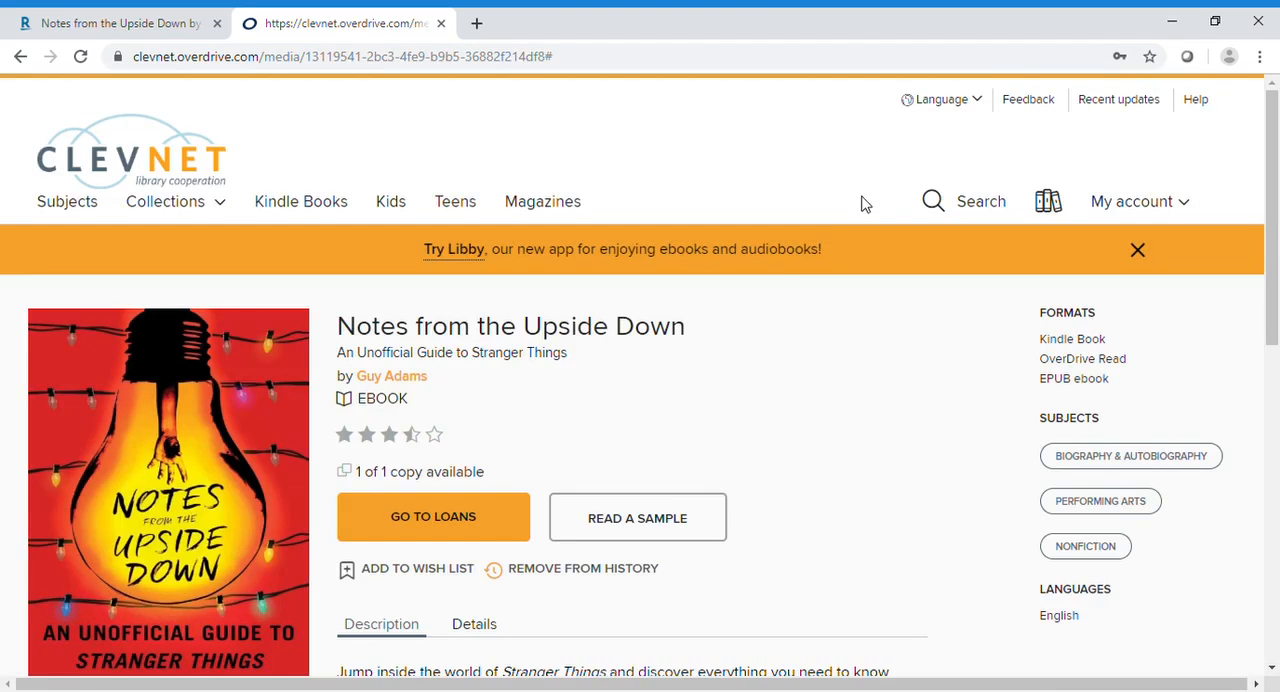
left_click(1131, 201)
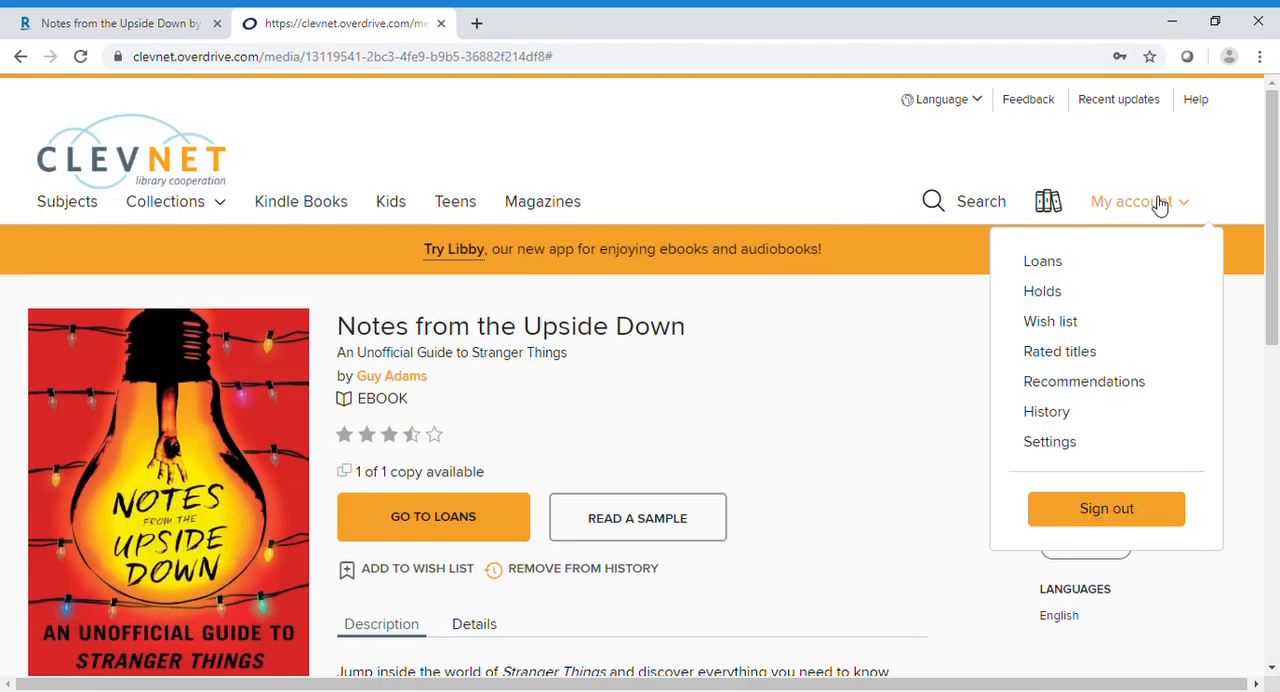
left_click(1042, 261)
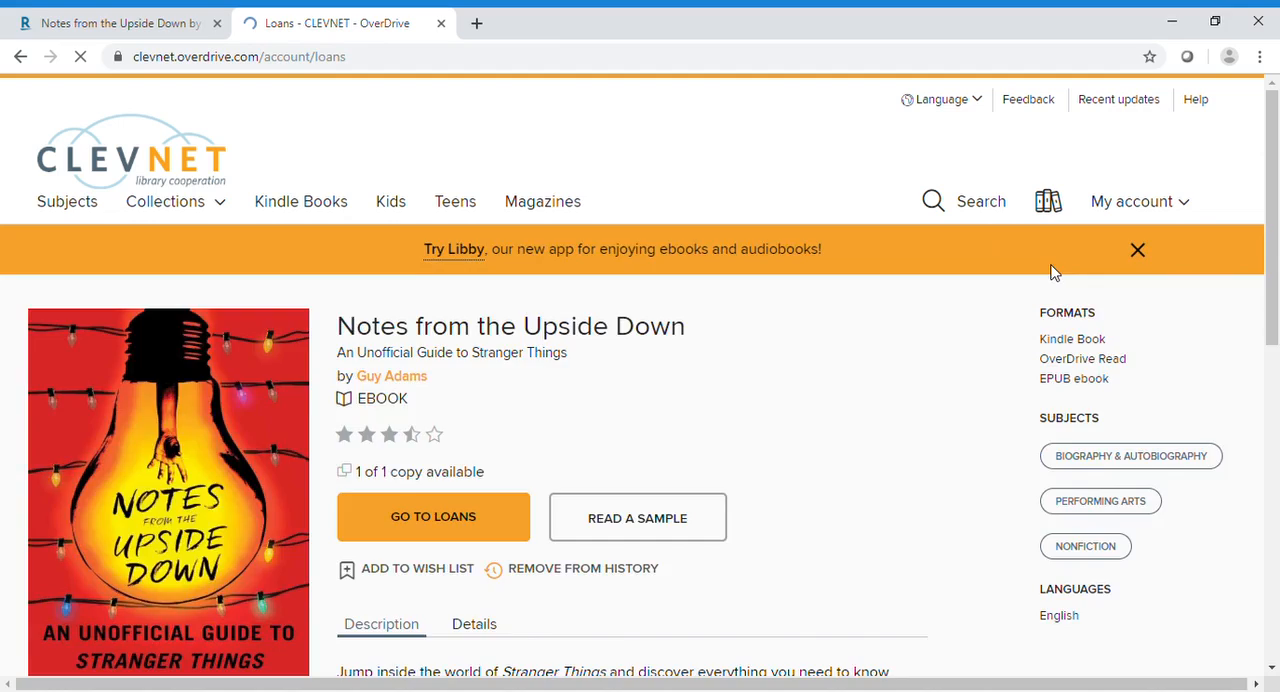
left_click(433, 516)
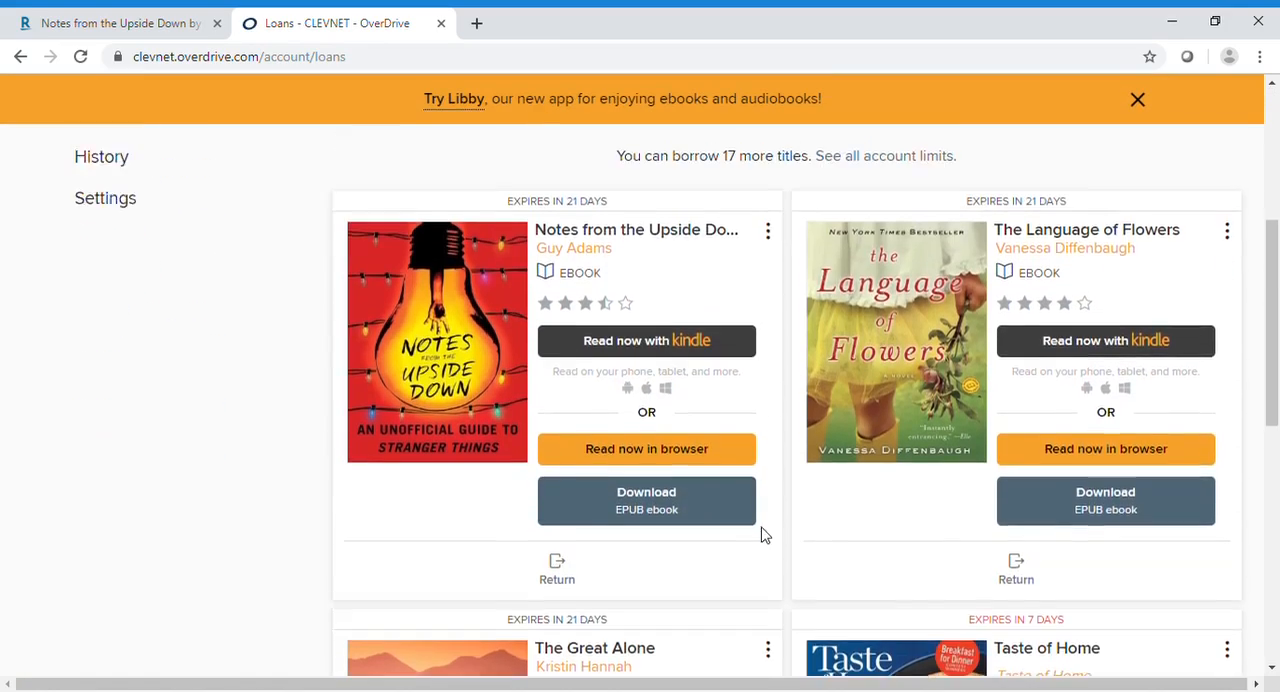
scroll("down", 3)
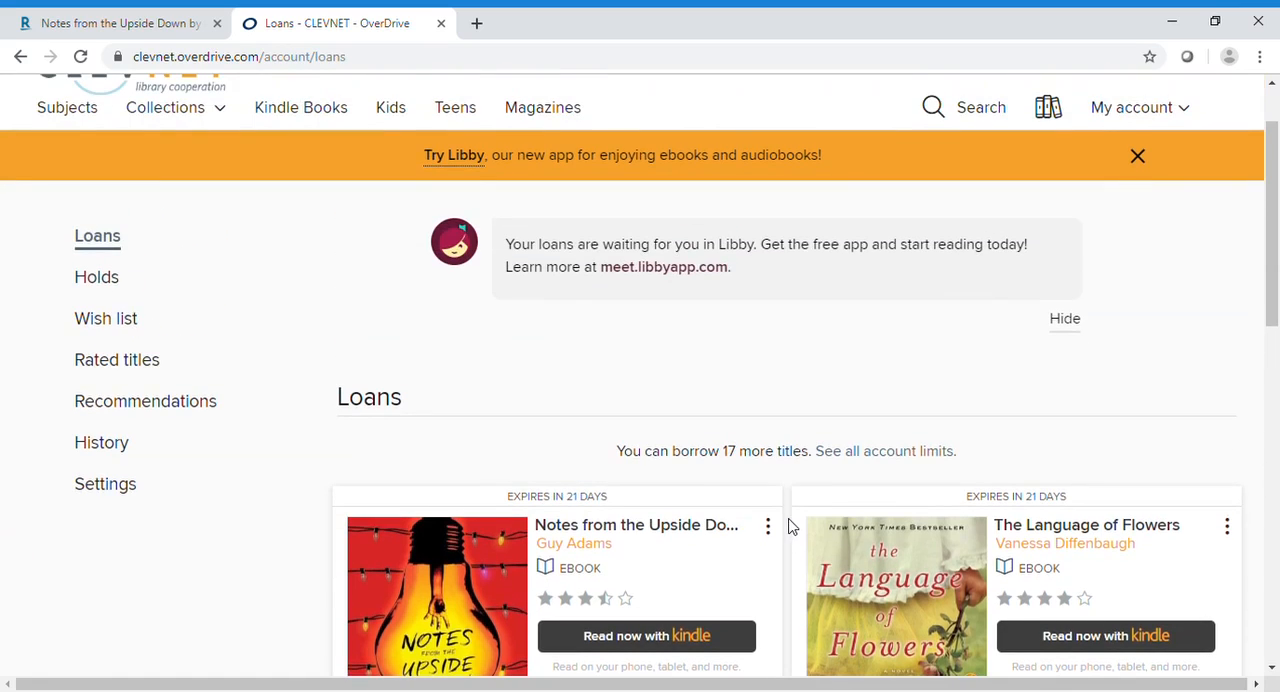
scroll("down", 3)
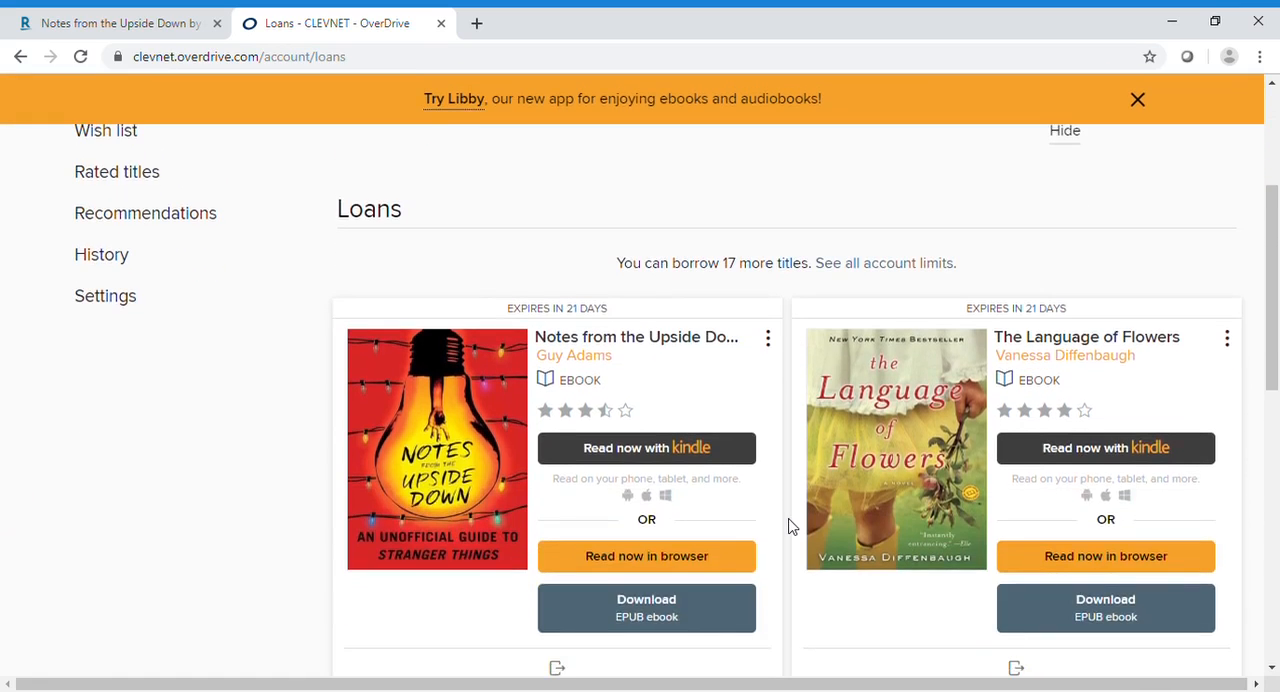
scroll("down", 3)
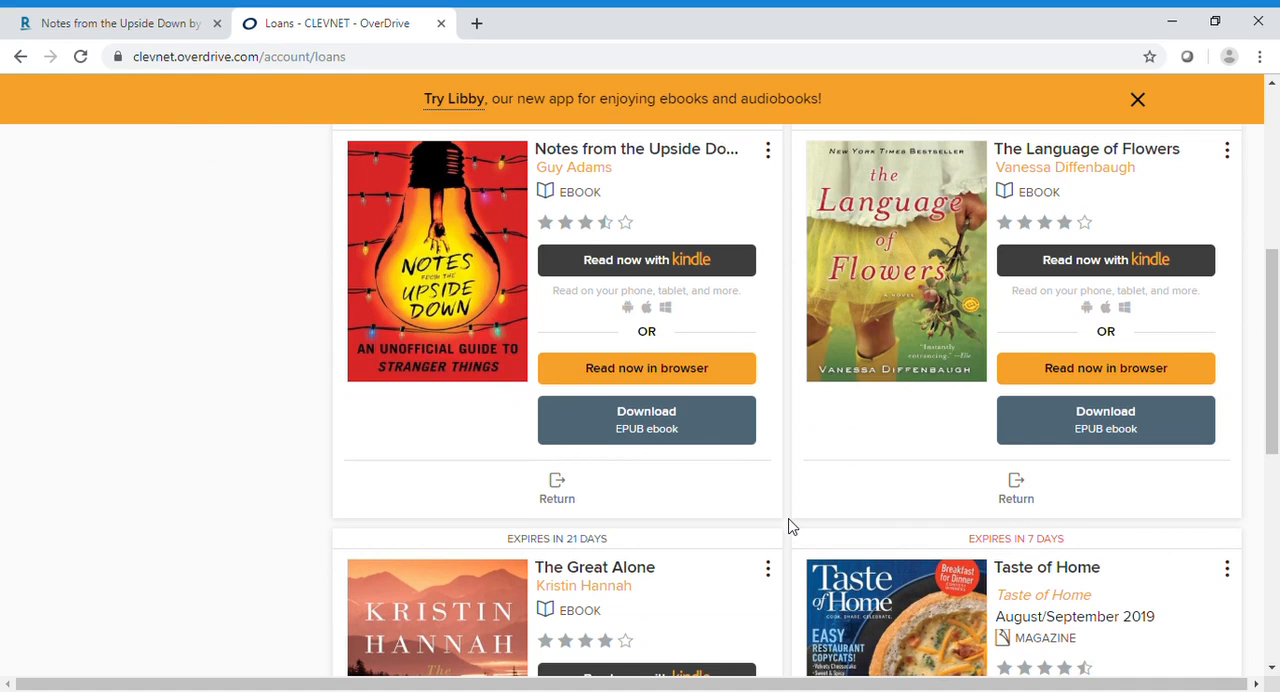
scroll("down", 3)
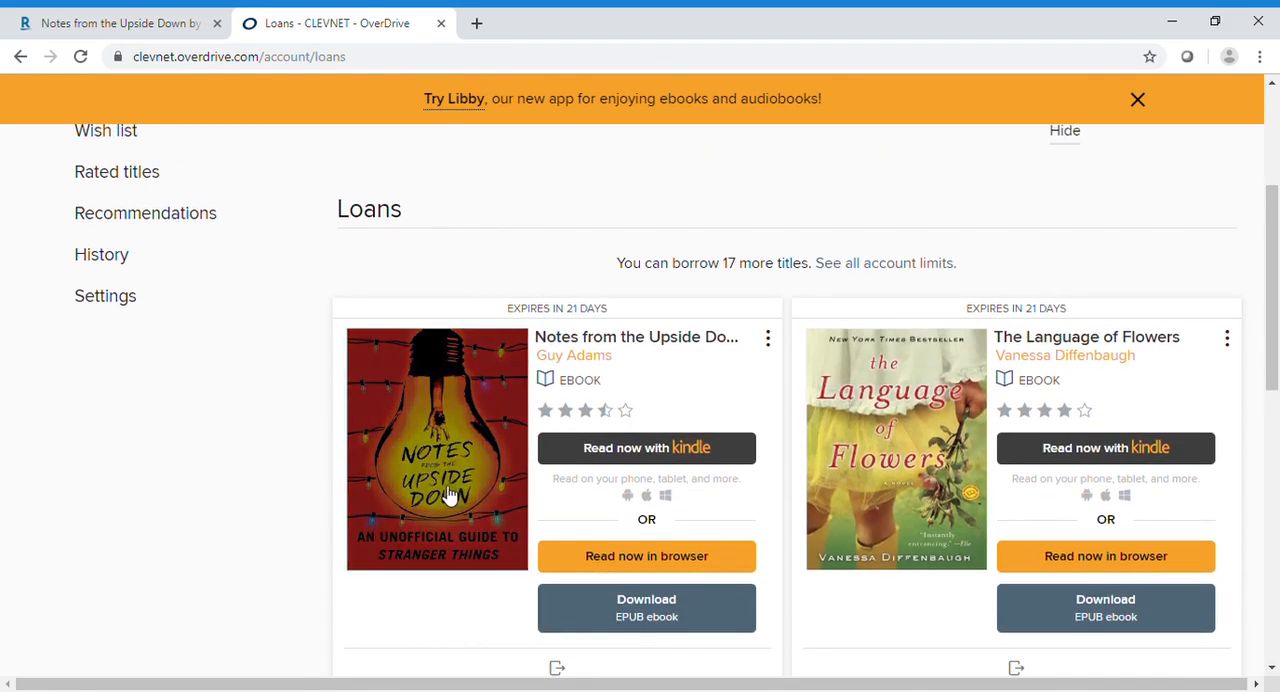
scroll("down", 3)
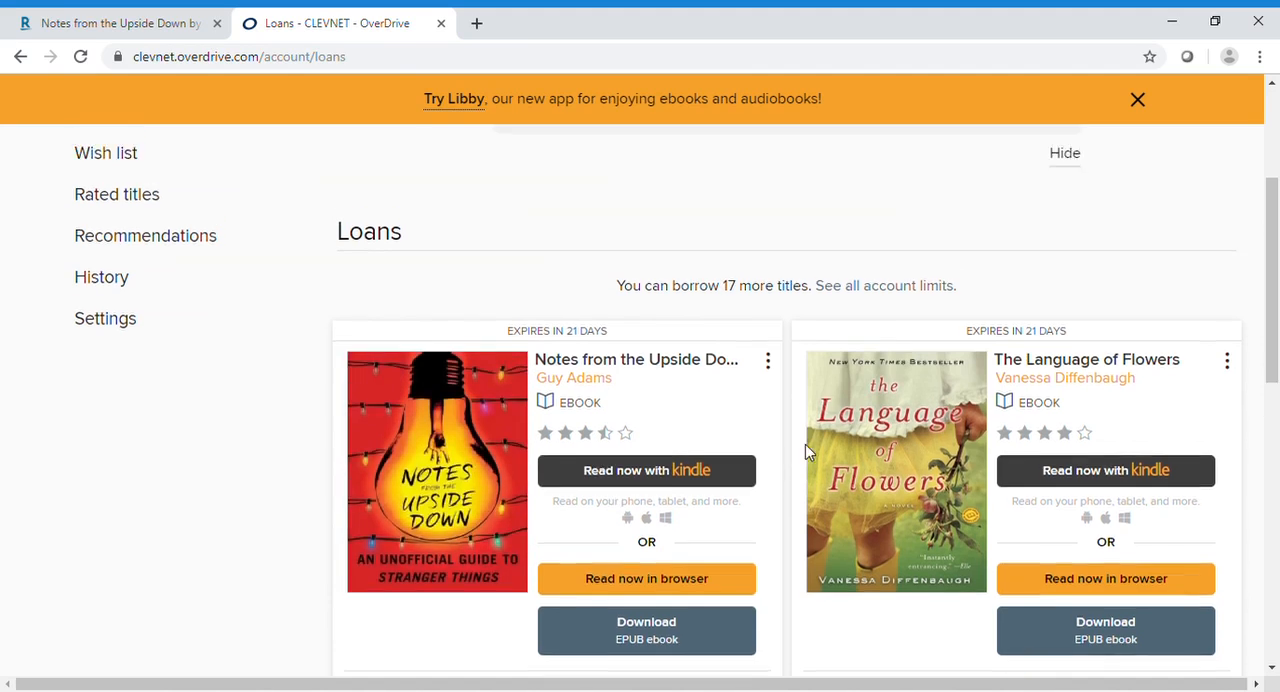
From My account, visit Wish list, Rated titles, Recommendations, then History
left_click(1131, 201)
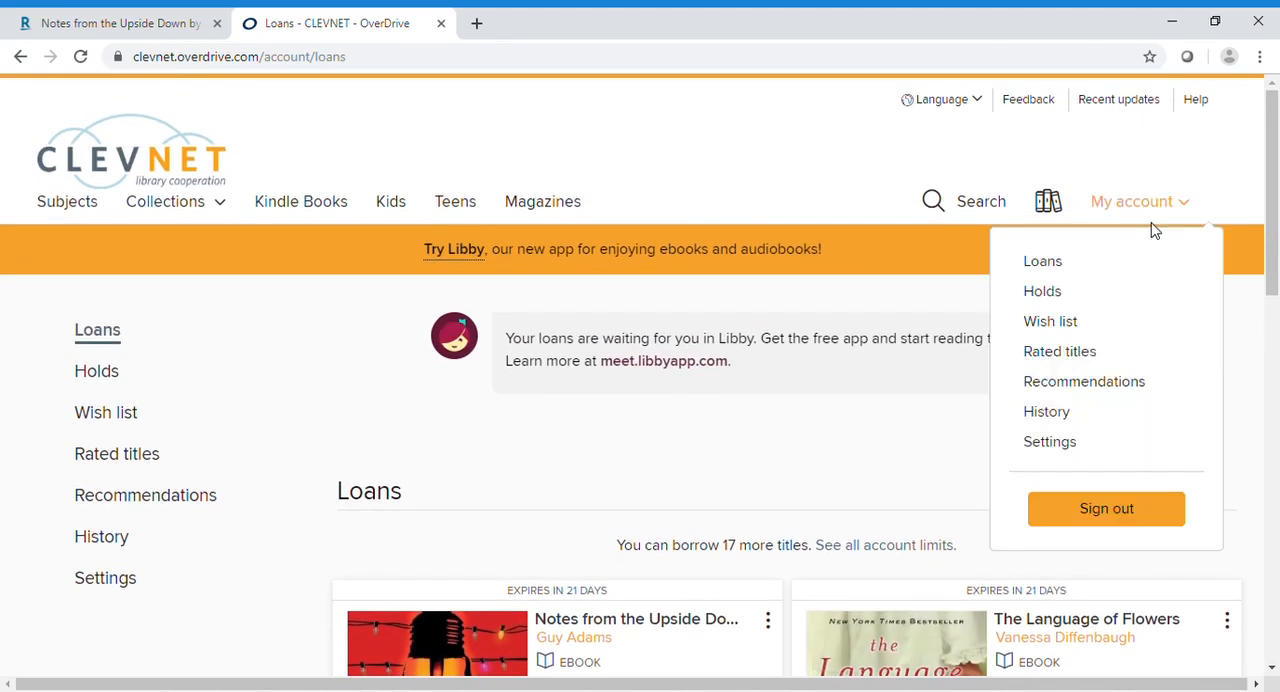
left_click(1050, 321)
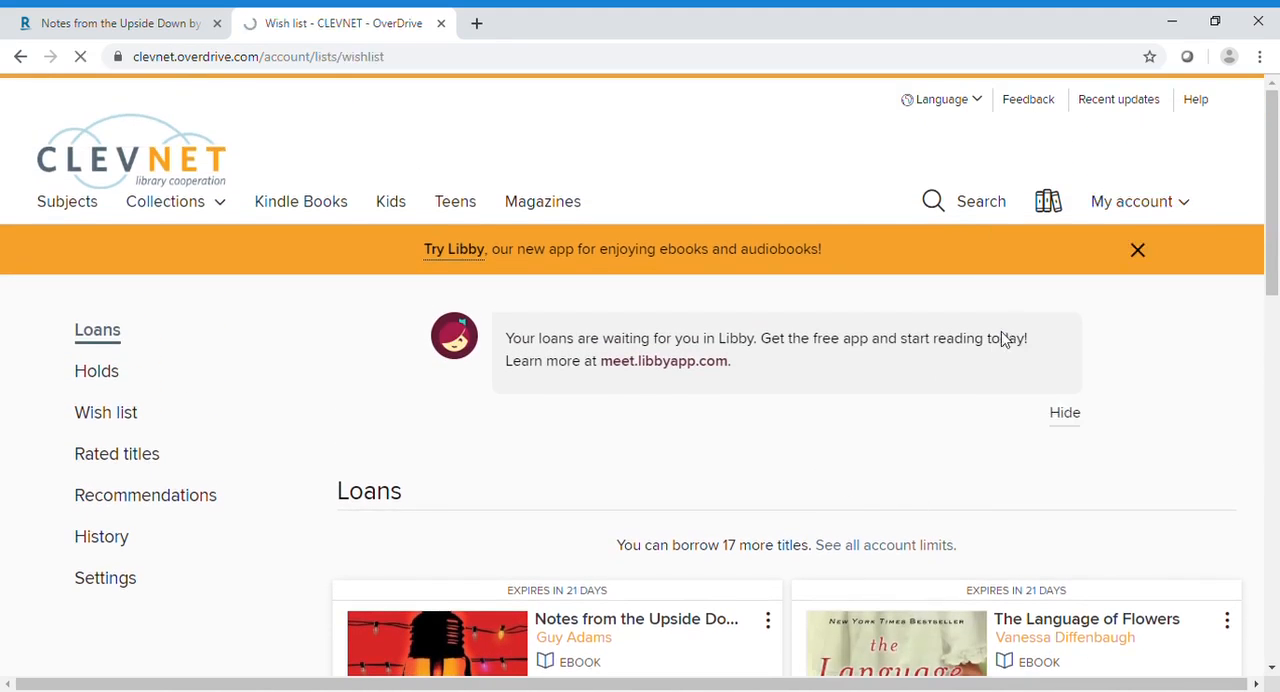
left_click(106, 412)
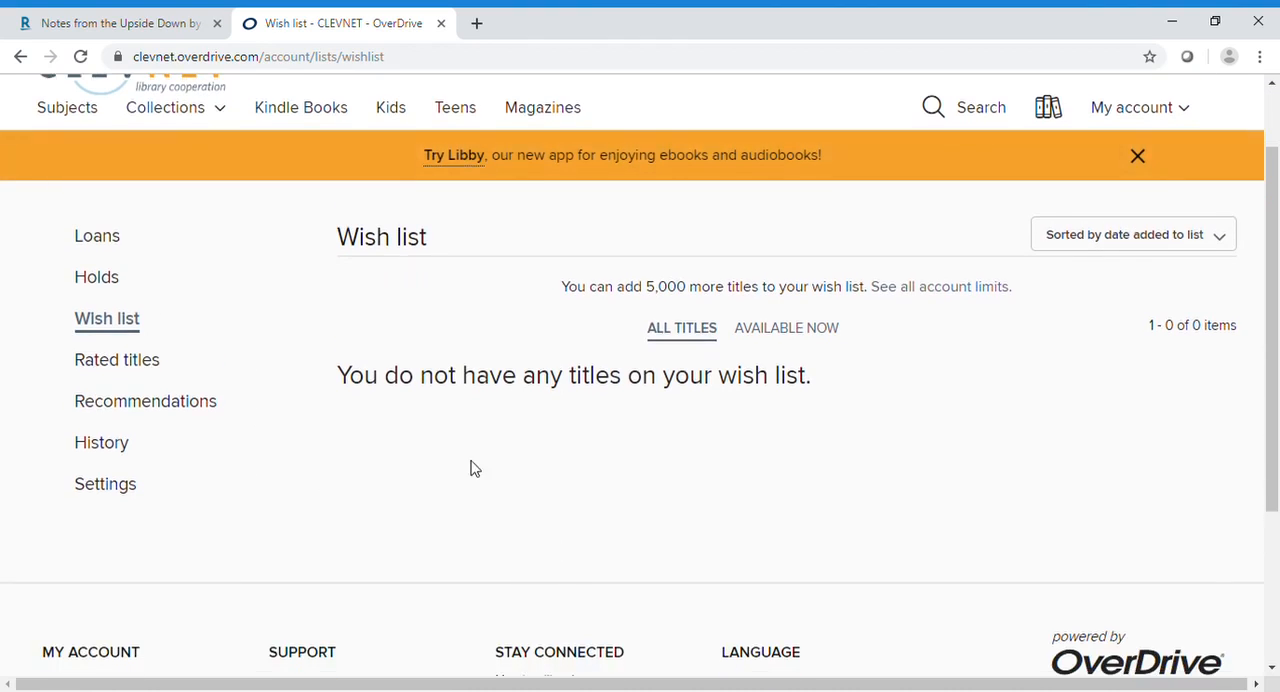
left_click(117, 359)
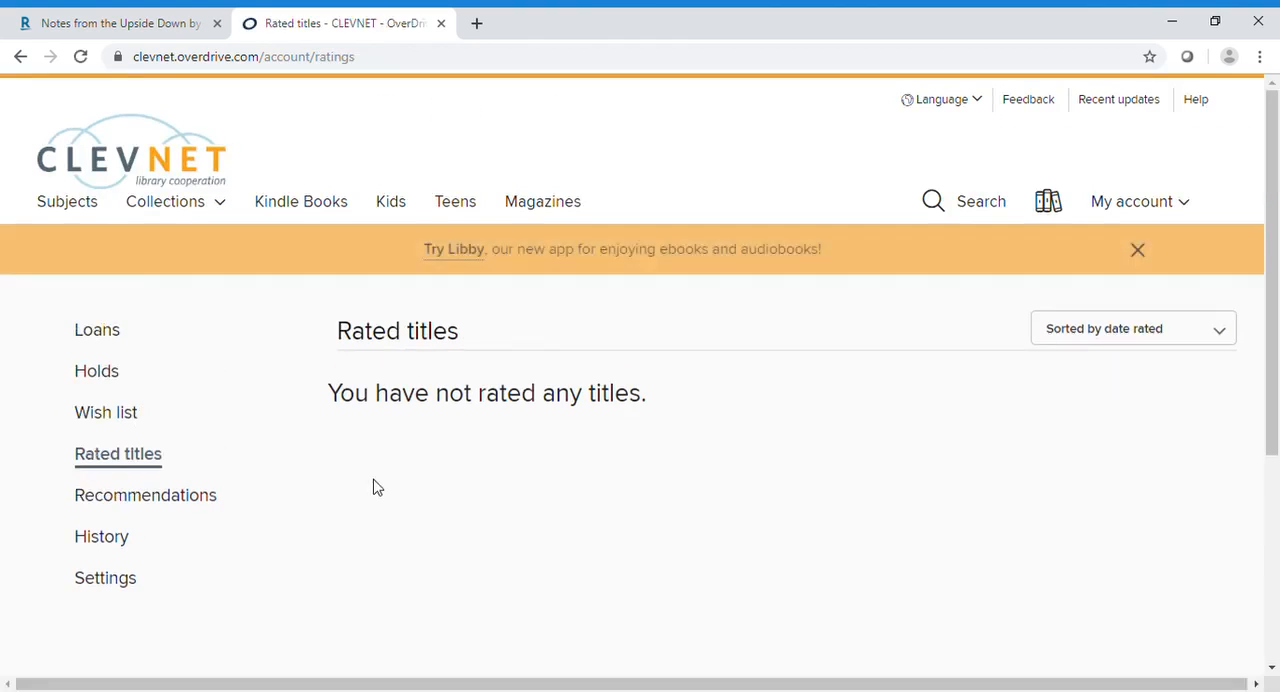
left_click(145, 494)
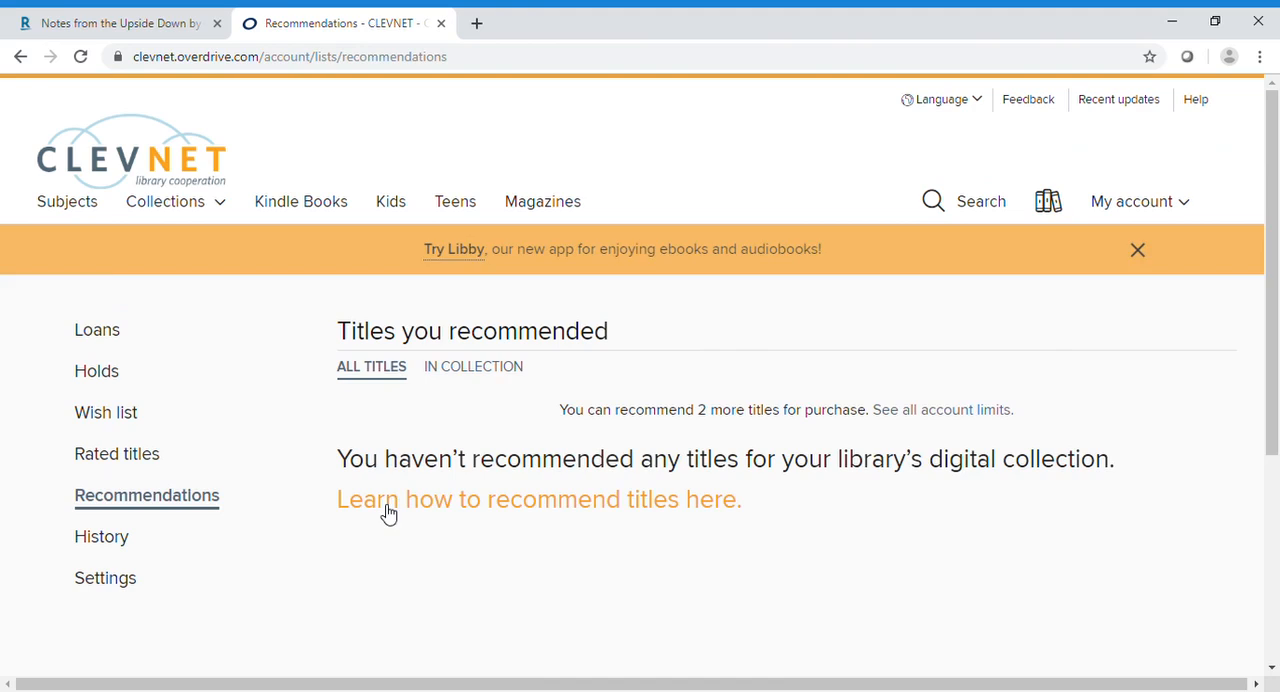
left_click(102, 536)
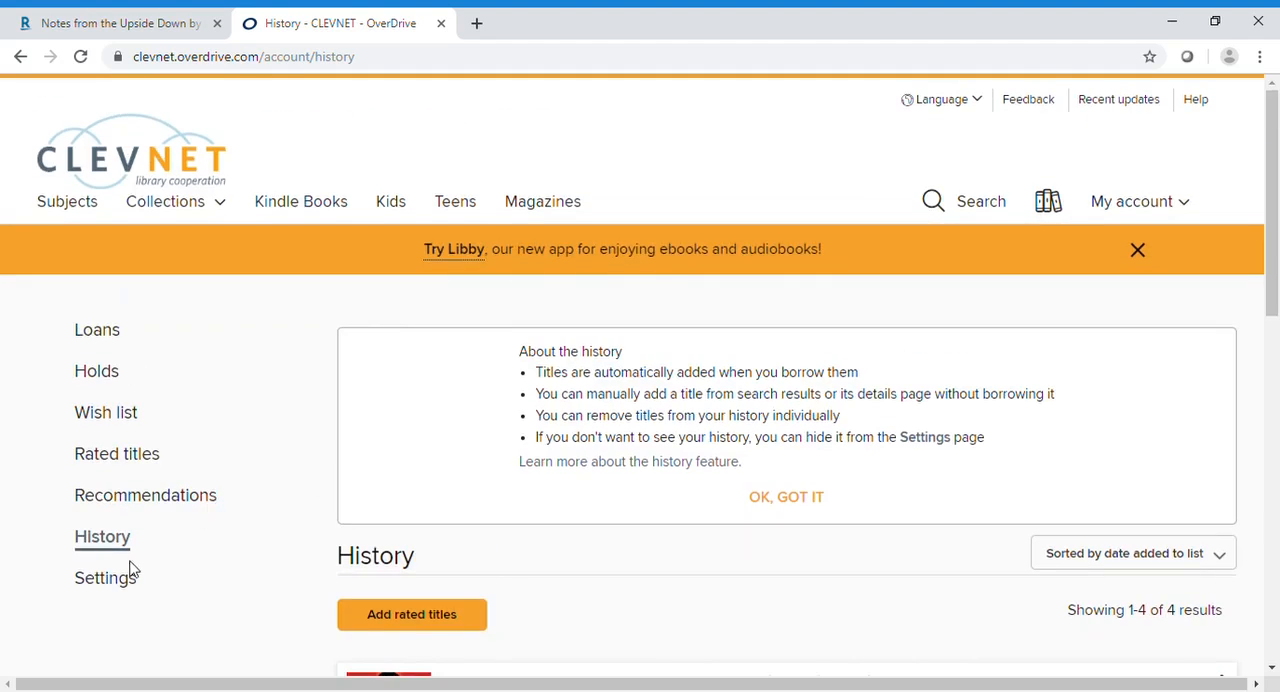
Open Settings and try the 14-day ebook lending period; the default stays 21 days
left_click(106, 578)
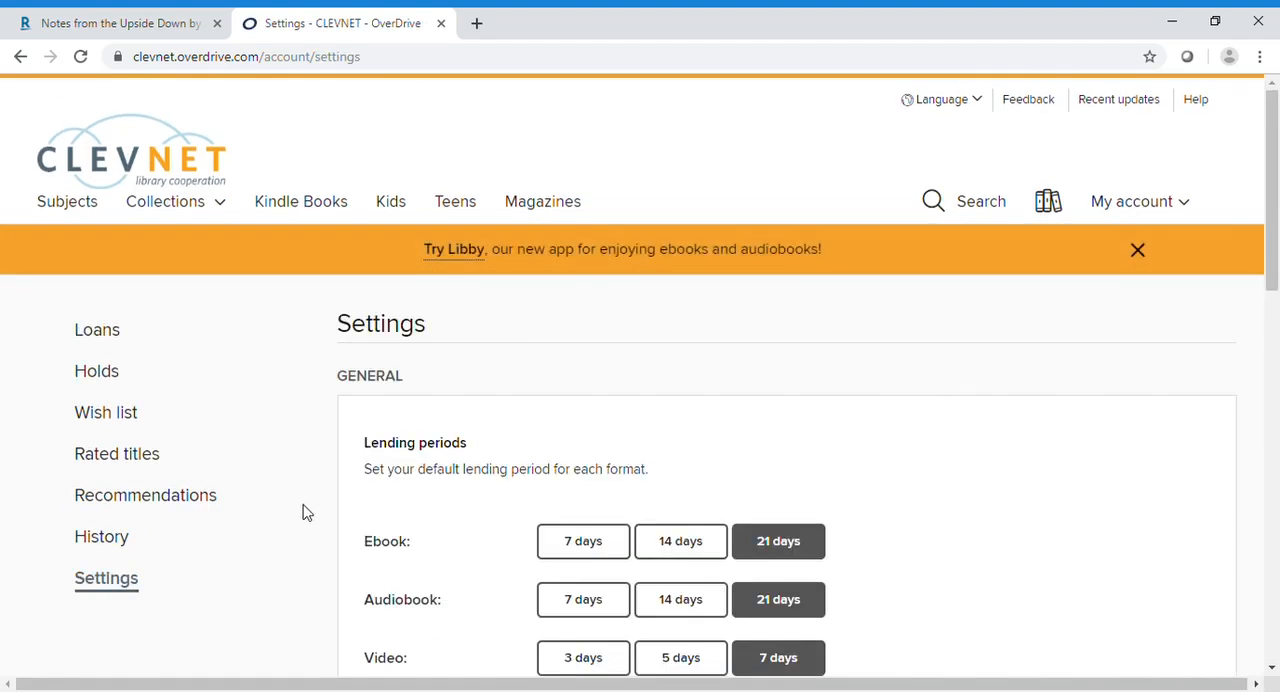
scroll("down", 3)
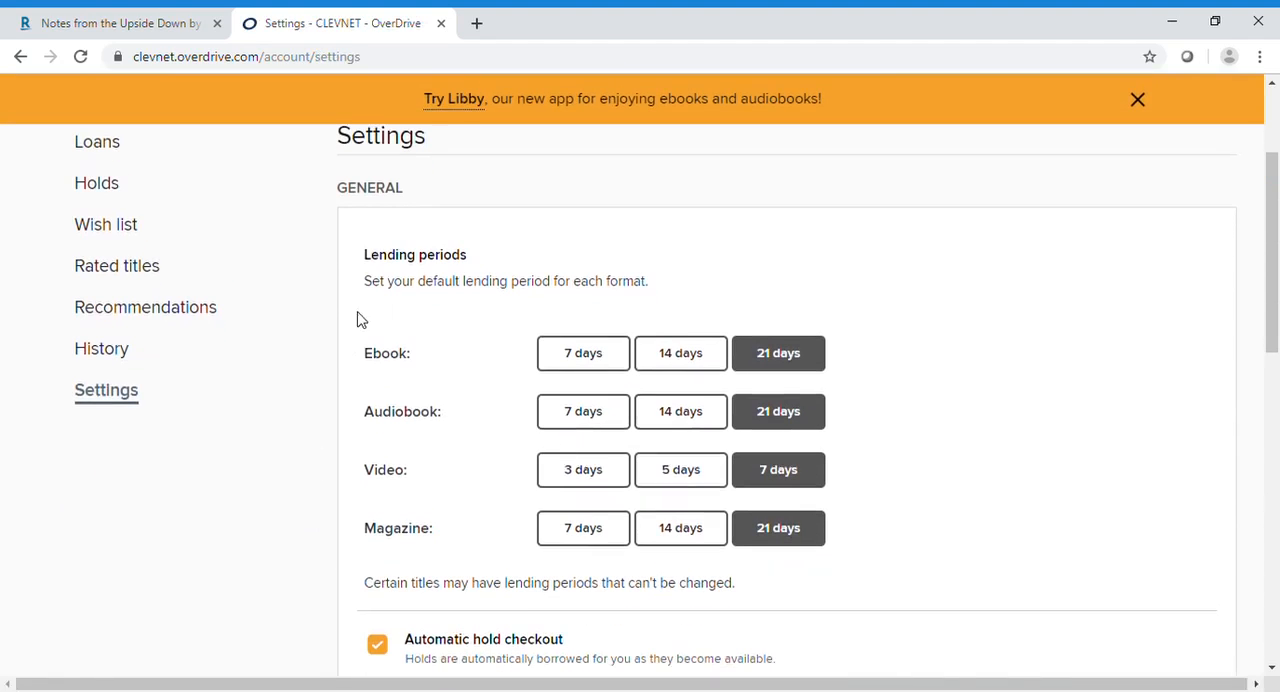
mouse_move(638, 308)
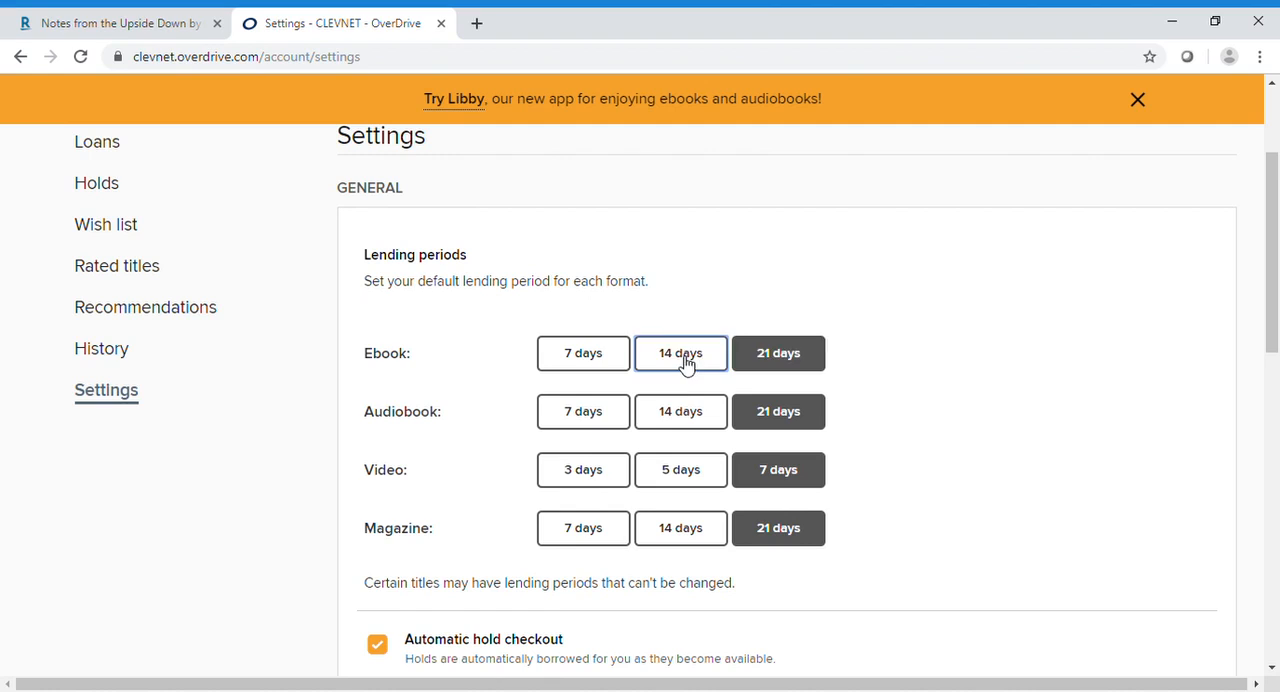
left_click(778, 353)
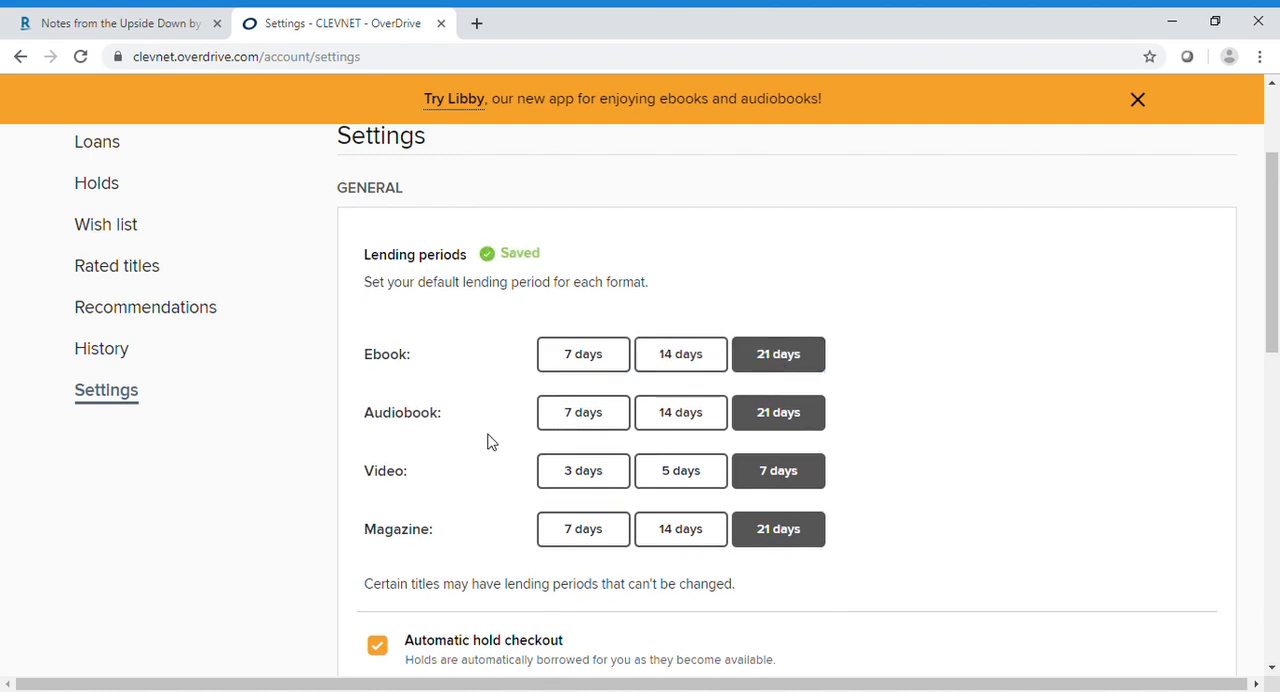
mouse_move(418, 486)
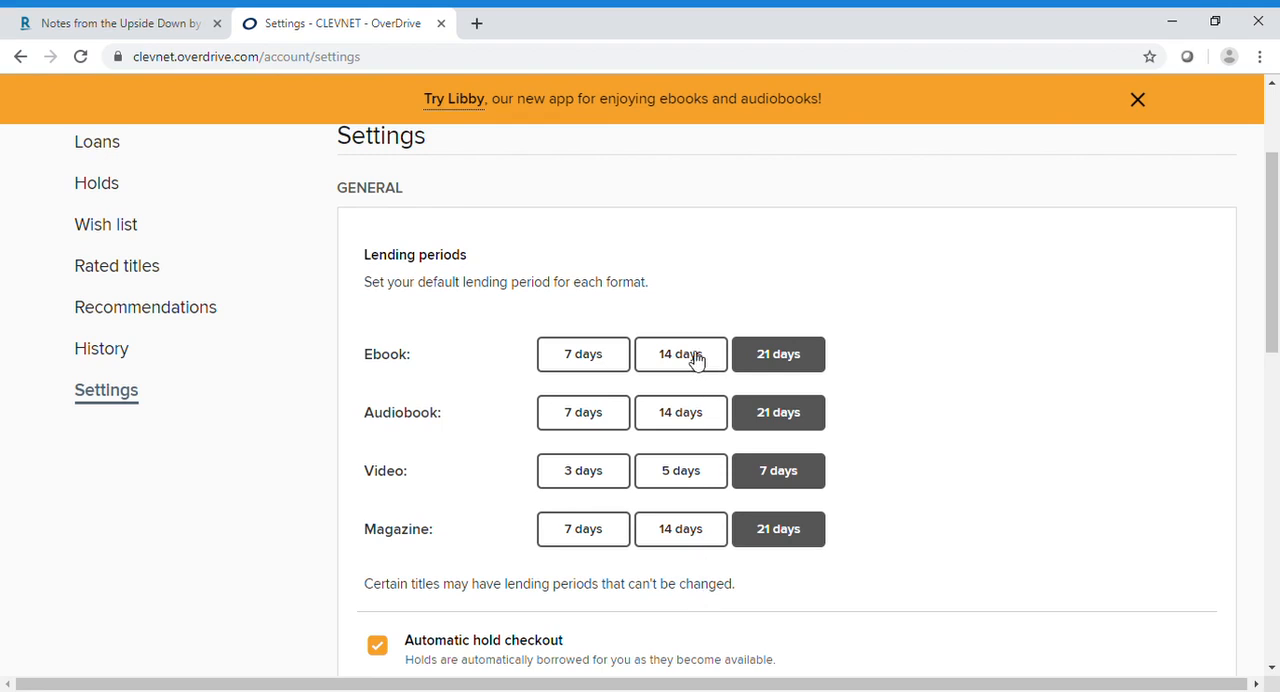
left_click(680, 354)
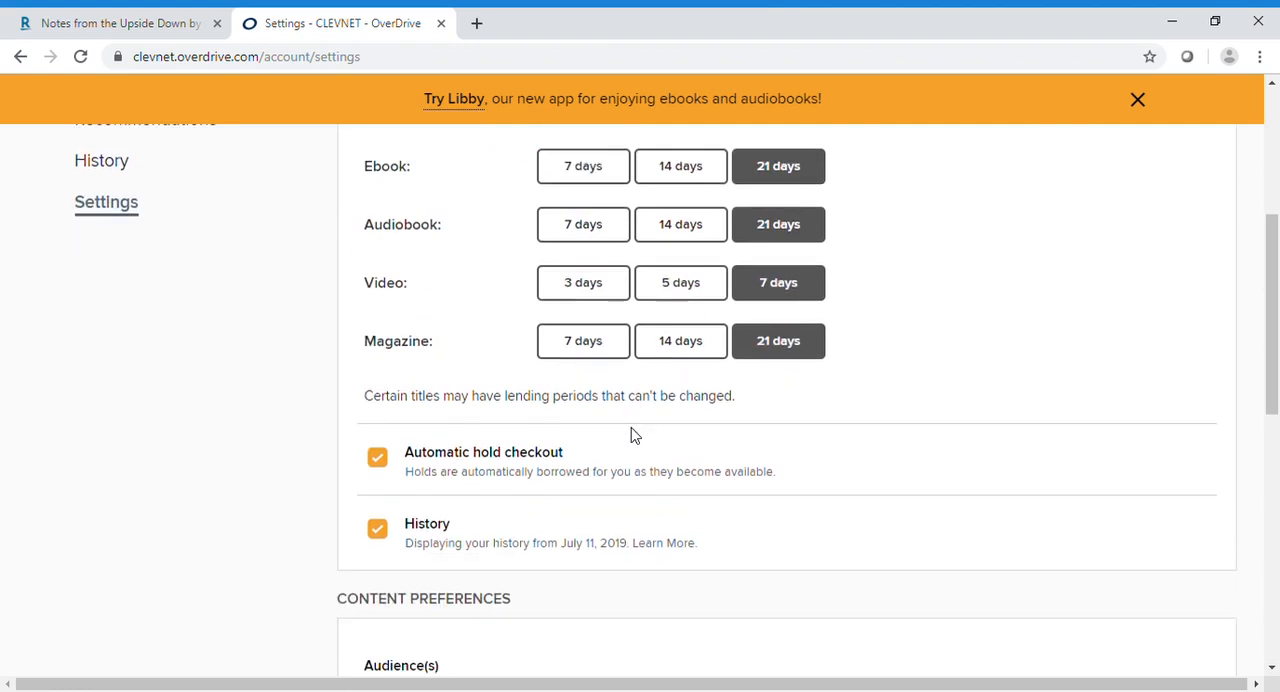
Check the all-audiences content and off display options, then bring up My account
scroll("down", 3)
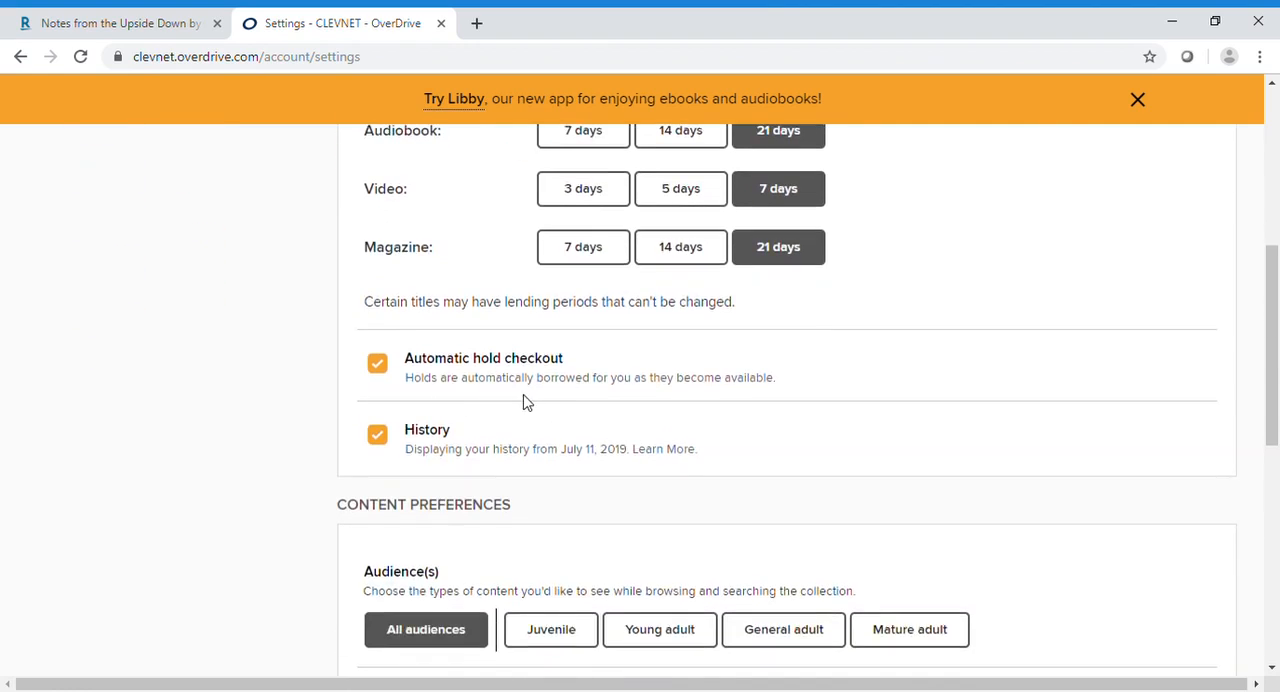
mouse_move(505, 378)
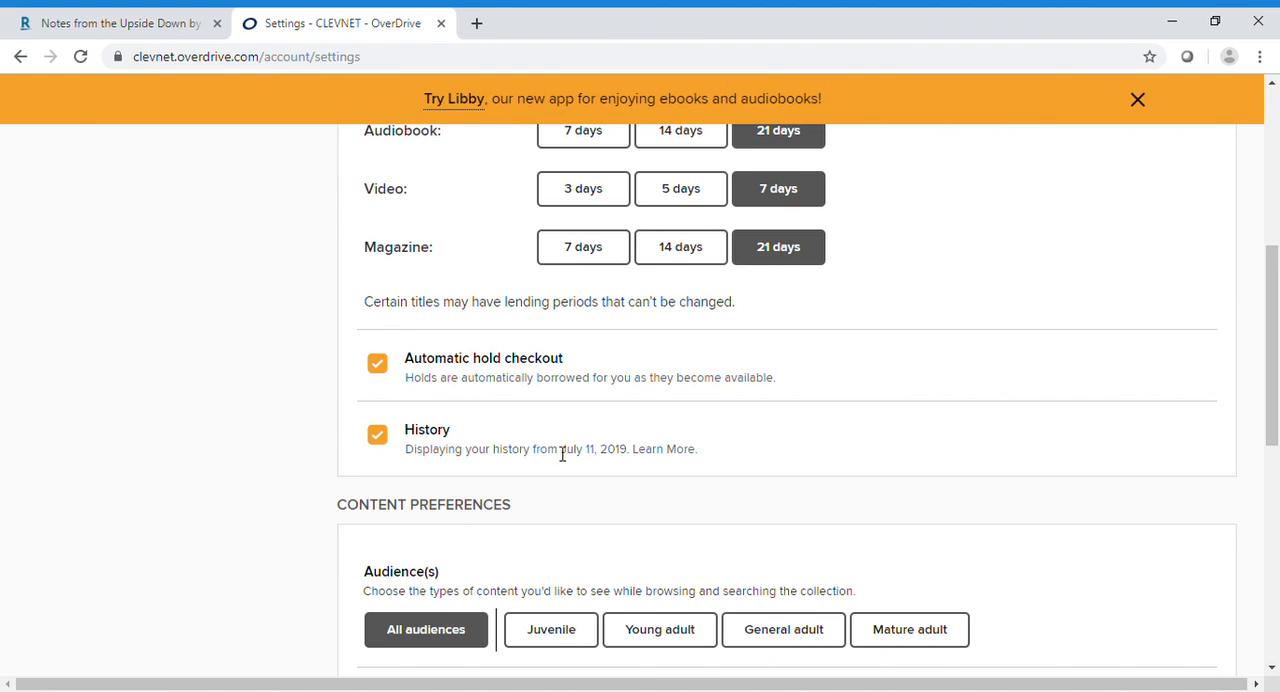
scroll("down", 3)
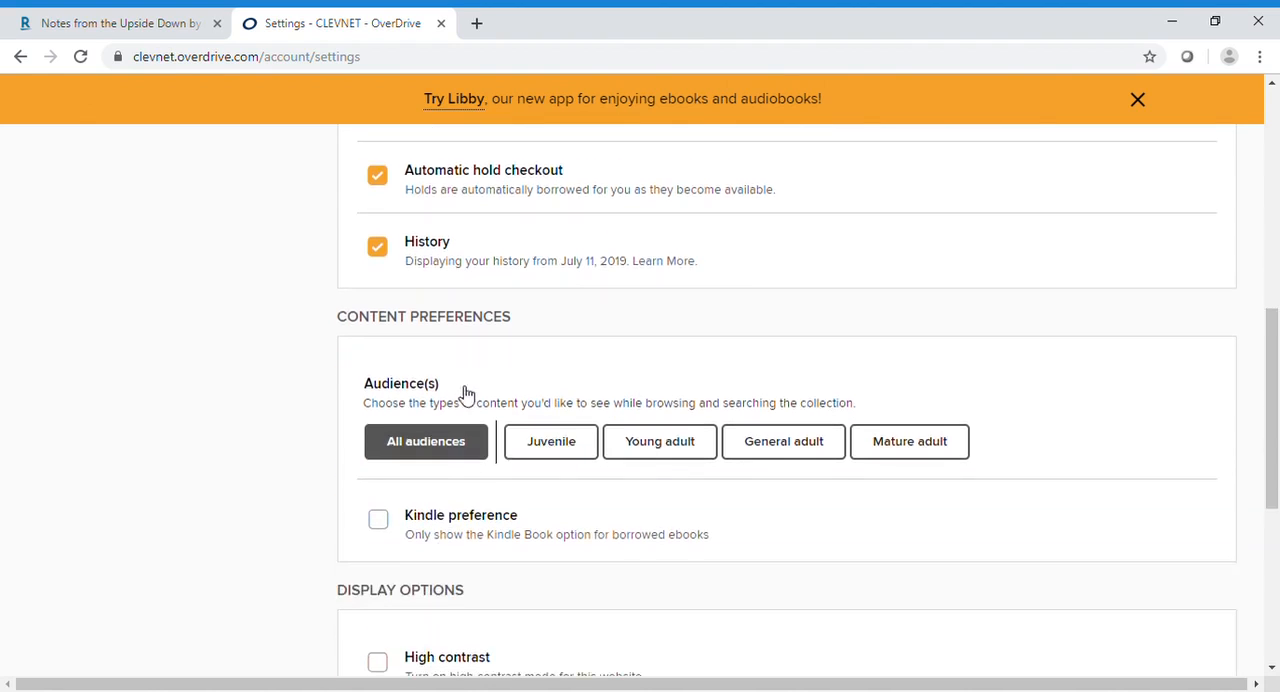
mouse_move(737, 470)
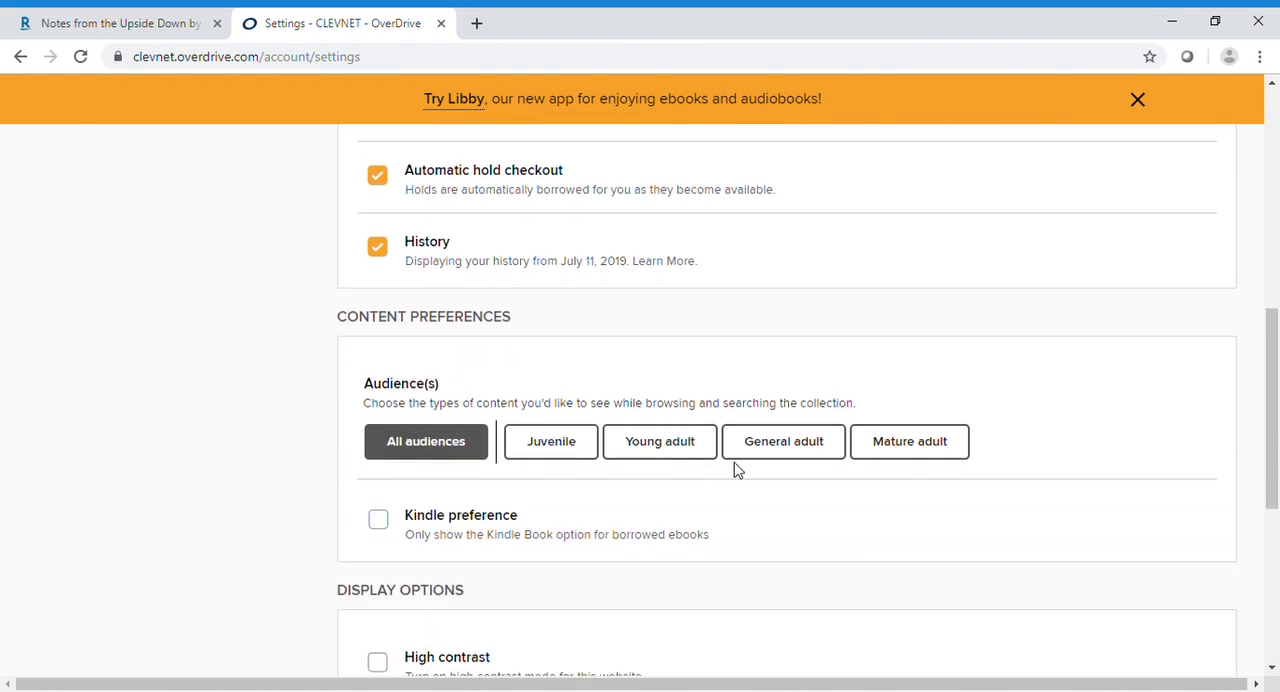
scroll("down", 3)
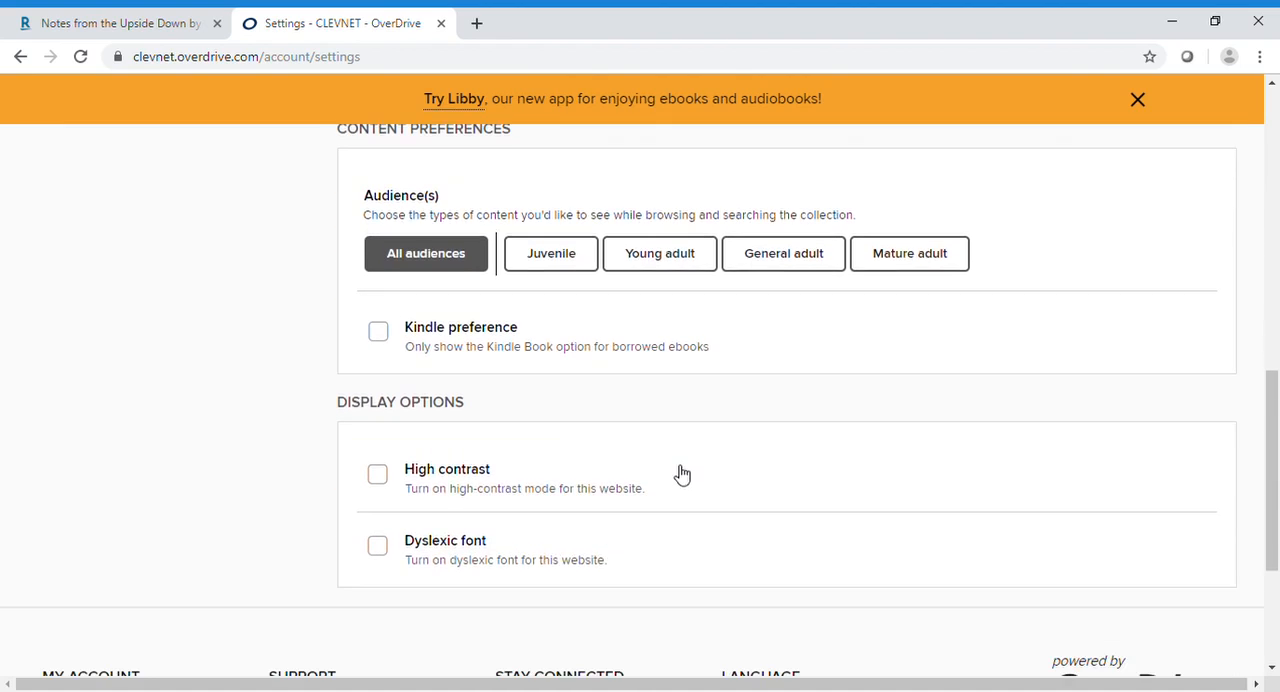
mouse_move(367, 467)
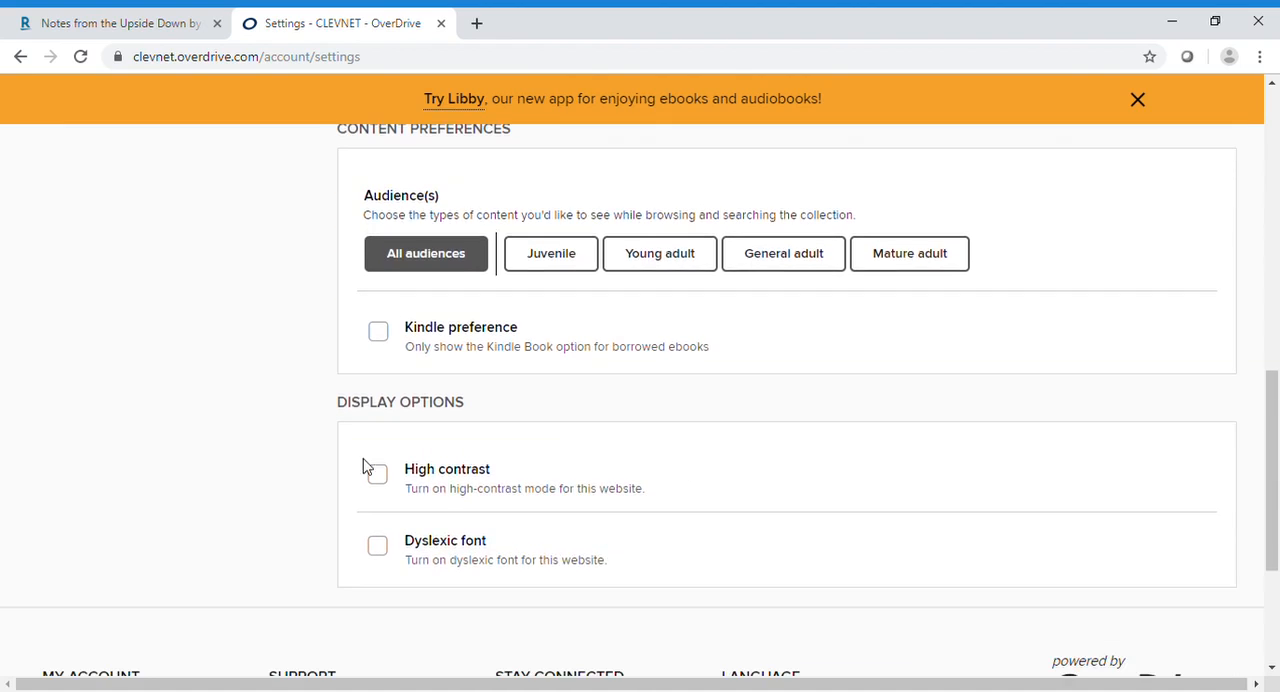
mouse_move(405, 563)
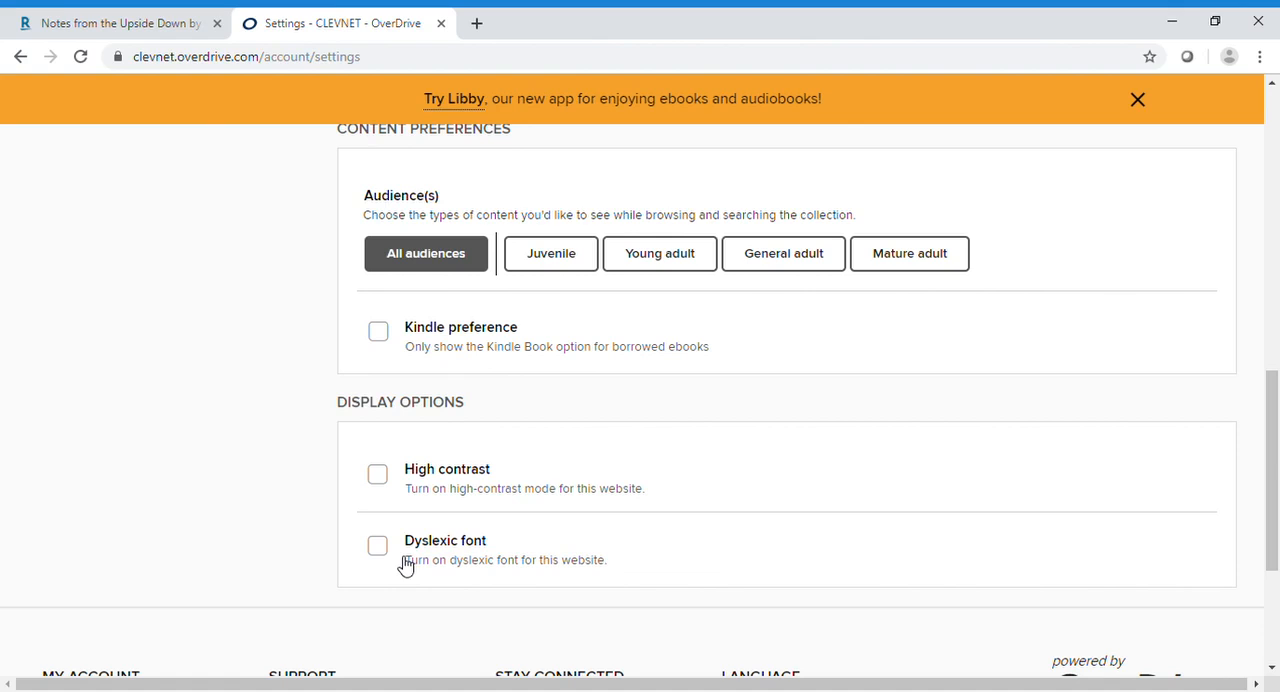
mouse_move(1031, 511)
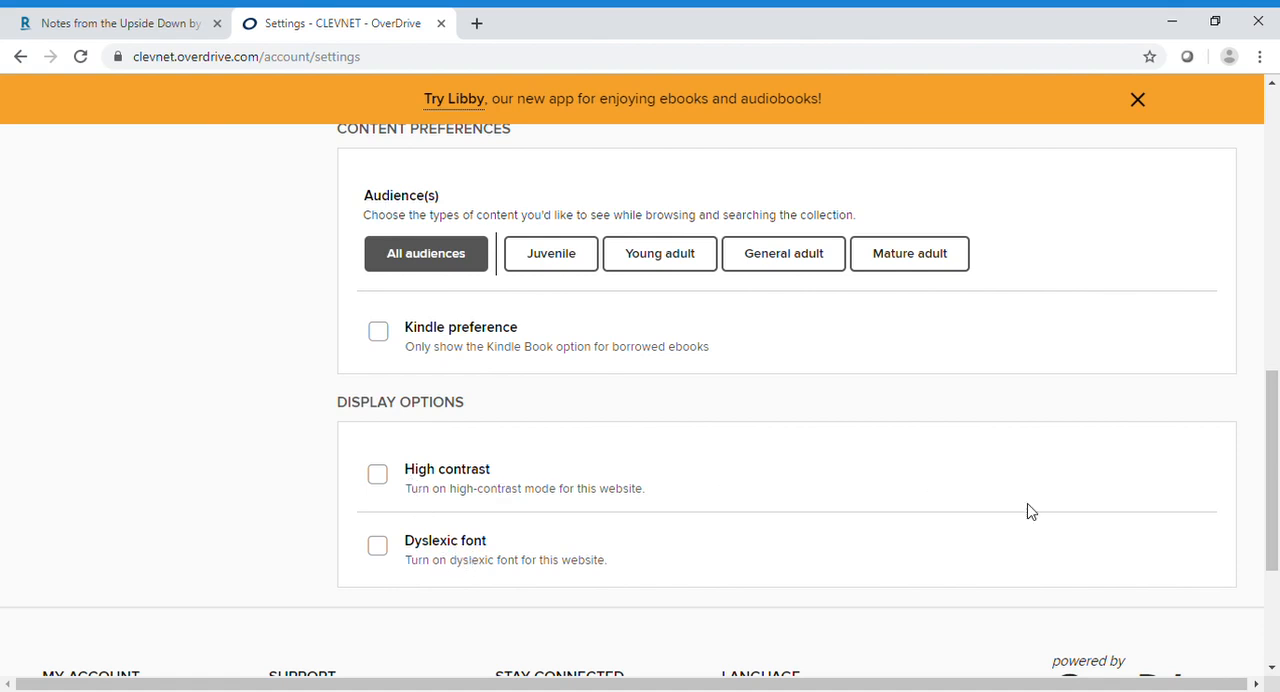
mouse_move(1108, 378)
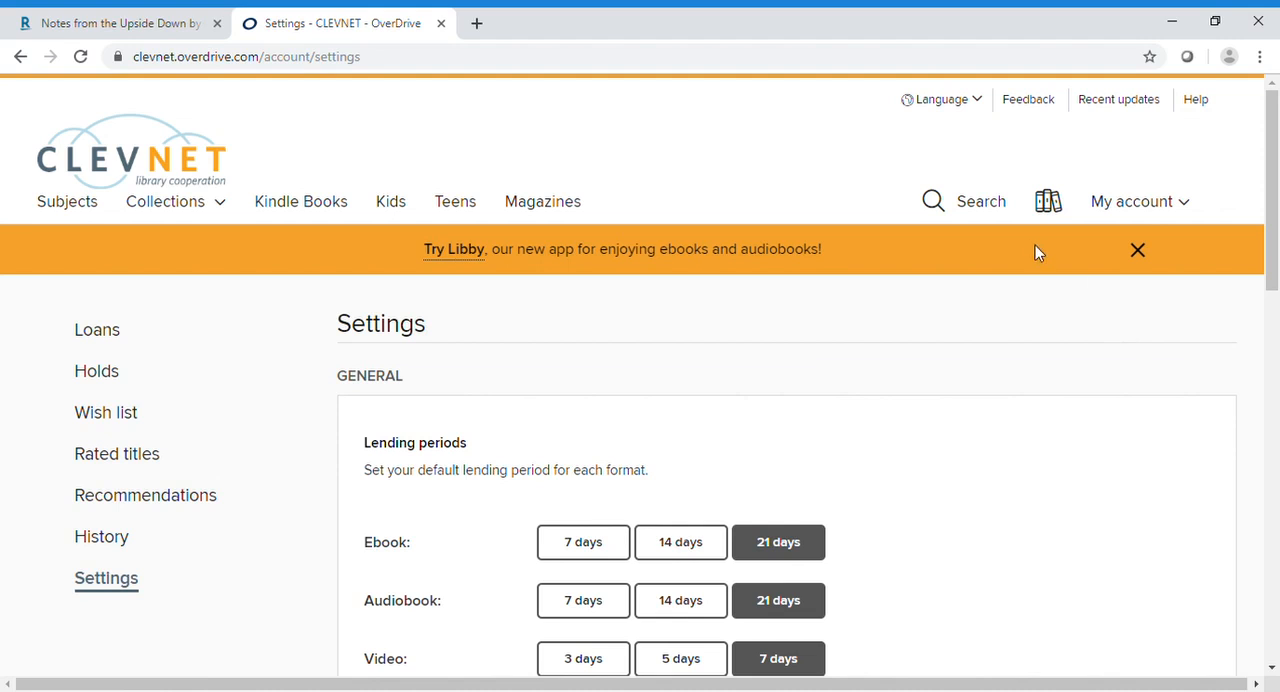
left_click(1139, 201)
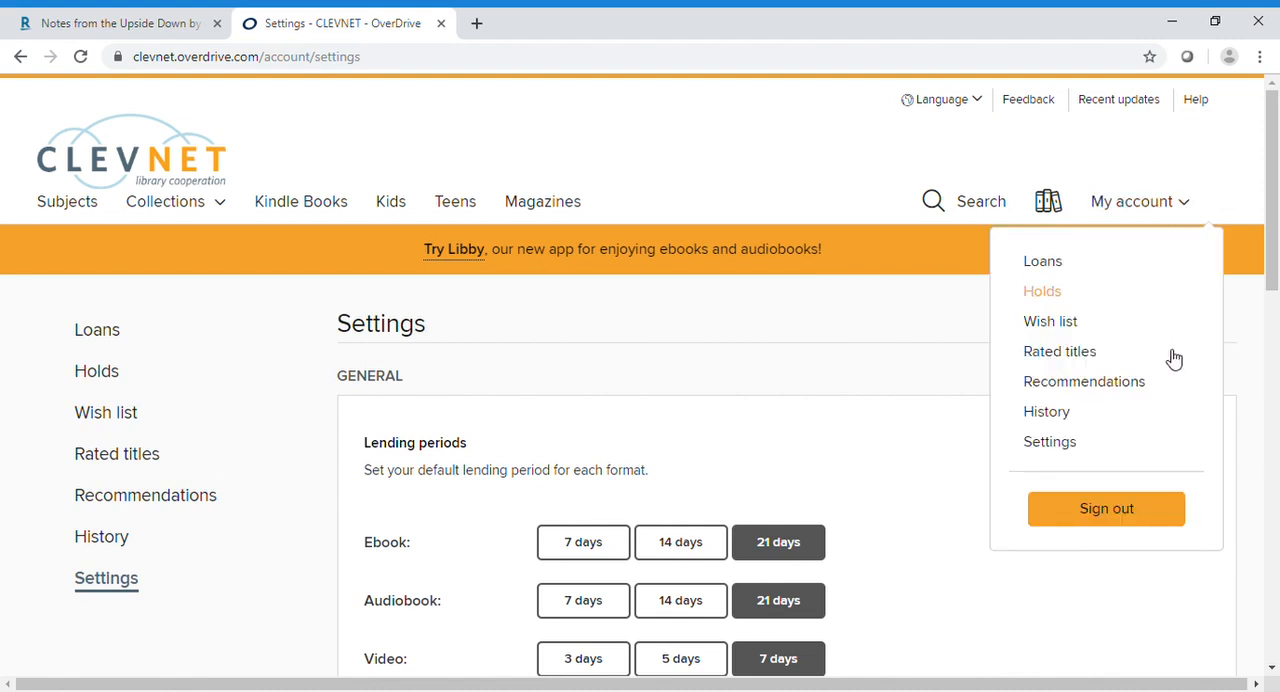